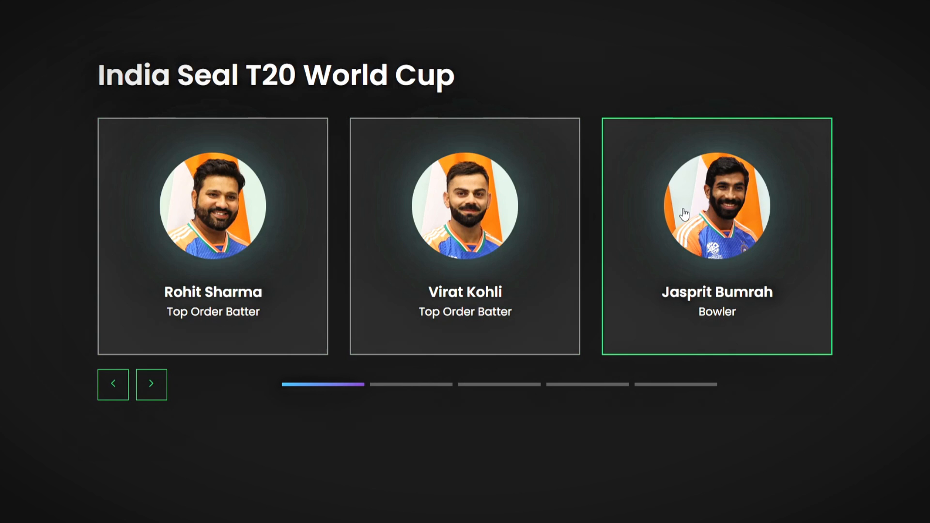
- Step through the player cards with the next arrow, then browse the narrow single-card layout
click(151, 384)
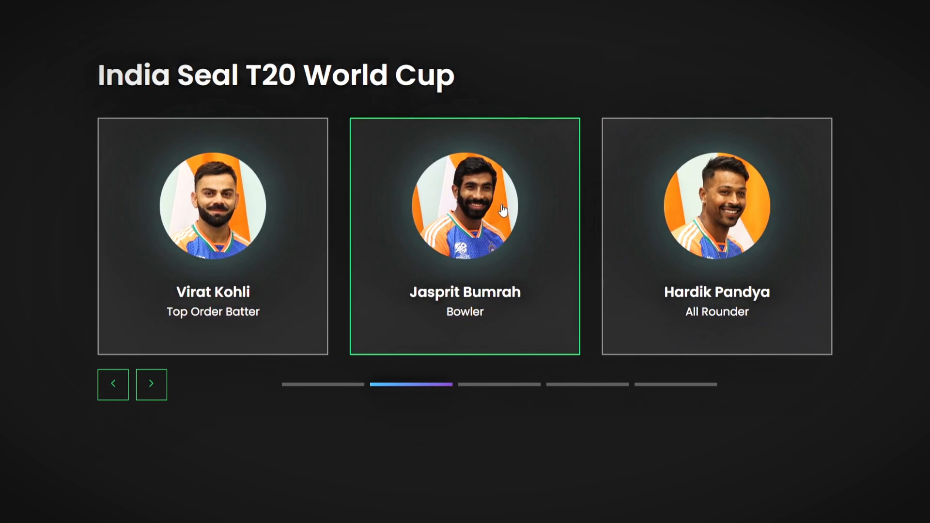
click(151, 384)
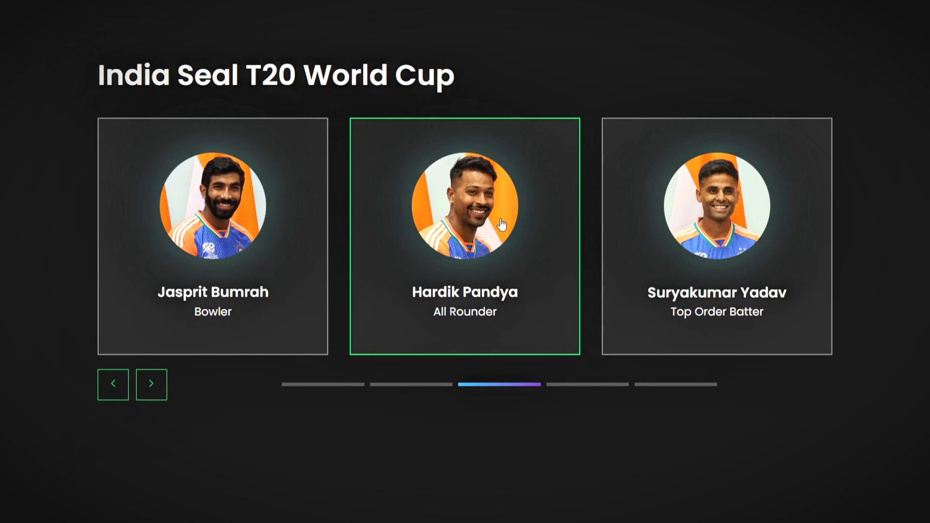
click(151, 385)
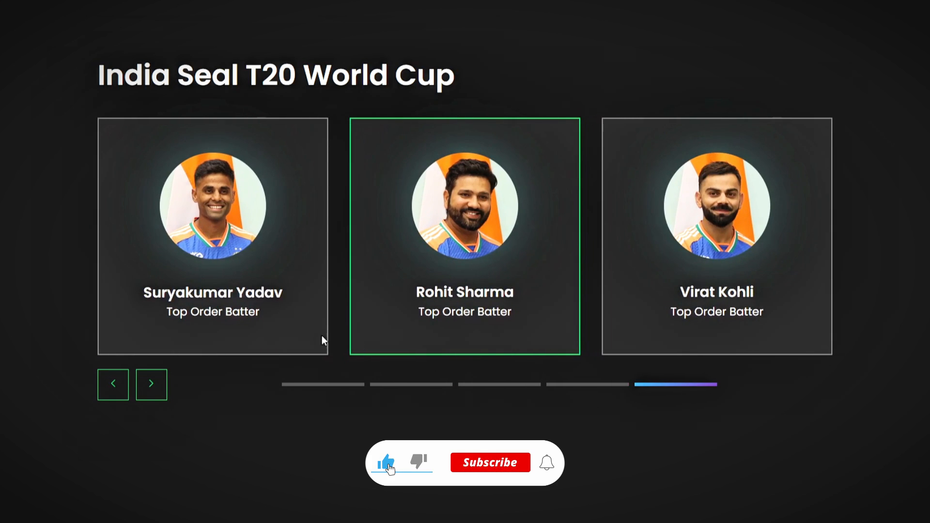
click(490, 462)
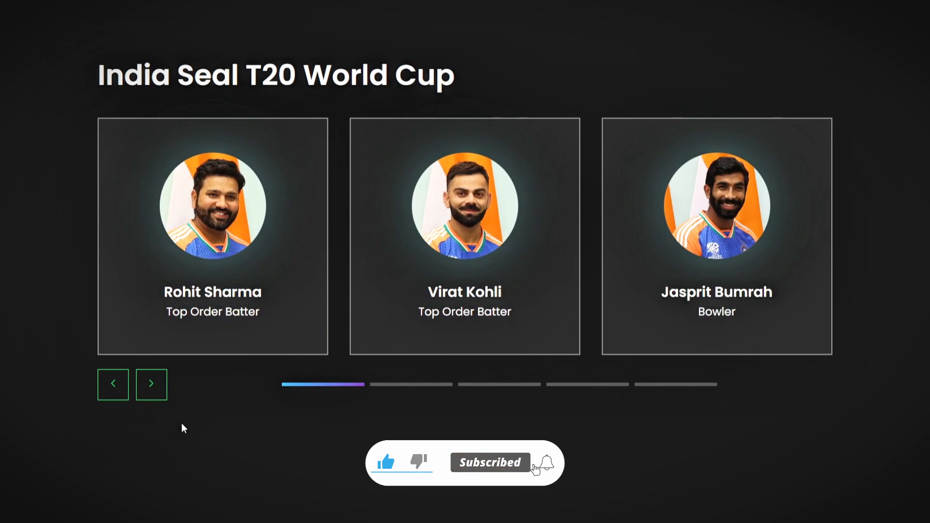
click(151, 385)
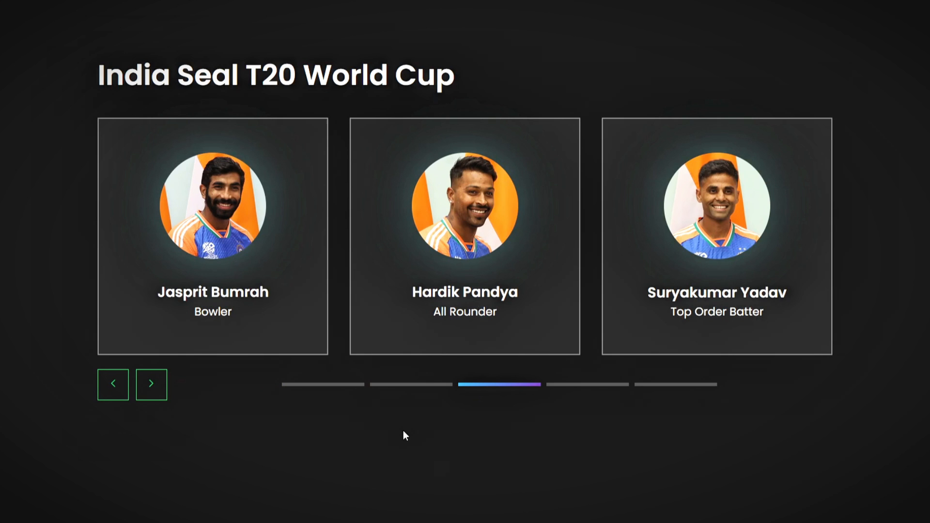
click(113, 384)
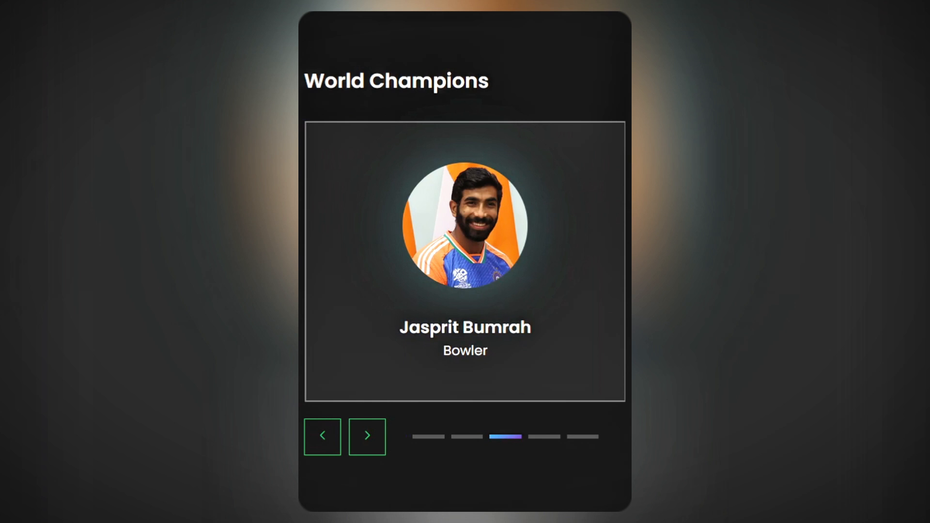
click(367, 436)
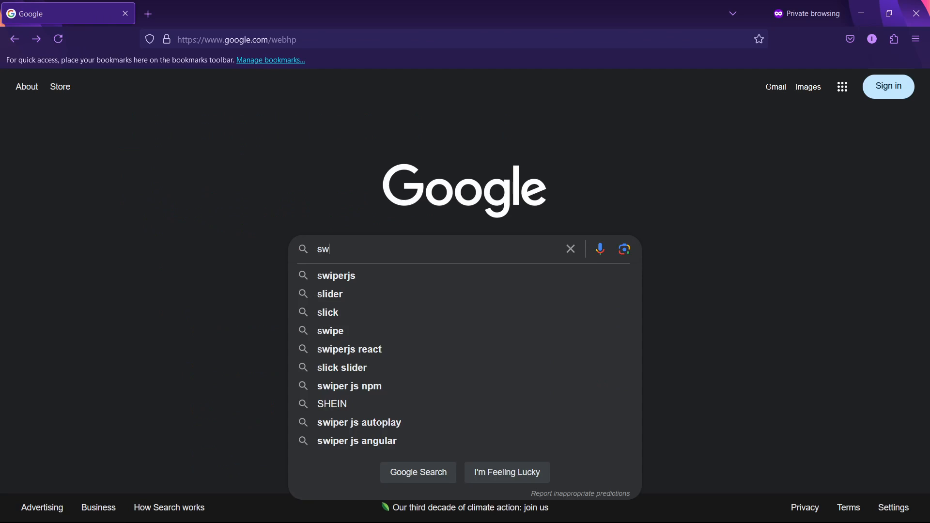
- Search swiperjs, open swiperjs.com Docs > Getting Started, and scroll to the installation code
click(336, 275)
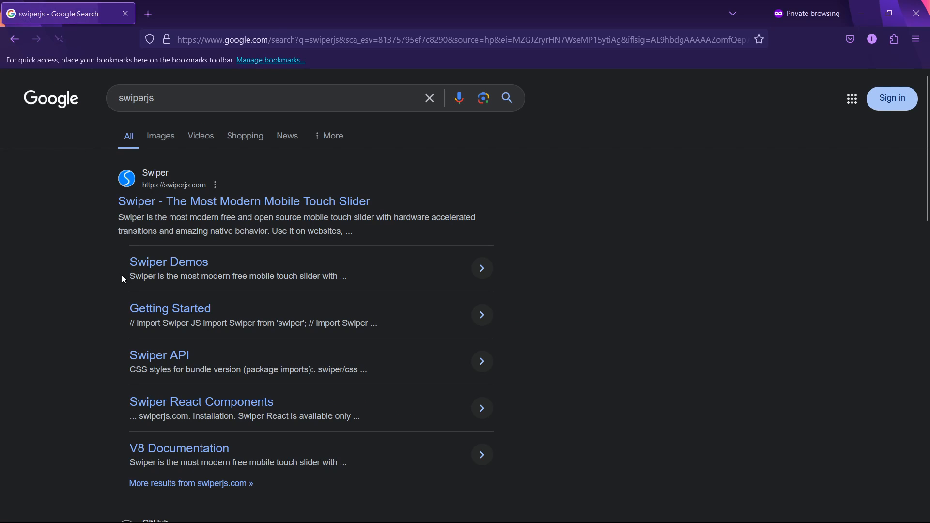
click(244, 201)
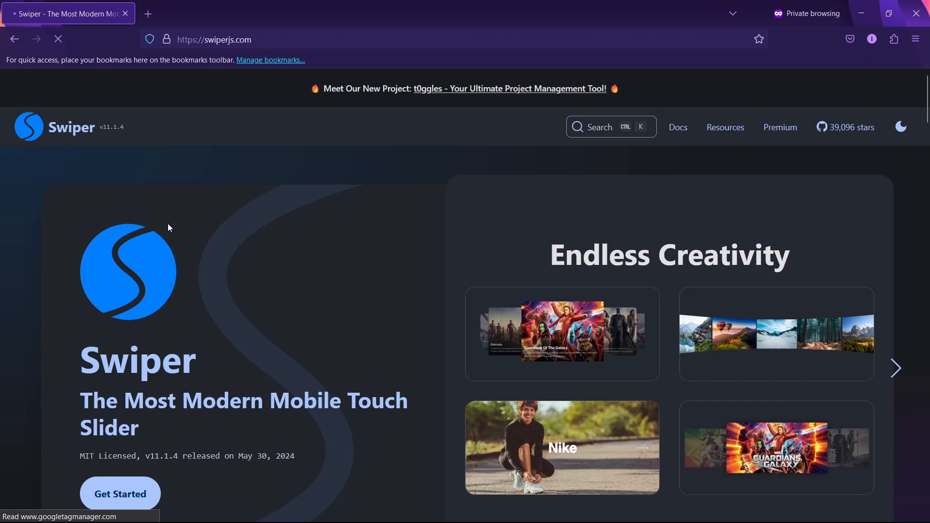
click(678, 127)
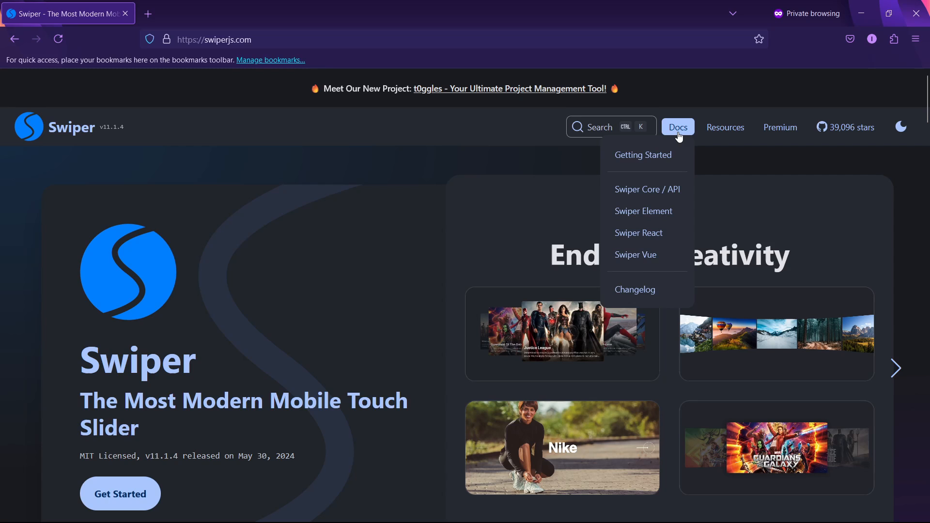
click(643, 155)
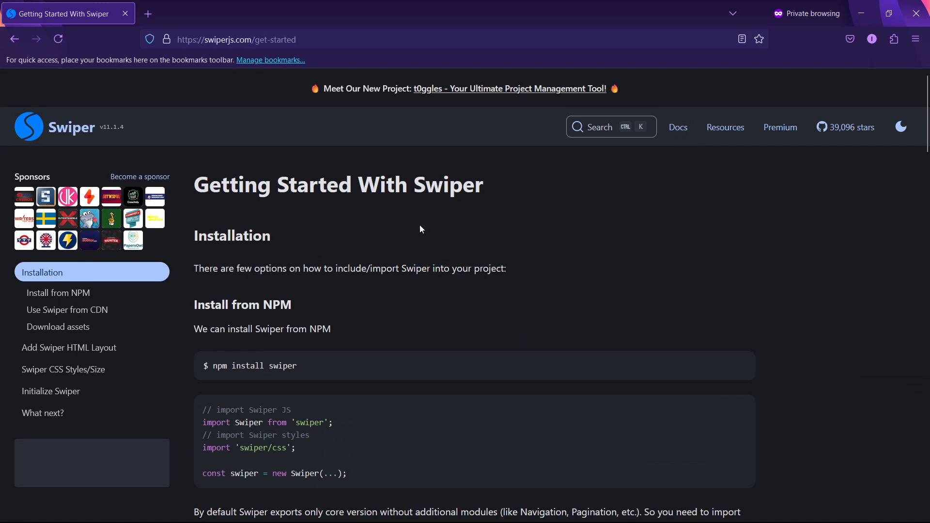
scroll(down, 3)
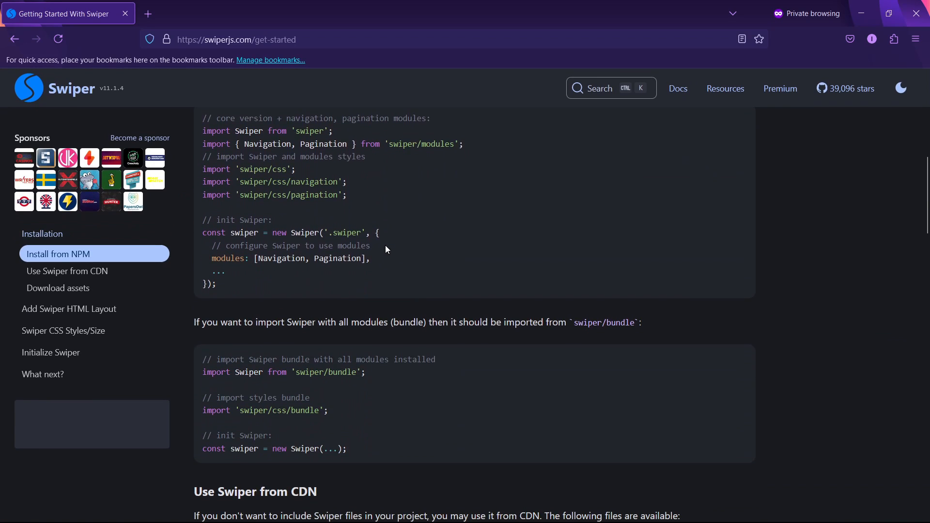
scroll(down, 3)
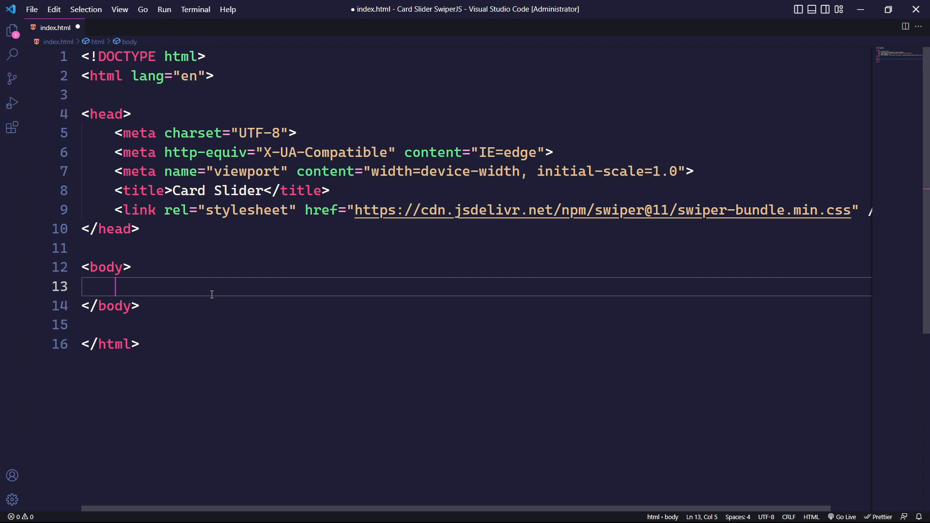
- Add the Swiper bundle script, create style.css and script.js, and link both in index.html
text(<script src="https://cdn.jsdelivr.net/npm/swiper@11/swiper-bundle.min.js"></script>)
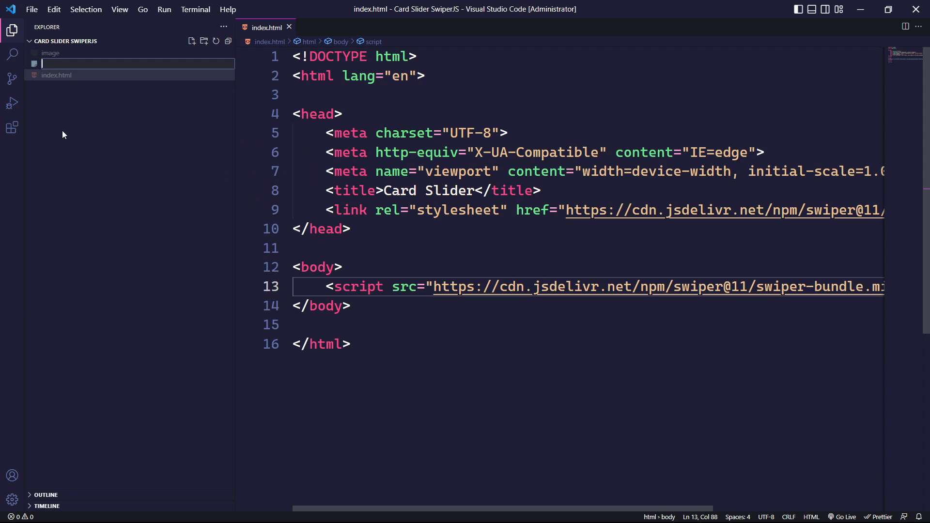
text(style.css)
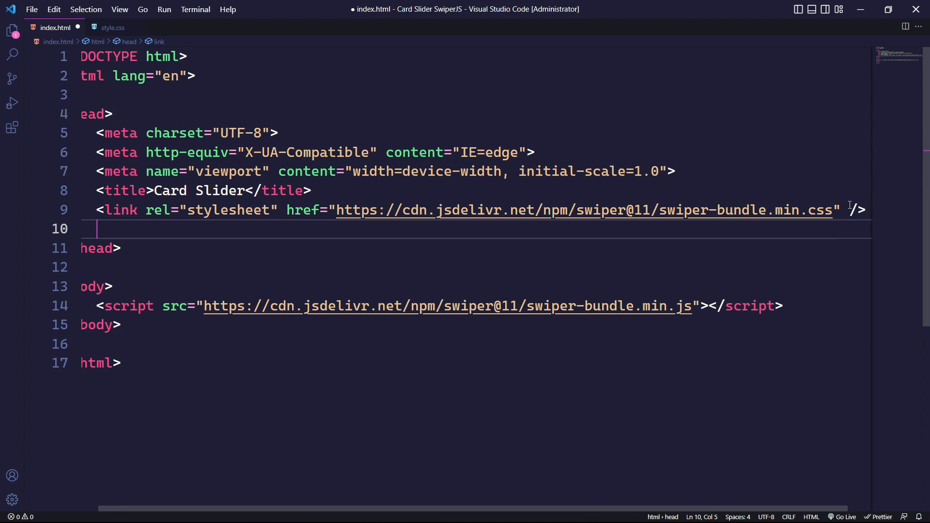
text(link:css)
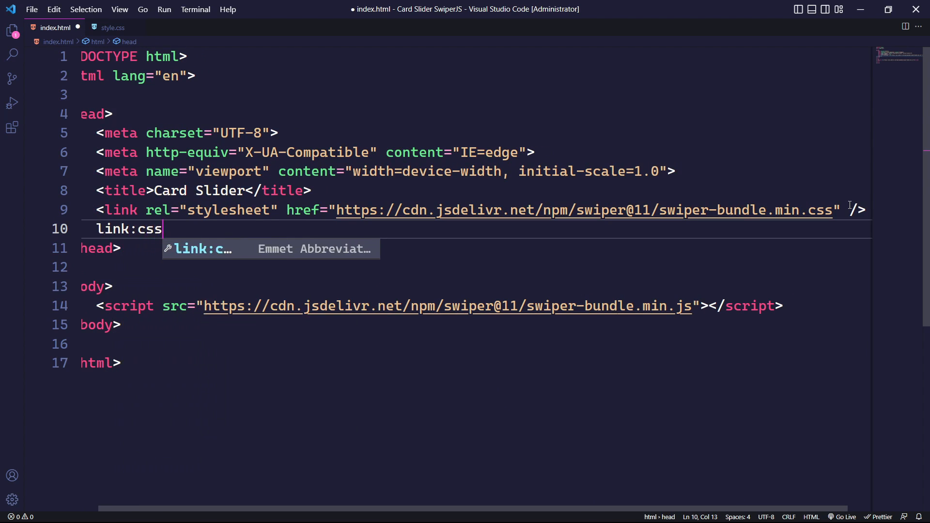
key(Tab)
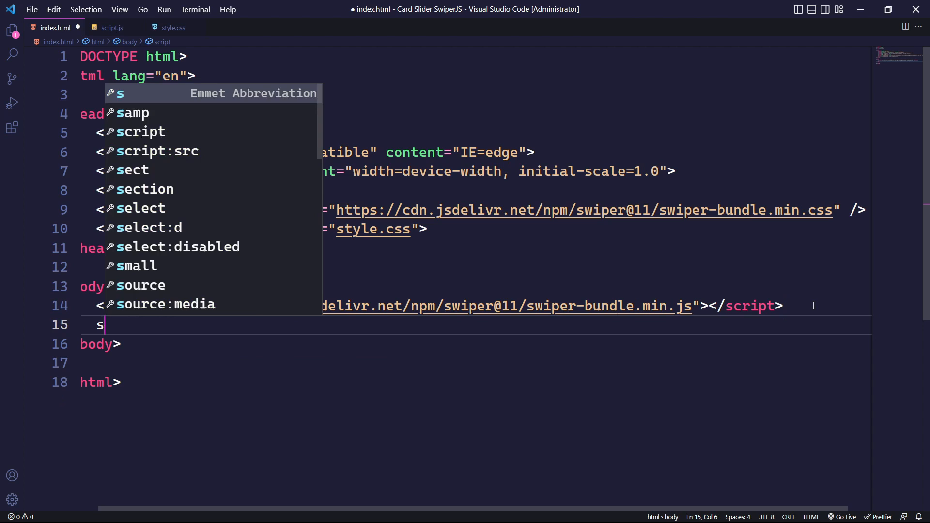
key(Tab)
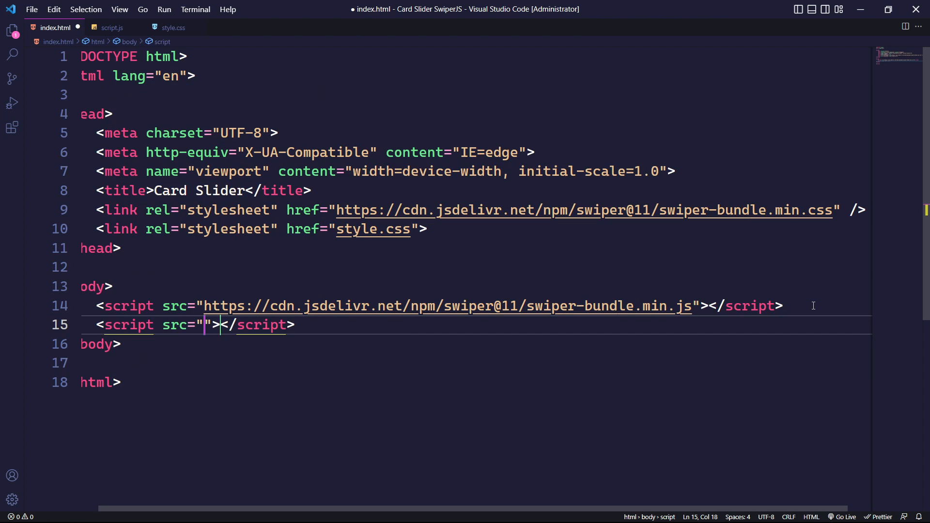
text(script.js)
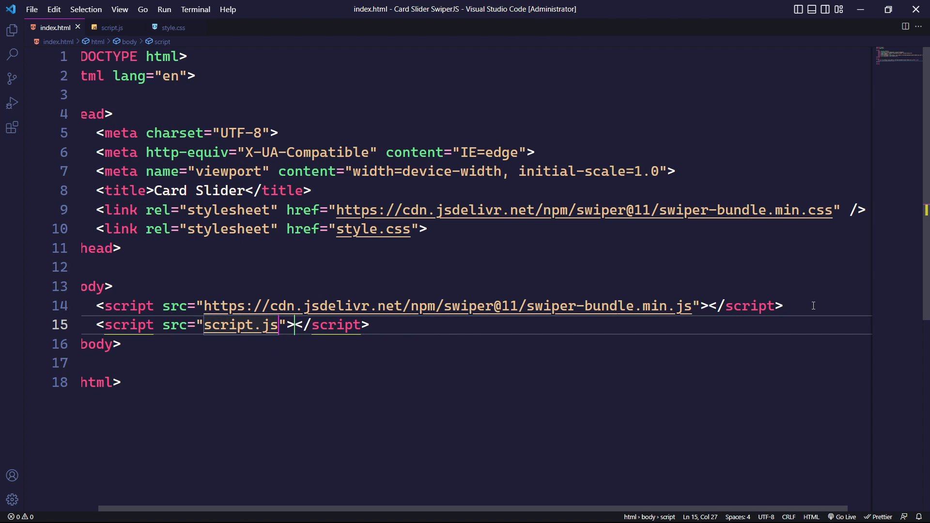
mouse_move(11, 28)
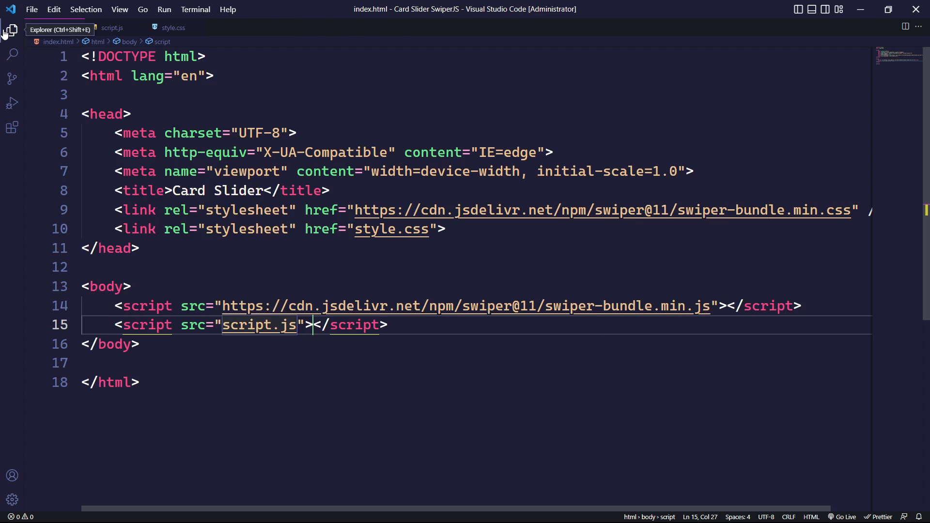
- Preview the Jasprit, Surya and Virat photos from the project's image folder
click(11, 26)
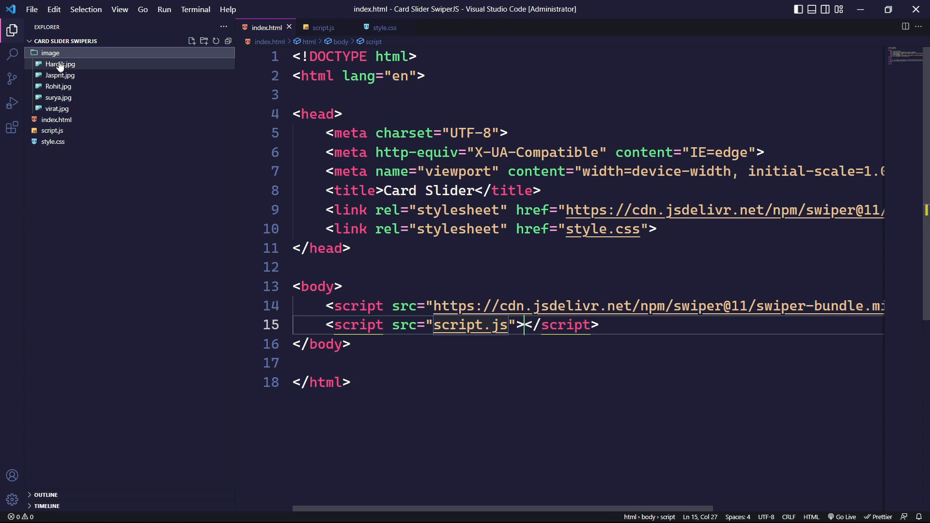
click(60, 75)
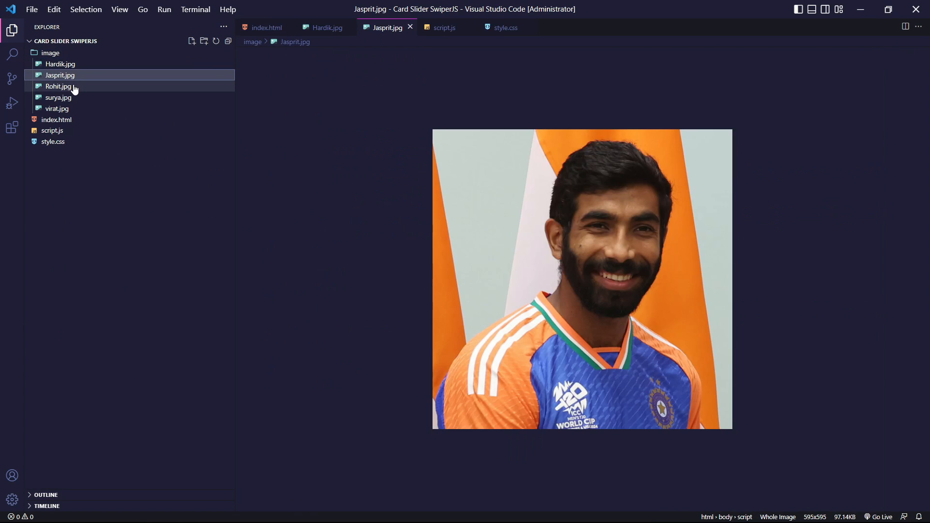
click(57, 97)
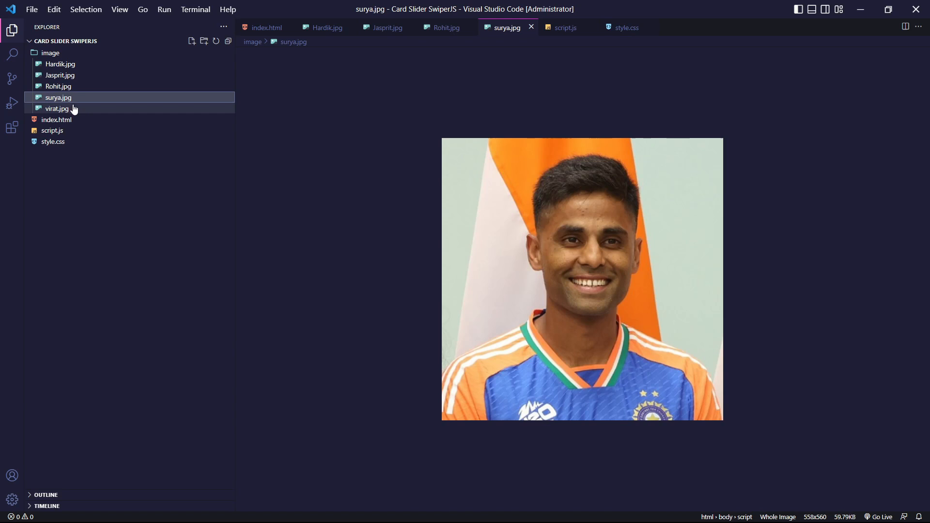
click(56, 108)
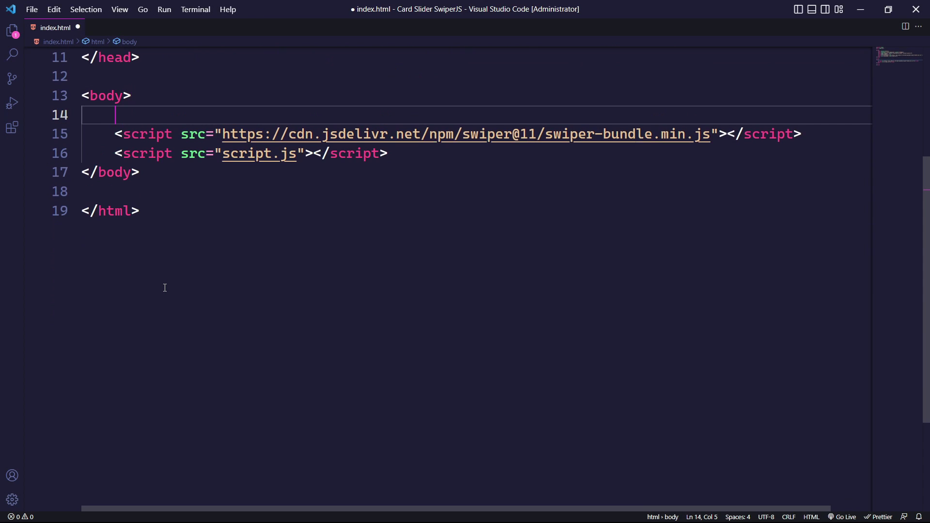
- Add a section element between 'Card Section Begins' and 'Card Section Ends' comments
text(<!-- Card Section -->)
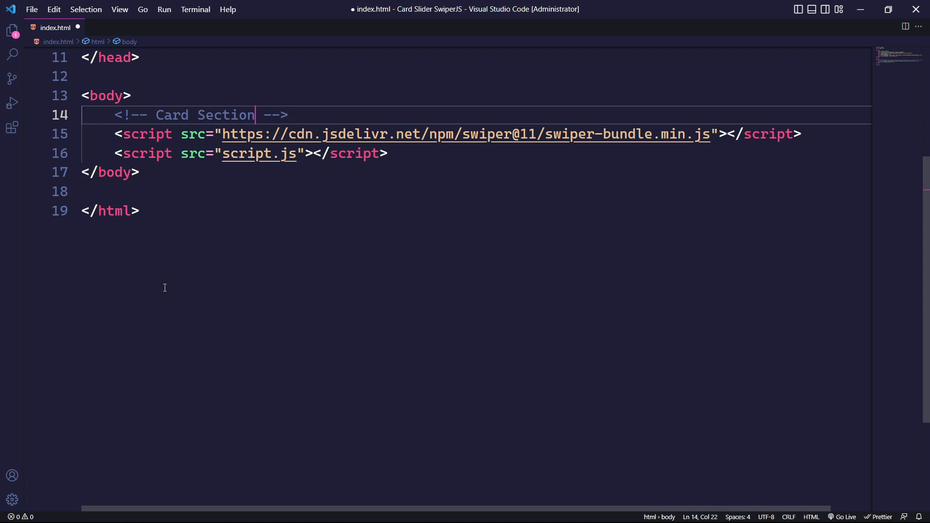
text(Begins)
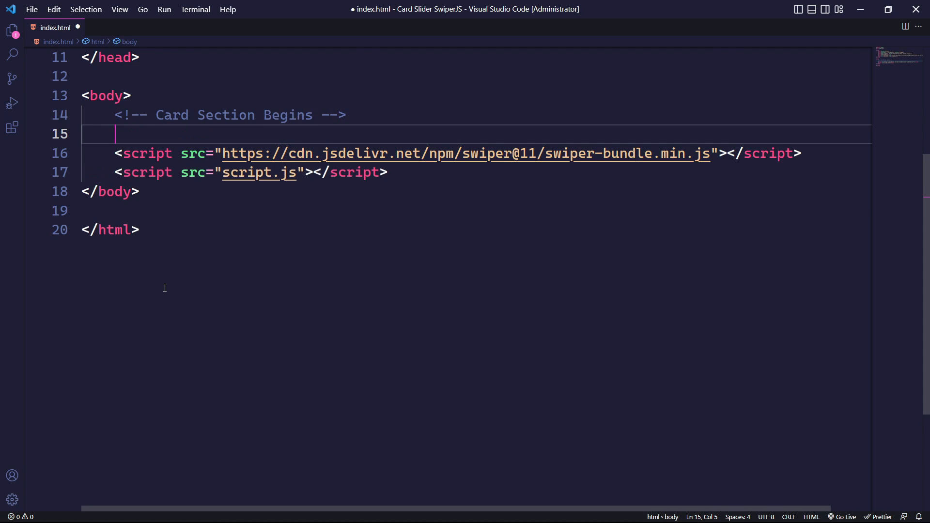
text(section)
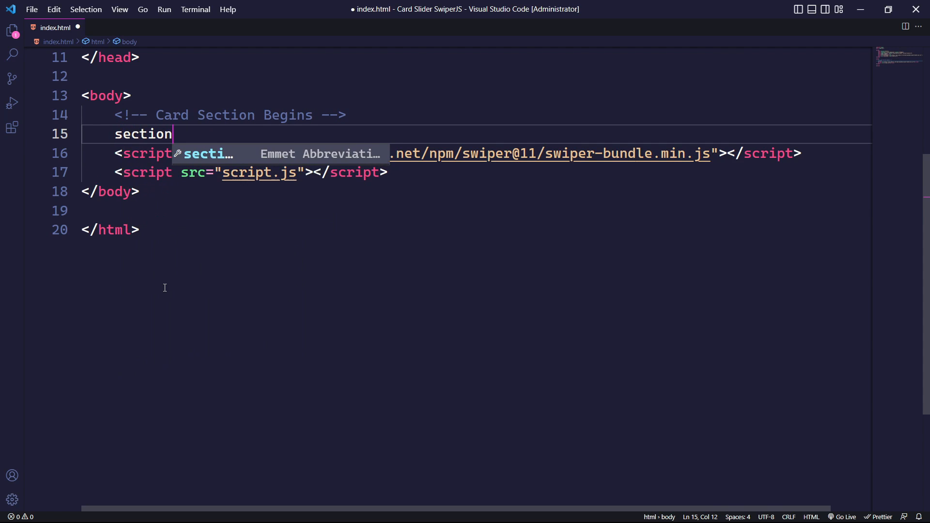
key(Tab)
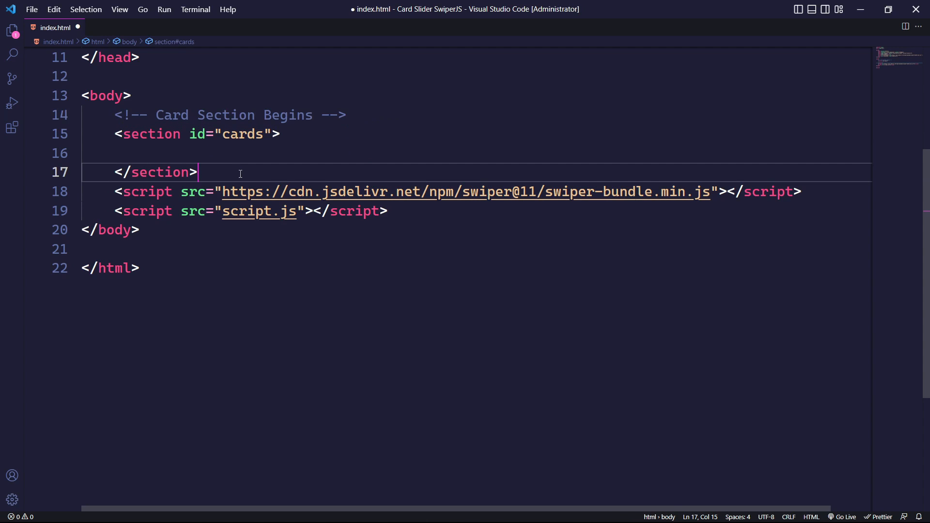
text(<!-- Card Section Ends -->)
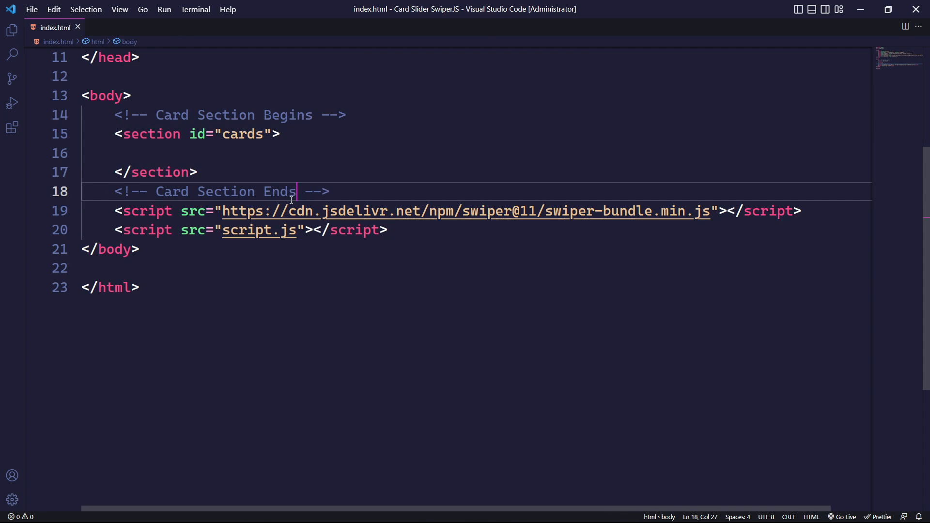
- Add a wrapper div holding an h2 reading 'India Seal T20 World Cup'
text(.)
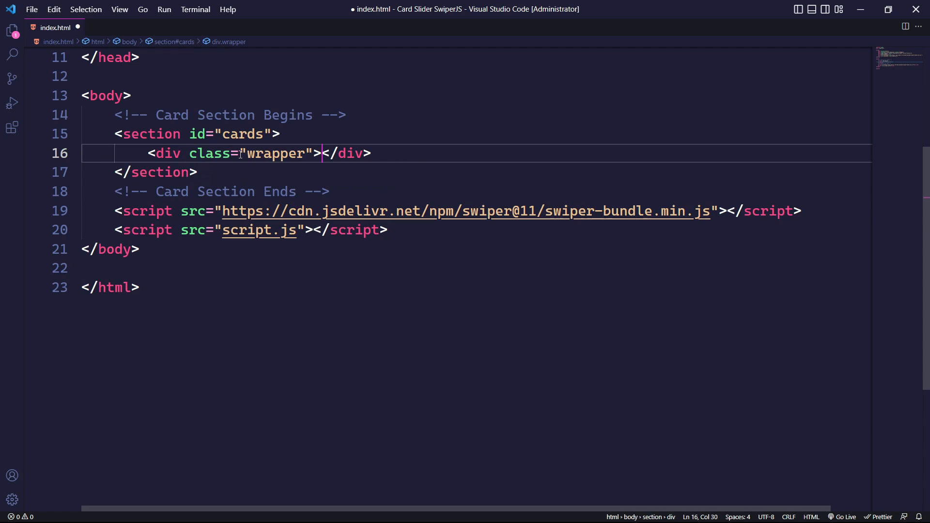
key(Enter)
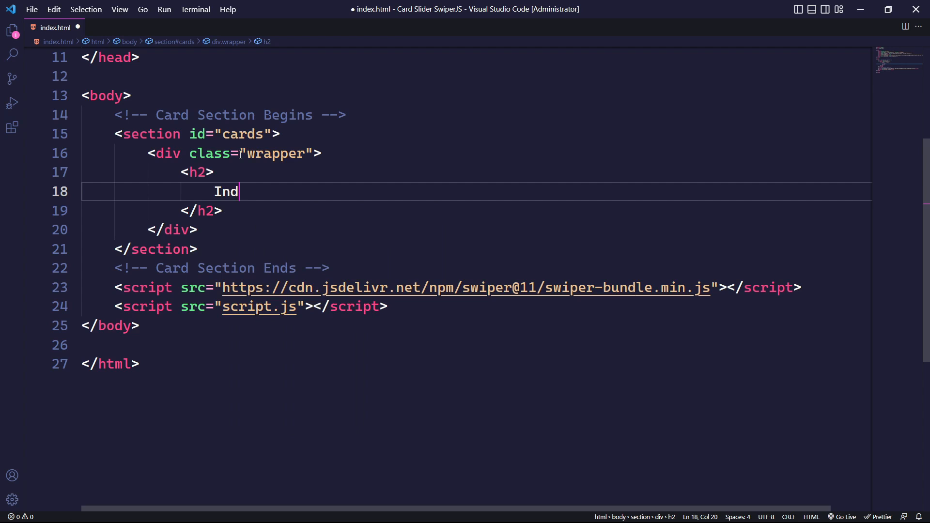
text(ia Seal T20)
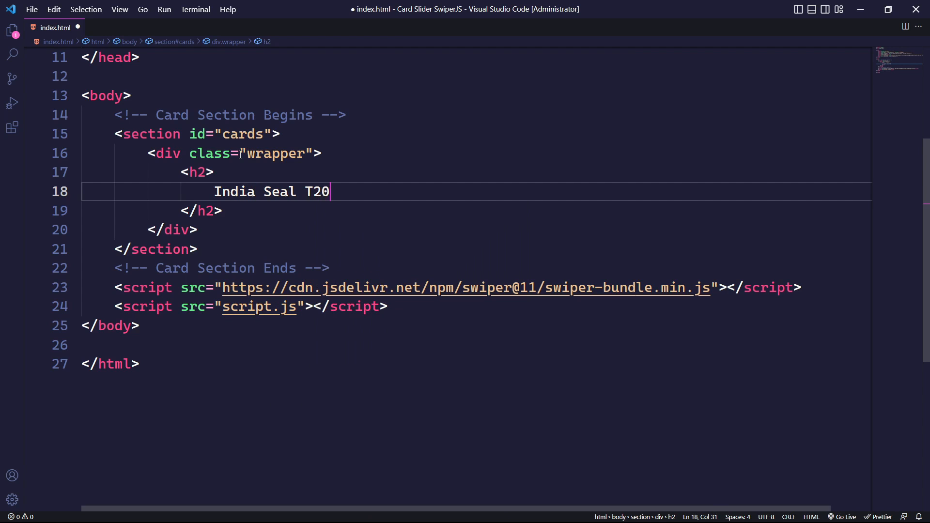
text(World Cup)
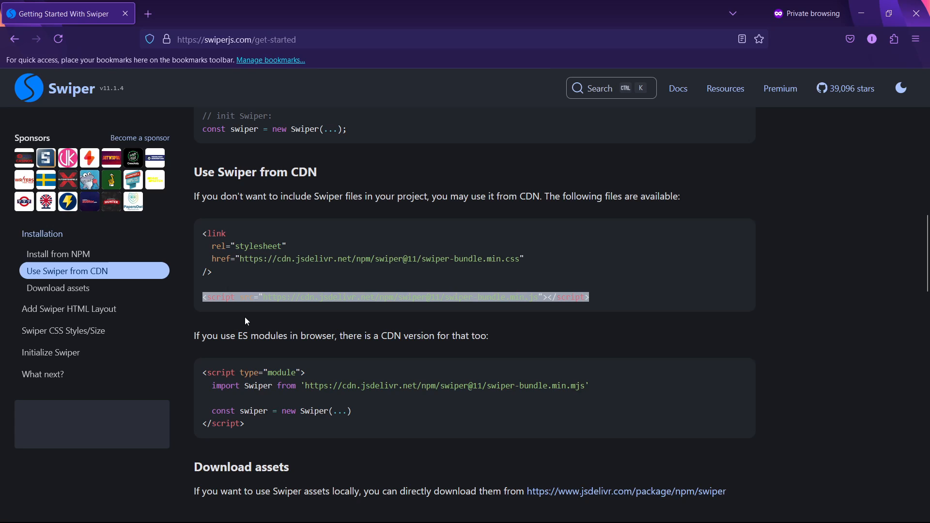
- Scroll the Swiper guide down to the 'Add Swiper HTML Layout' snippet
scroll(down, 3)
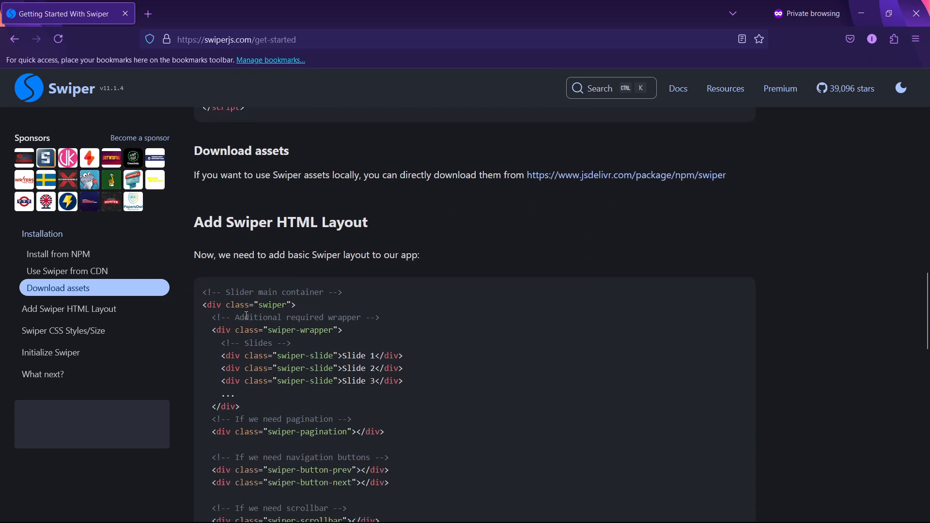
scroll(down, 3)
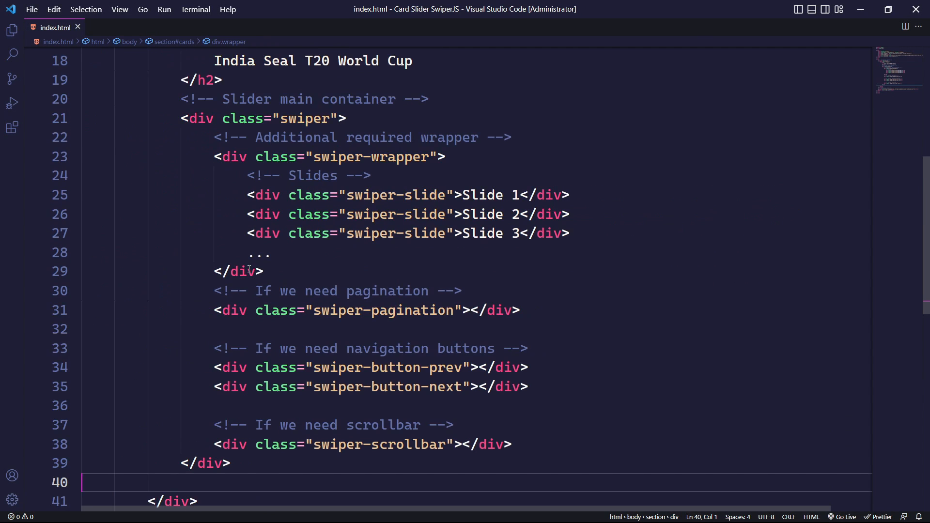
- Add a 'Slider main container' comment and a .card-slider div, removing its closing tag
text(<!-- Slider main container -->)
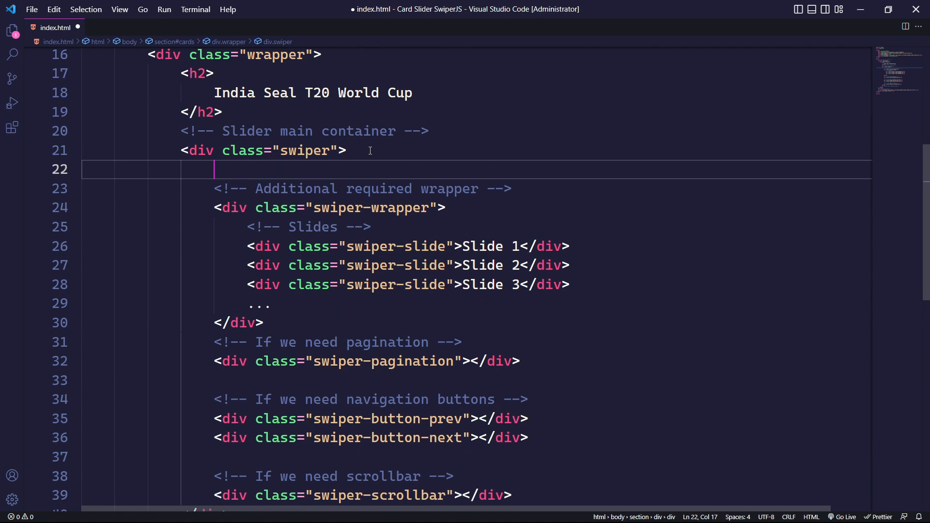
text(.card-sl)
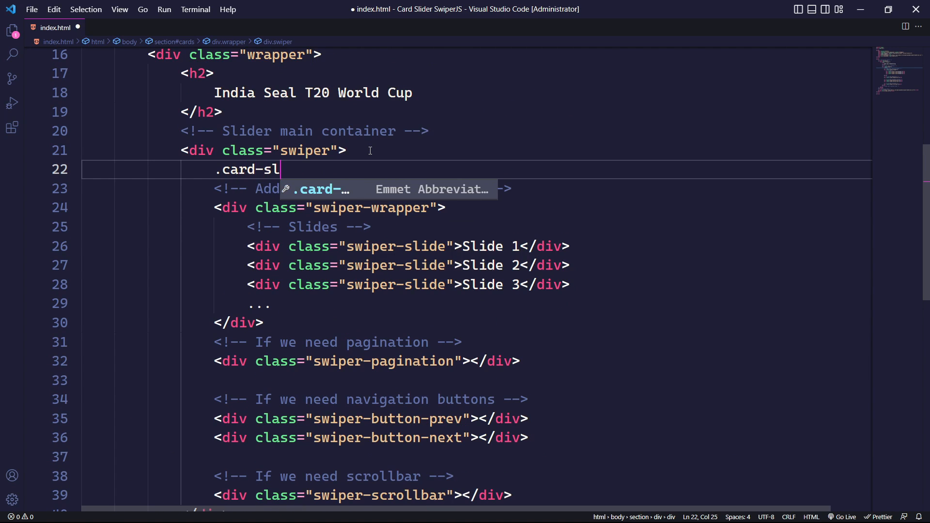
key(Tab)
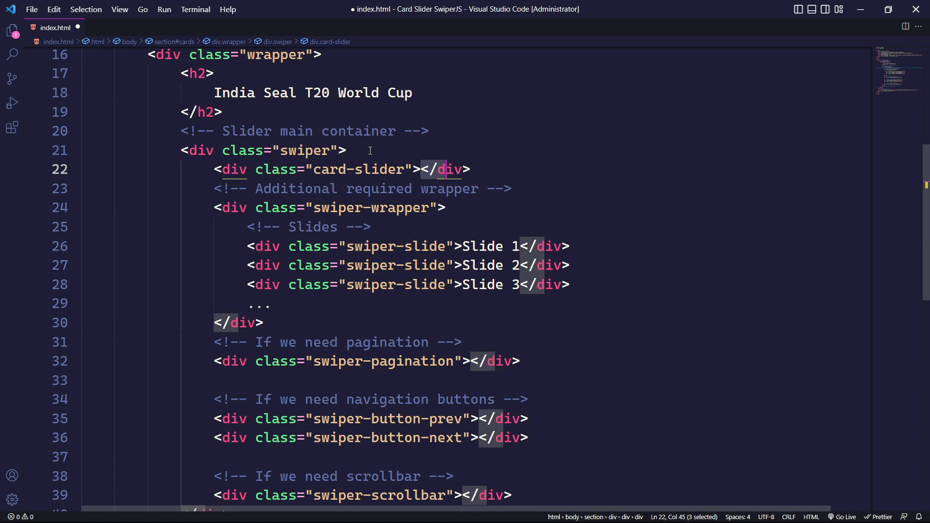
key(Delete)
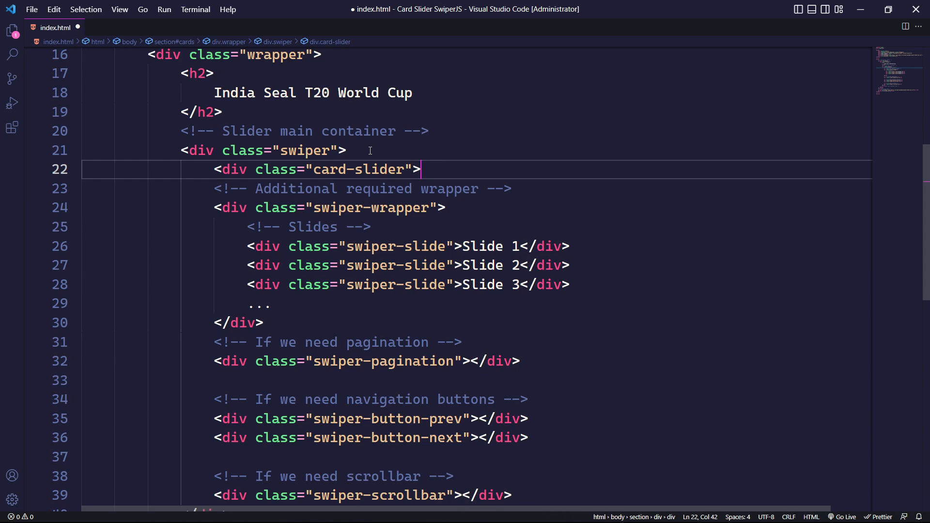
scroll(down, 3)
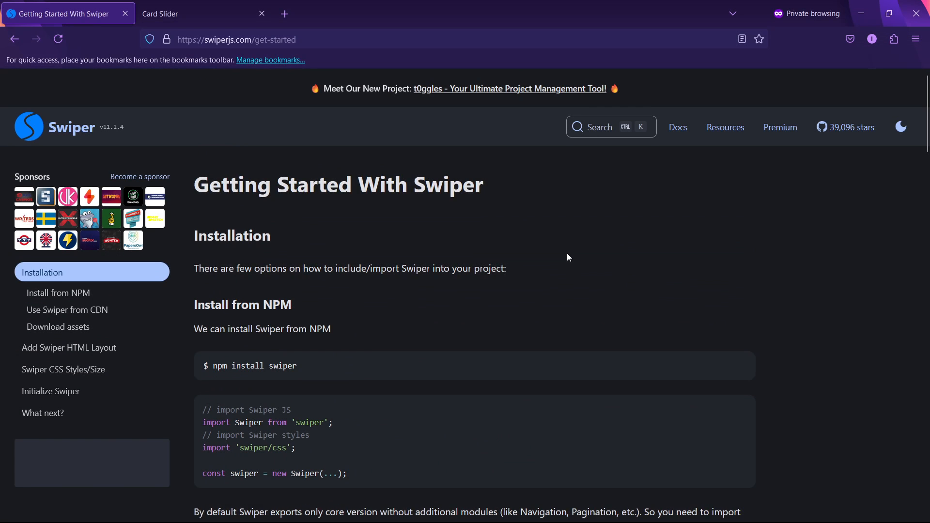
- Scroll through the Swiper Get Started page in Firefox
scroll(down, 3)
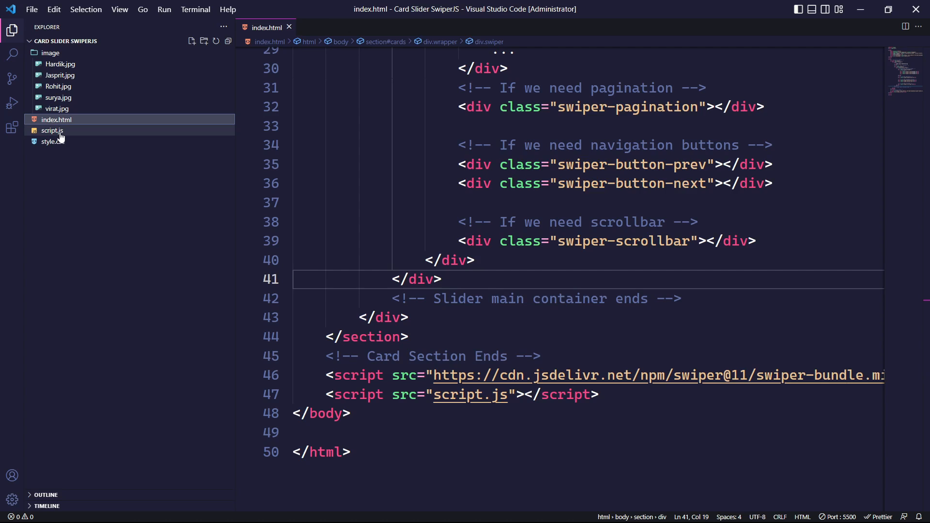
- Open script.js, confirm the card-slider class in index.html, and remove the vertical direction
click(52, 130)
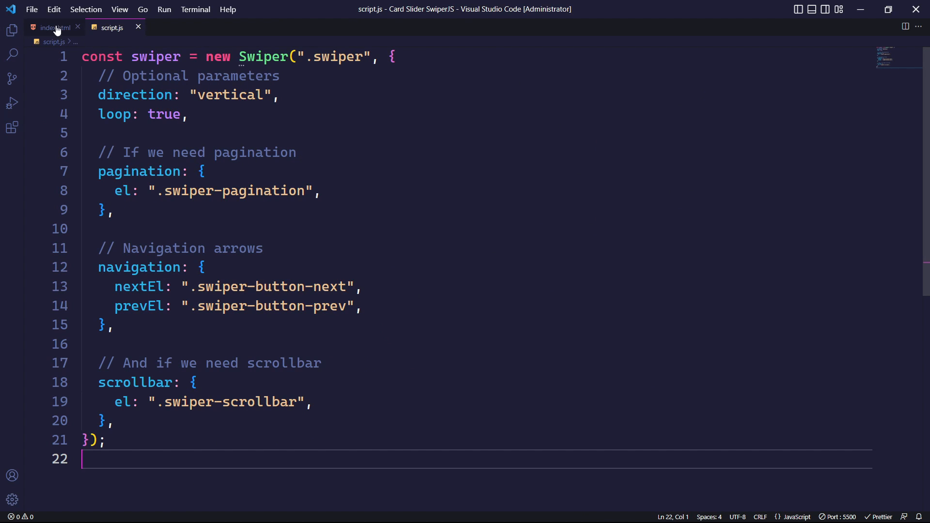
click(52, 27)
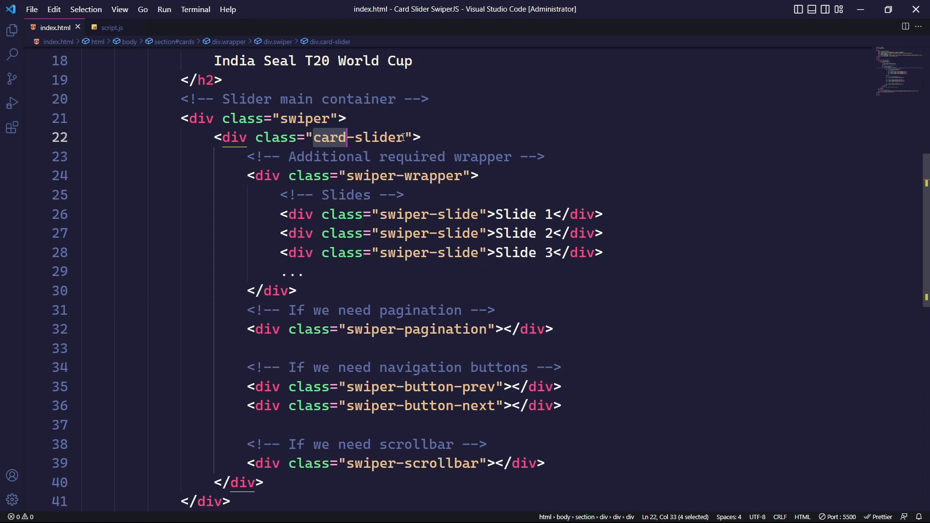
click(107, 28)
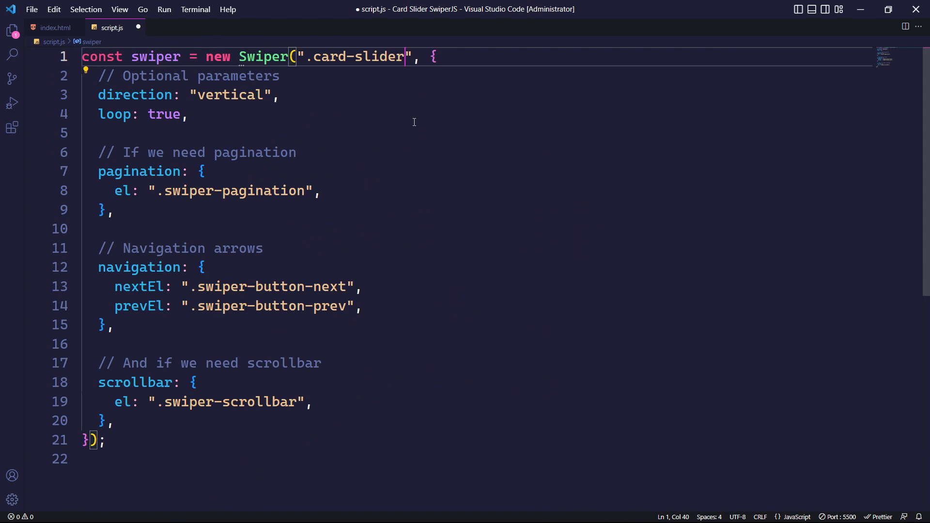
key(Ctrl+s)
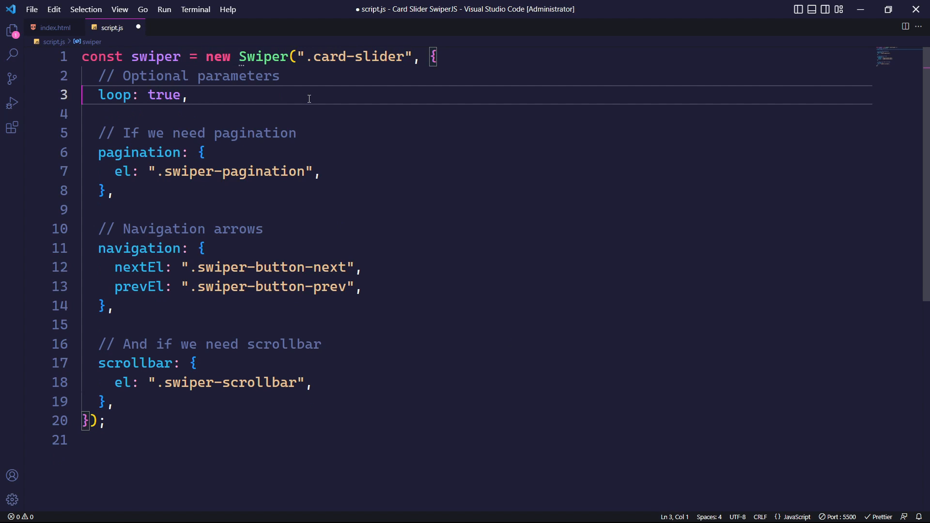
- Add slidesPerView: 1 and spaceBetween: 30, save, and select the scrollbar option block
text(slid)
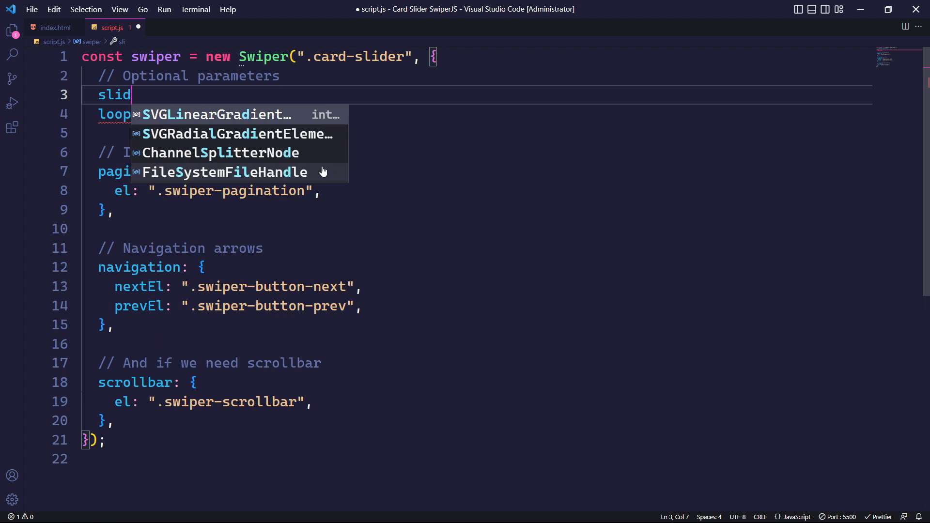
text(esPer)
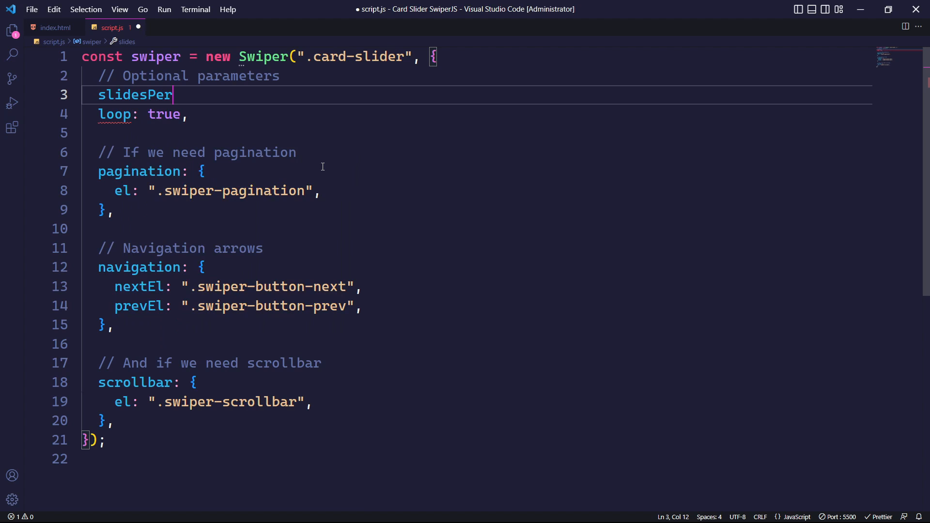
text(View)
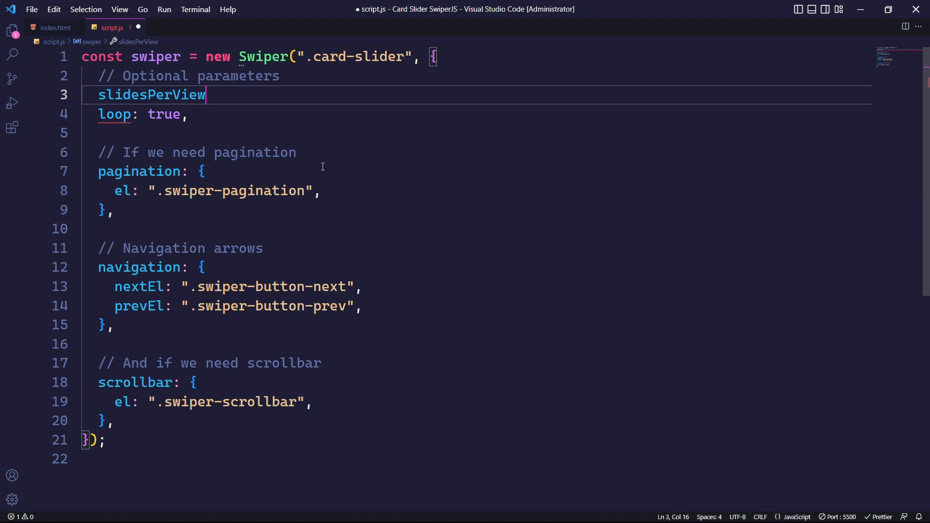
text(:1,)
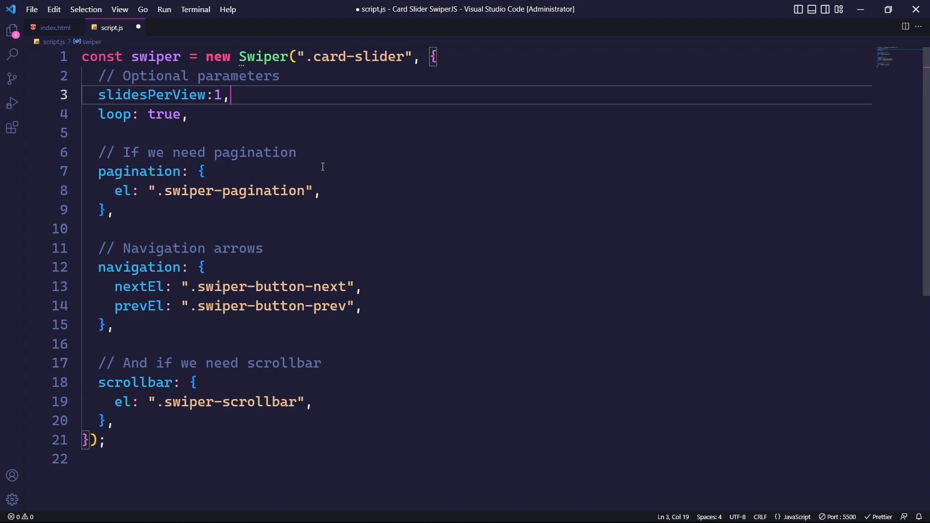
text(spaceB)
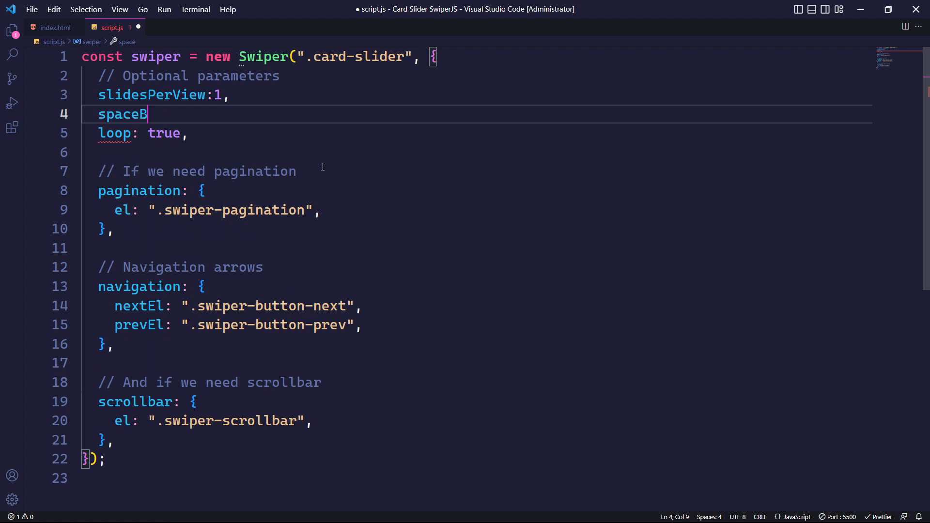
text(etween)
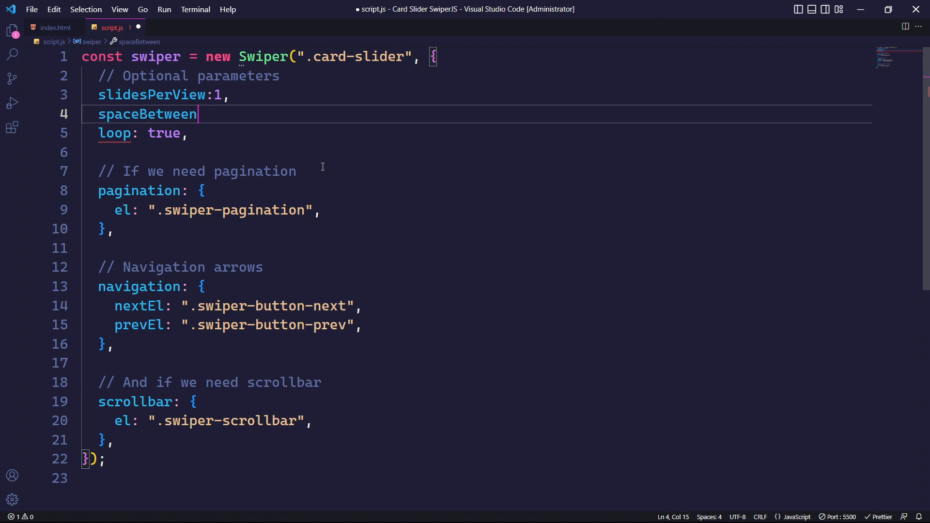
text(:30)
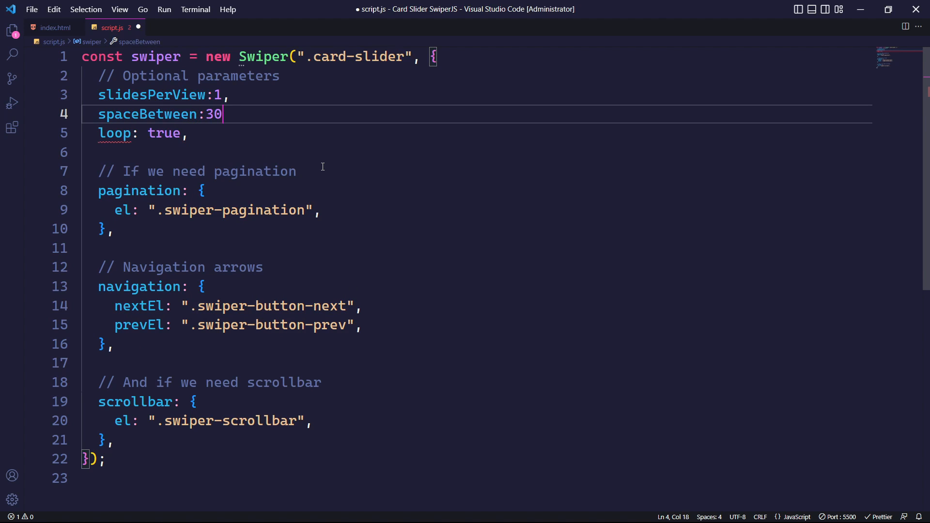
text(,)
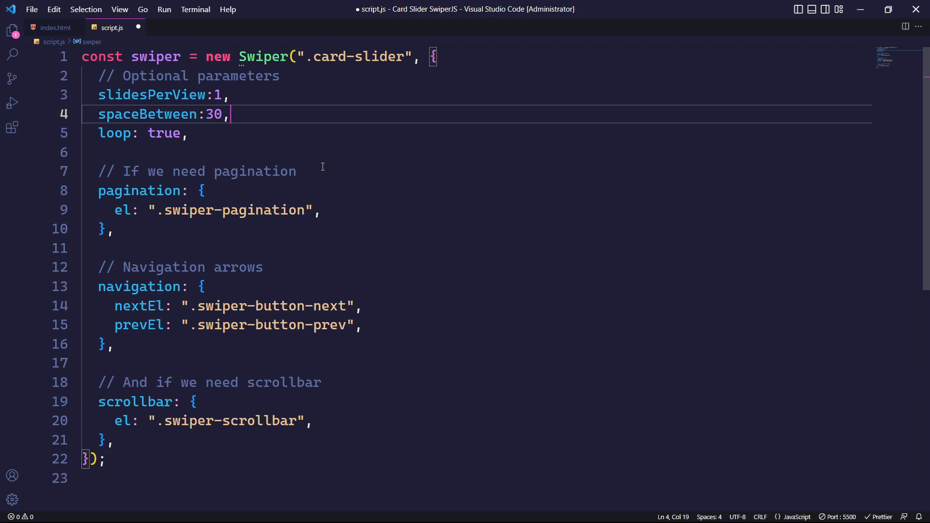
key(Ctrl+s)
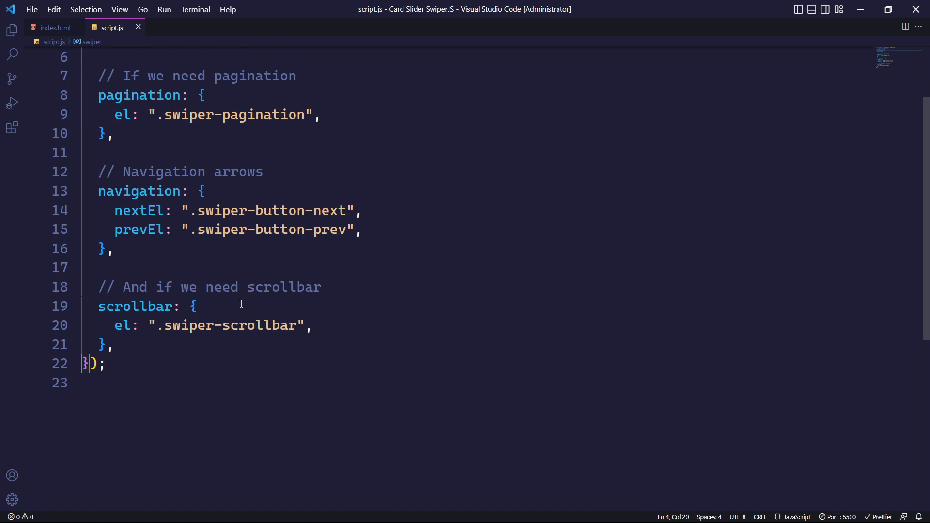
drag(98, 286, 112, 344)
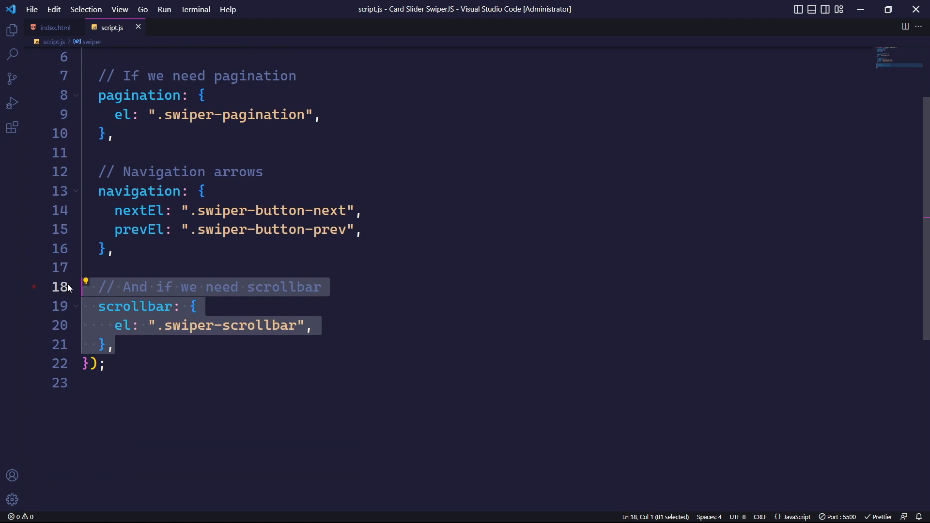
- Delete the scrollbar option and select the breakpoints example code in Swiper's API docs
key(Delete)
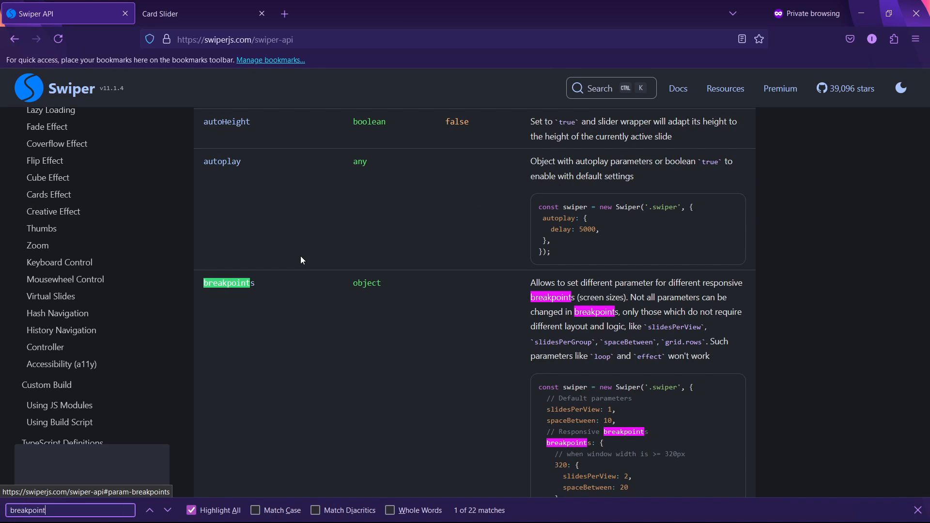
scroll(down, 3)
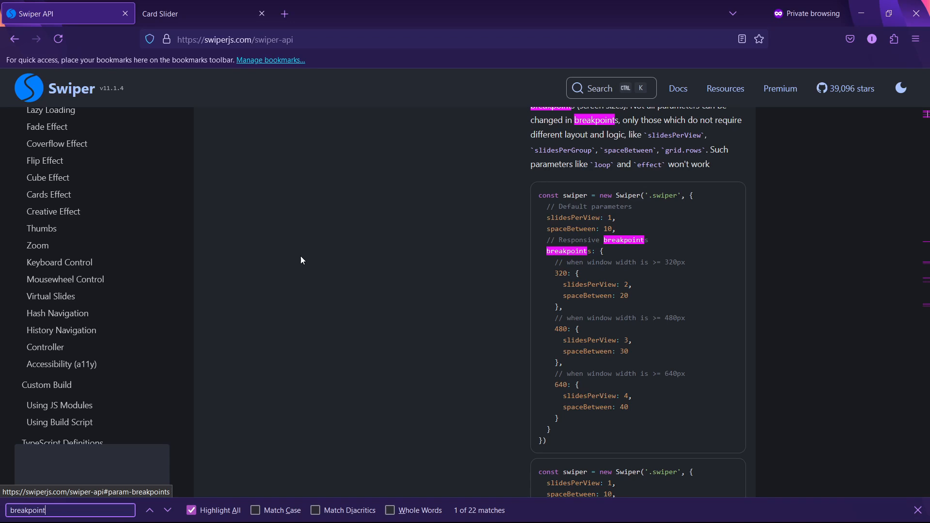
drag(546, 240, 563, 427)
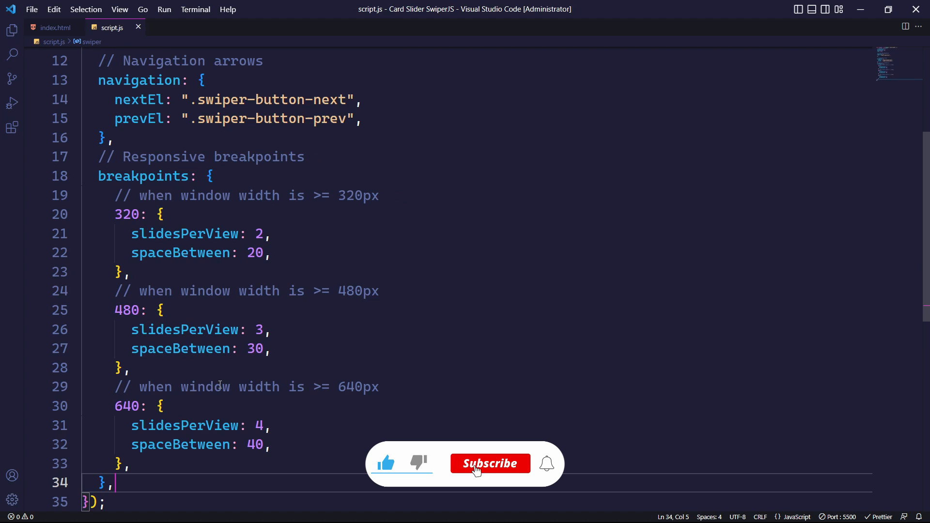
- Change the script.js breakpoints to 576px (two slides) and 768px (three slides), removing 640px
click(490, 464)
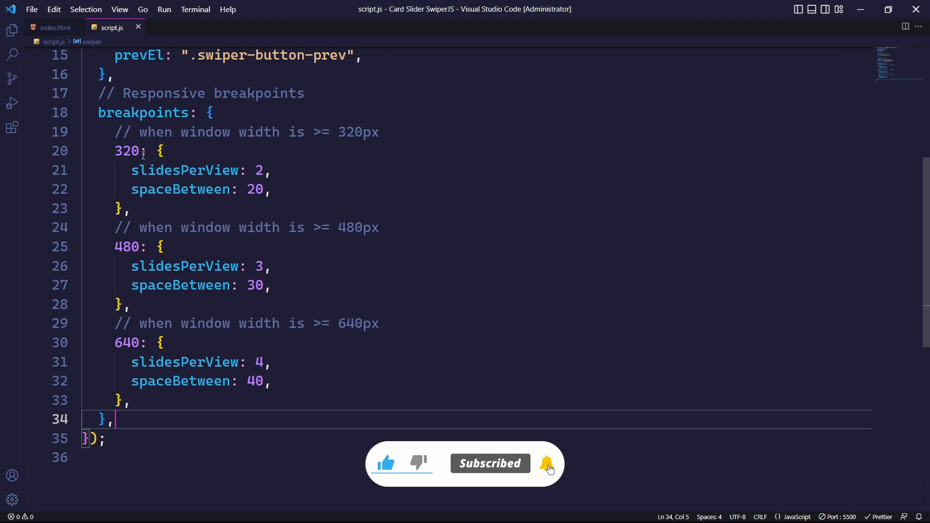
text(576)
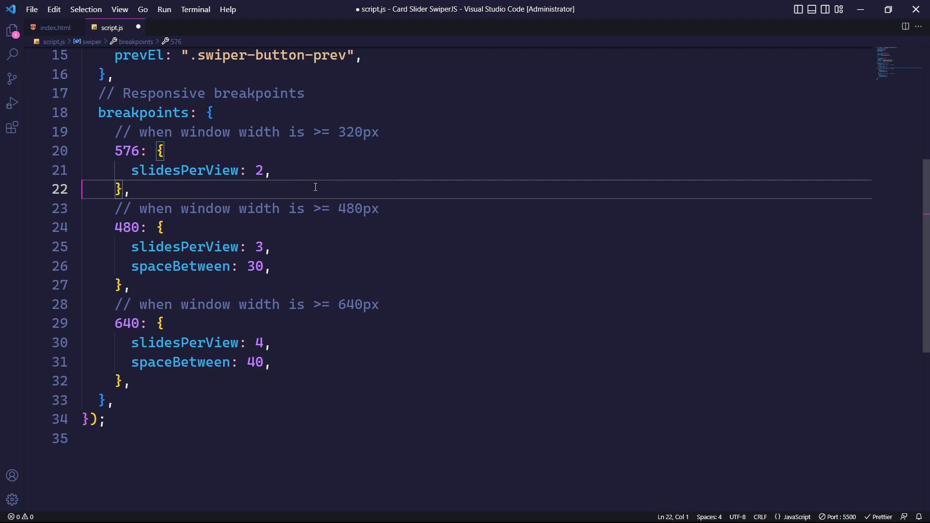
key(Ctrl+s)
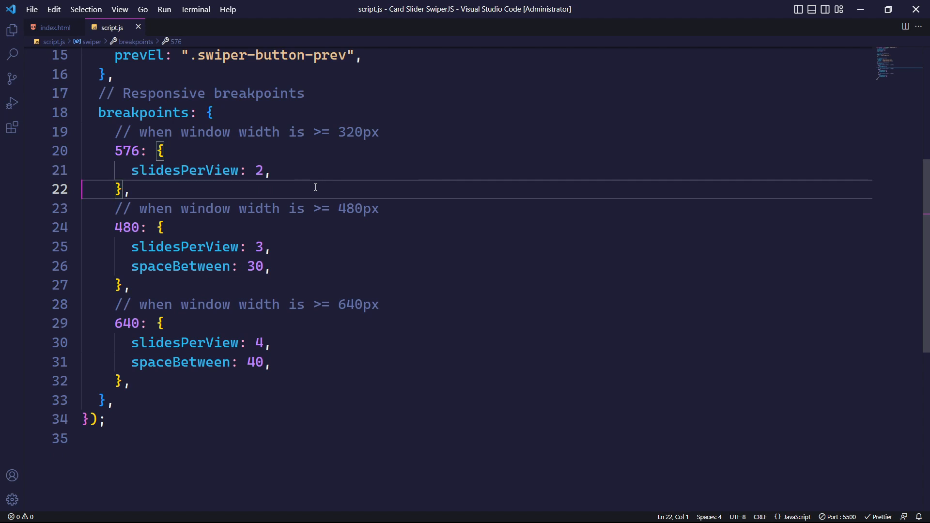
double_click(127, 151)
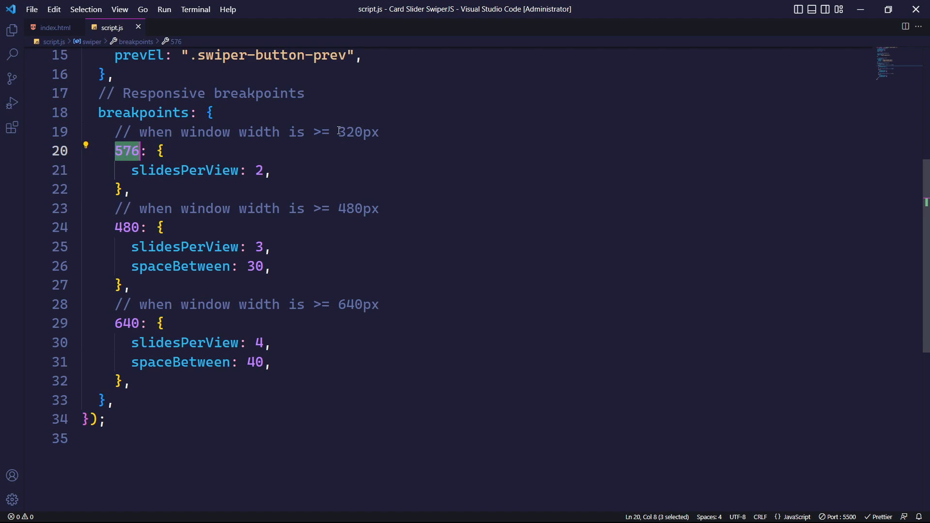
text(576)
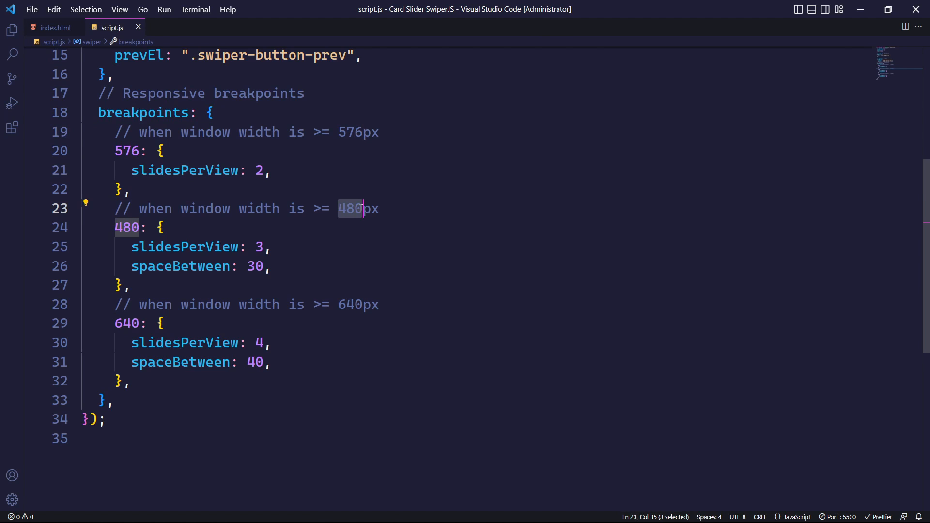
text(768)
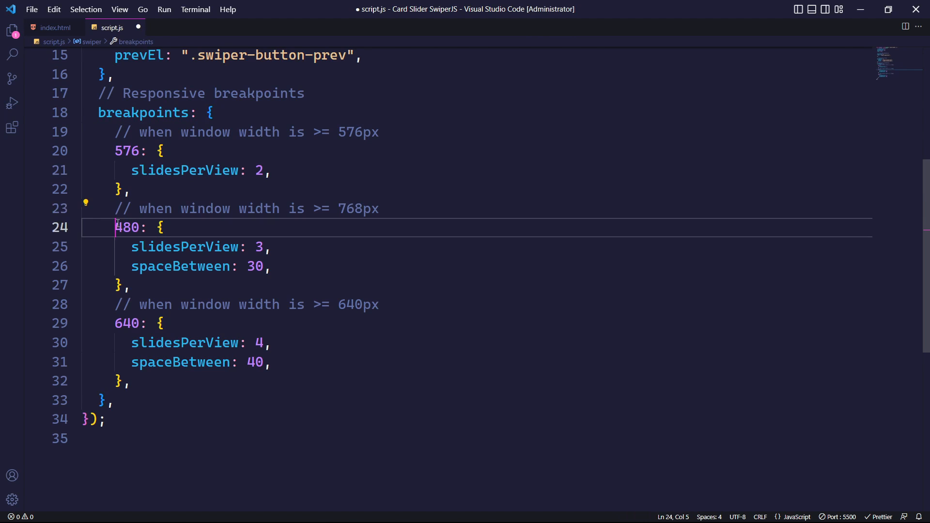
text(768)
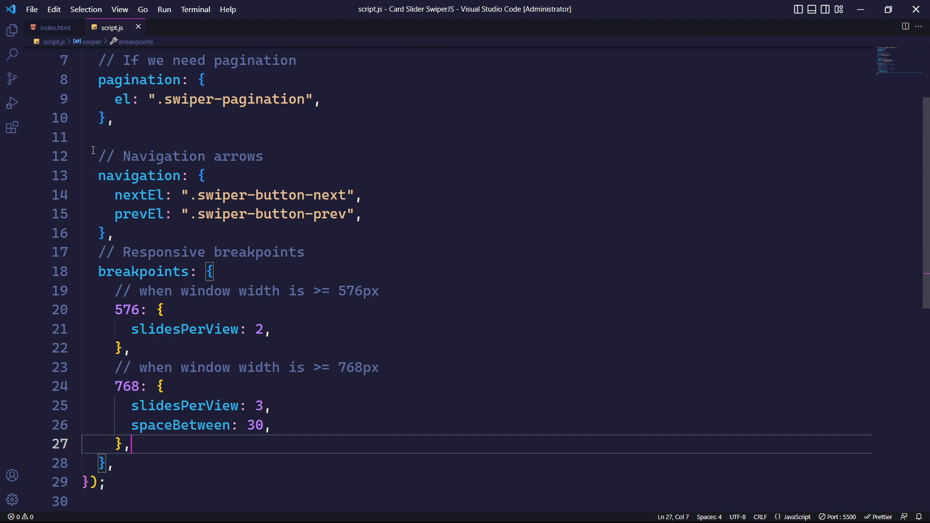
click(53, 26)
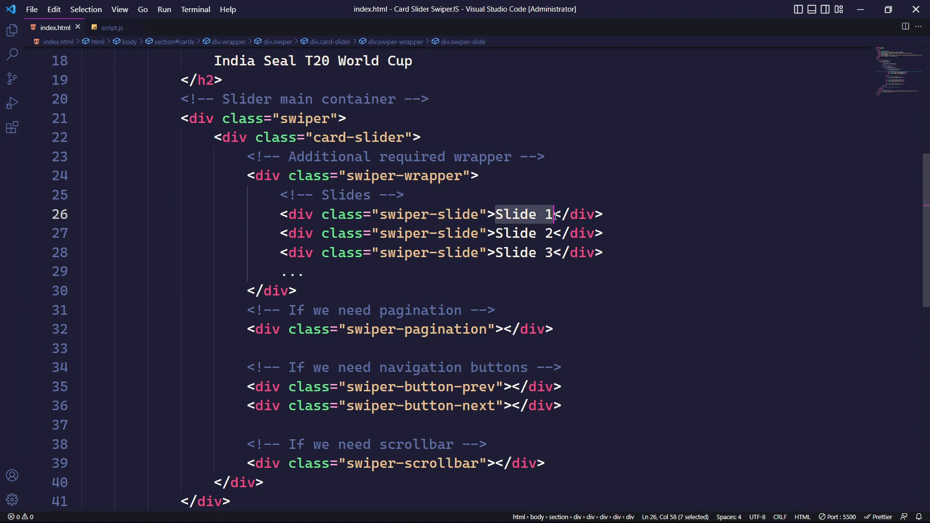
- Replace Slide 1 with a card holding an image, 'Rohit Sharma' heading and 'Top Order Batter' role
key(Delete)
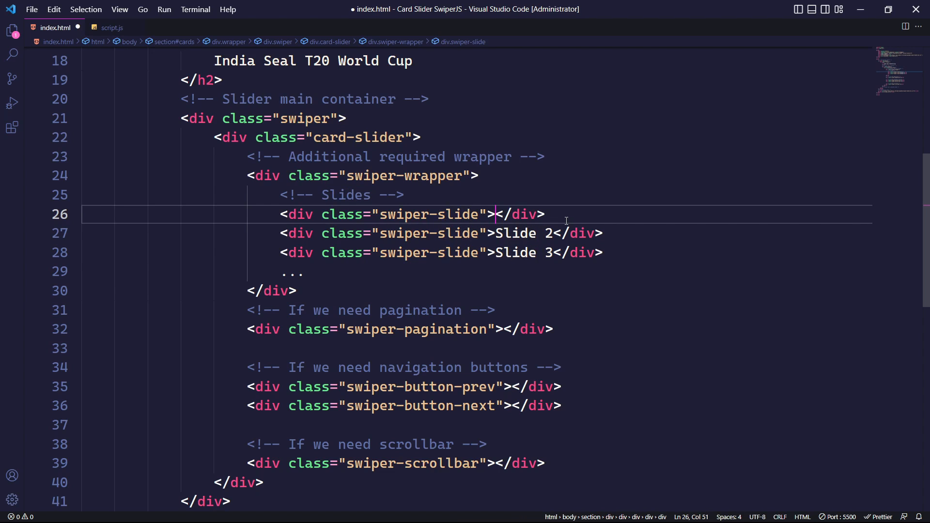
key(Enter)
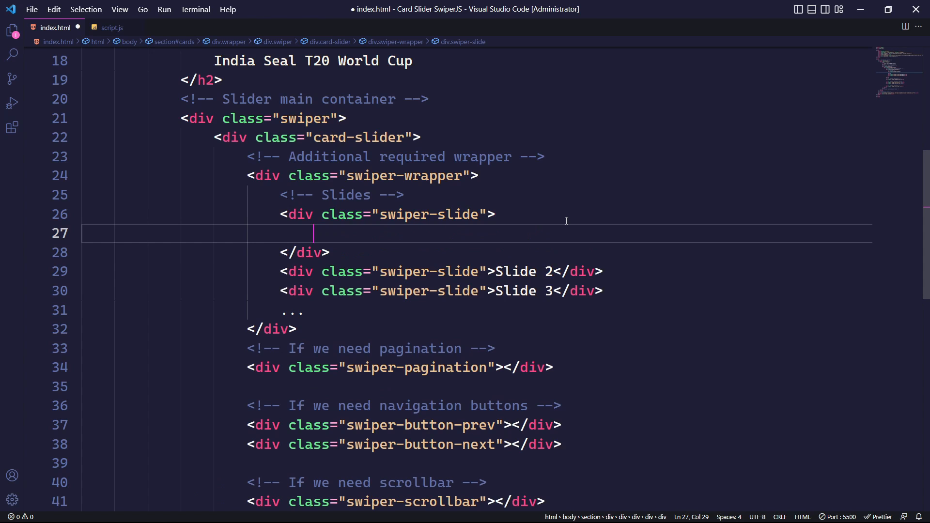
text(.card)
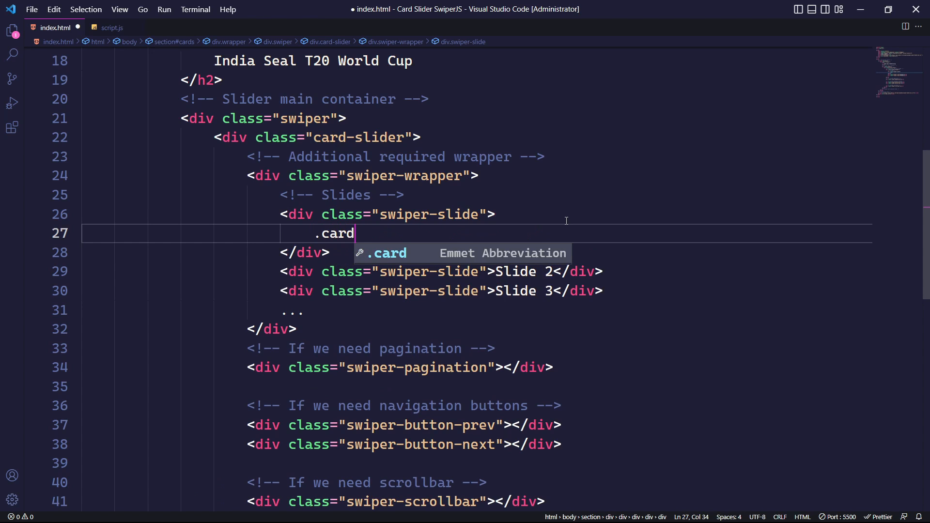
key(Tab)
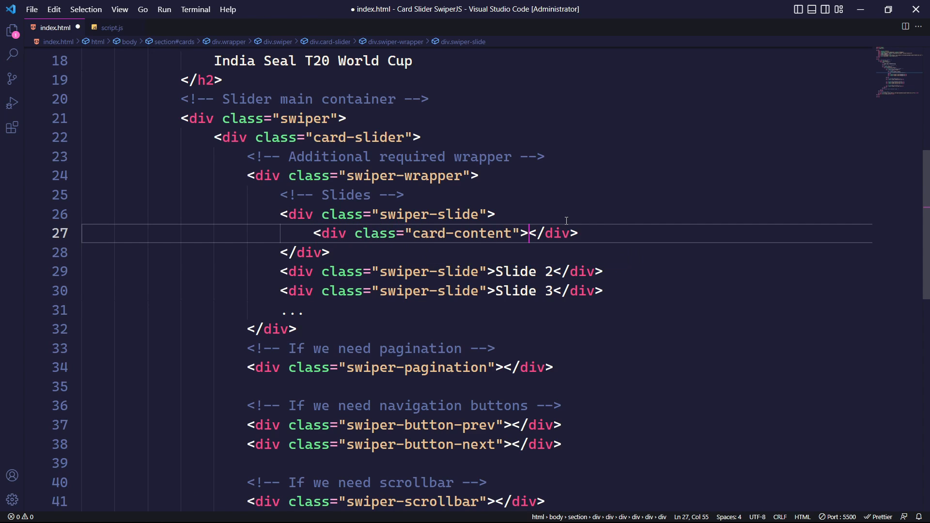
text(<img src="imag" alt="">)
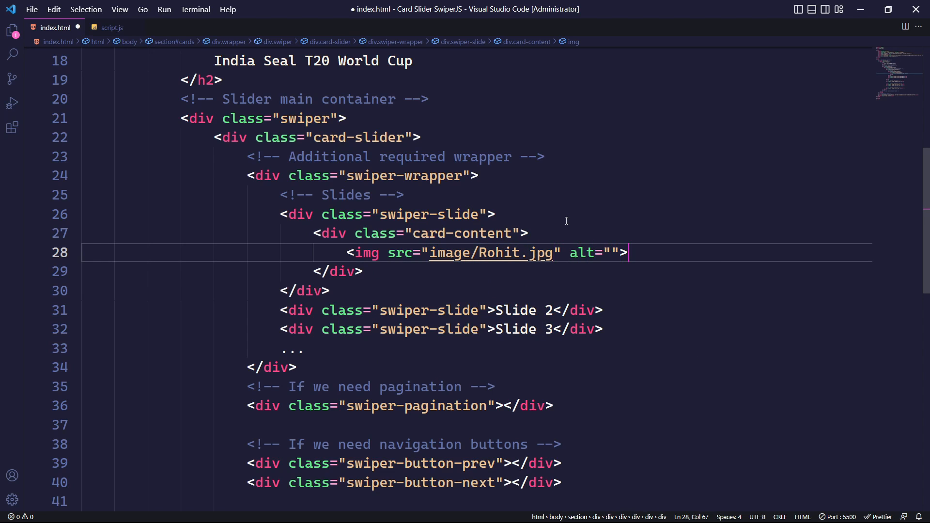
text(<div class="card-title">)
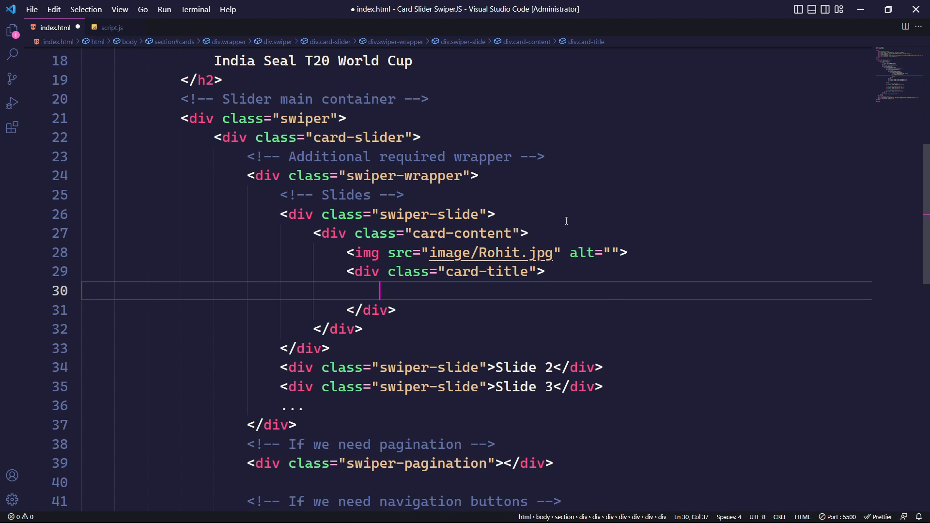
text(<h4>Rohit Sharma</h4>)
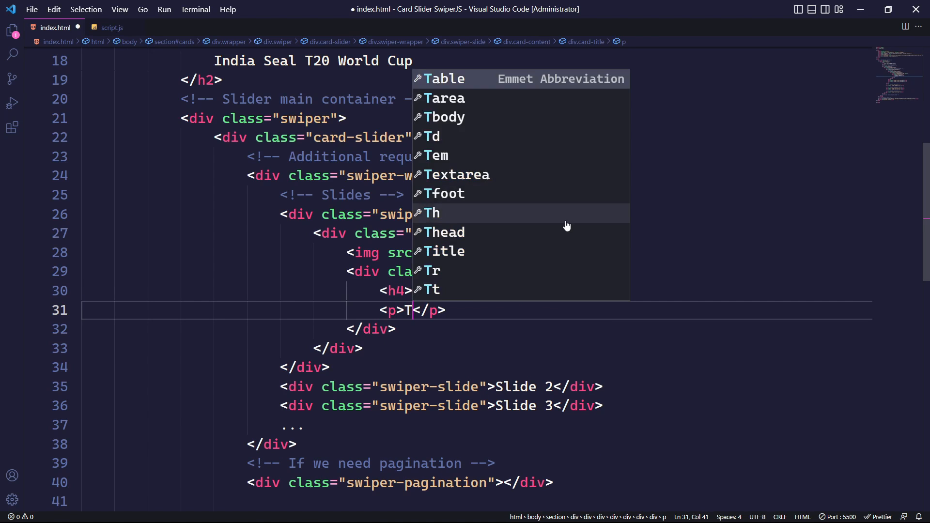
text(op Order Batter)
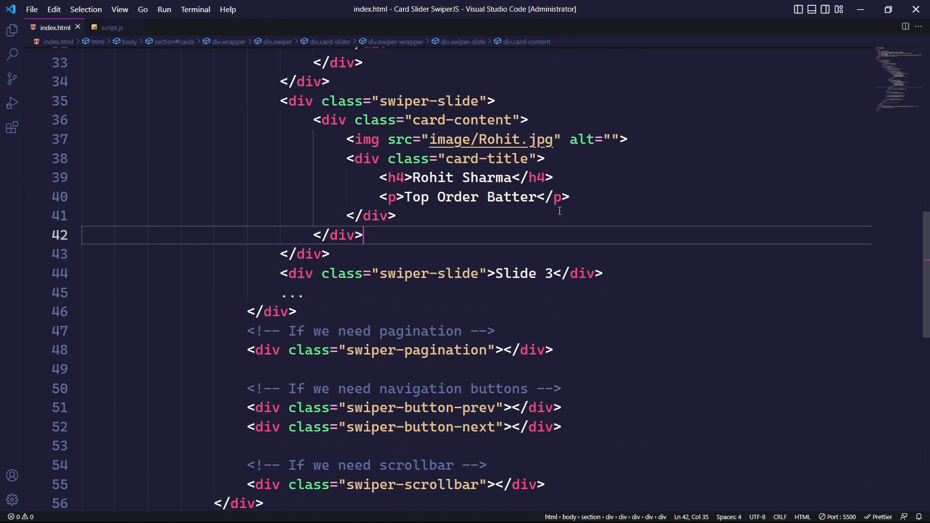
- Duplicate the card for Virat Kohli, Jasprit Bumrah and Hardik Pandya
text(Virat Kohl)
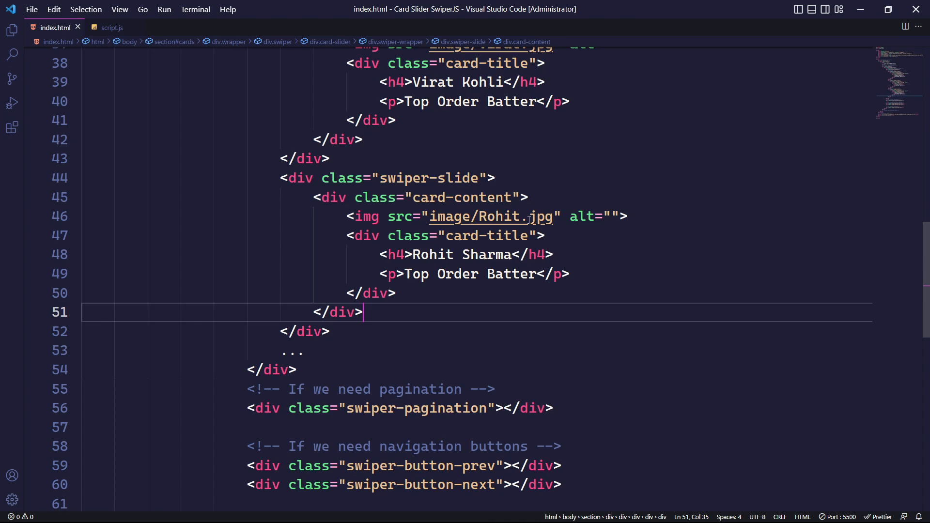
text(Jasprit)
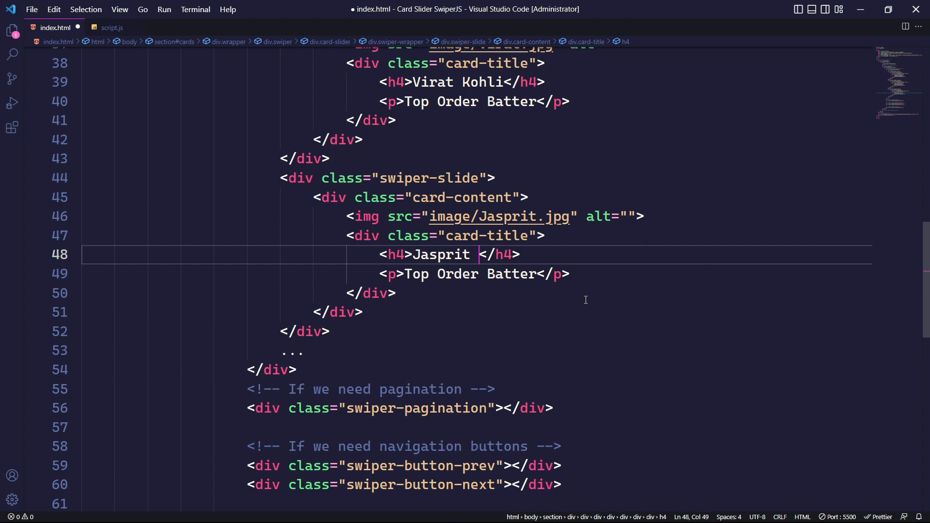
text(Bumrah)
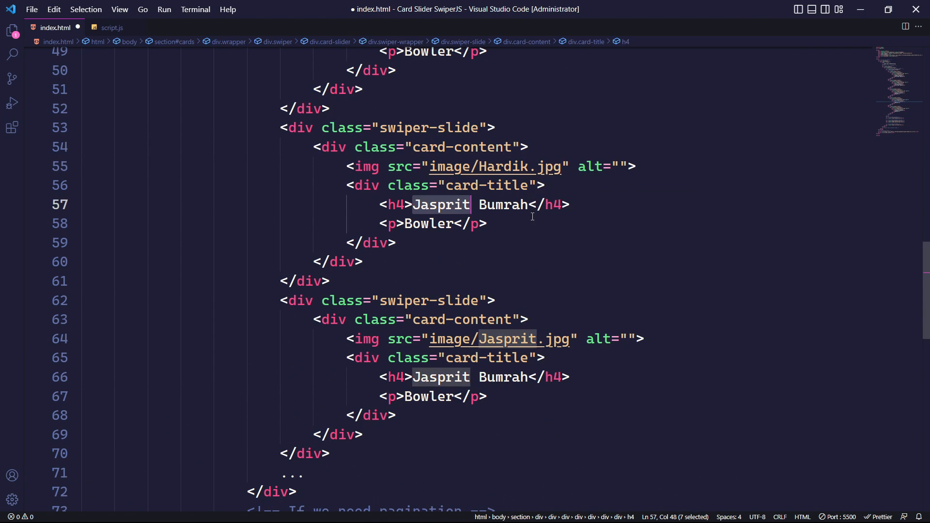
text(Hardik Pandya)
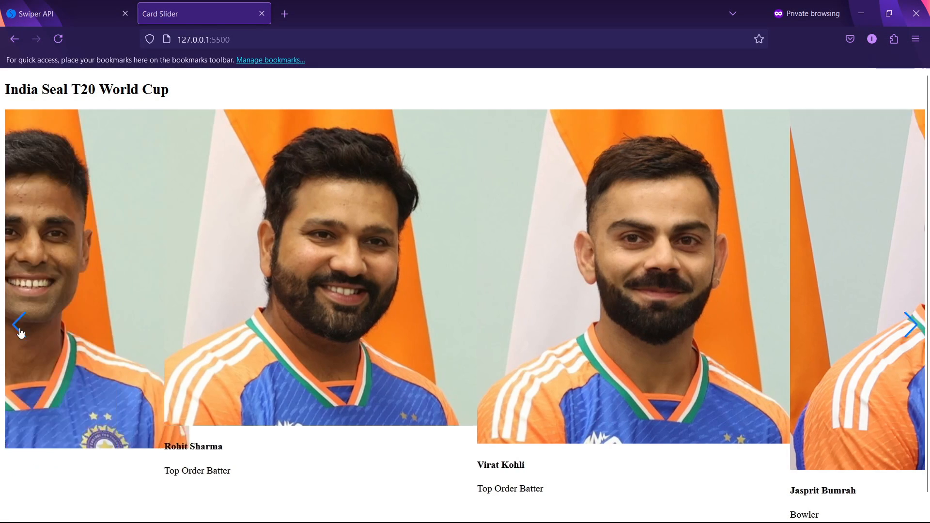
- Preview the player-card slider in Firefox and go to the previous card
click(18, 323)
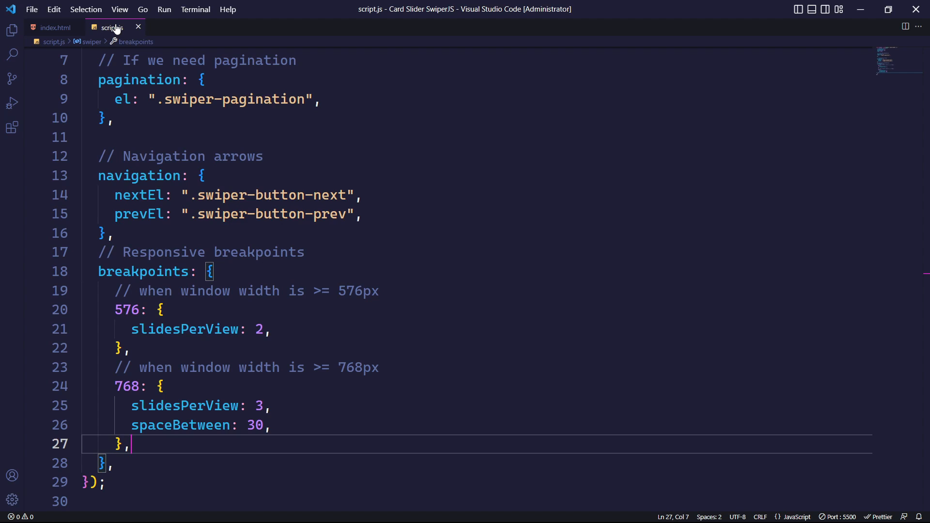
- Rename the Swiper navigation selectors to .nextArrowBtn and .prevArrowBtn and save
double_click(222, 195)
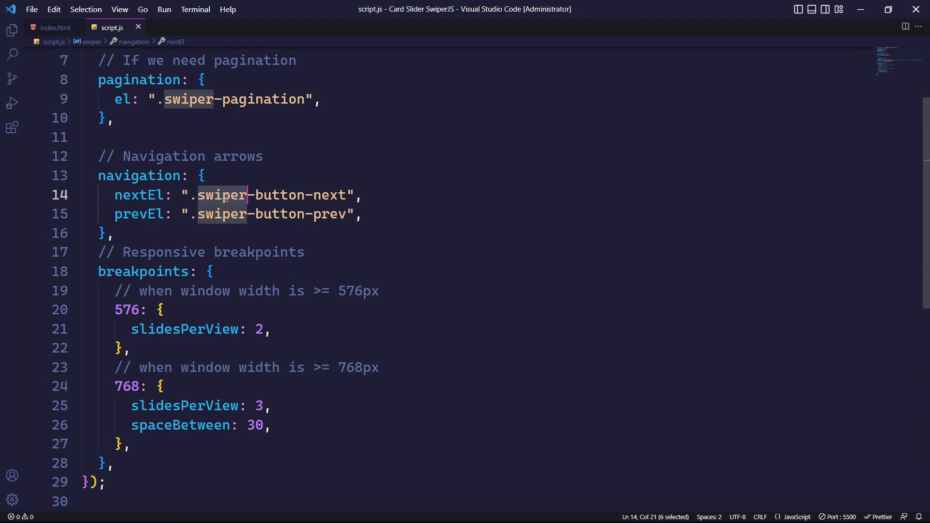
text(nextA)
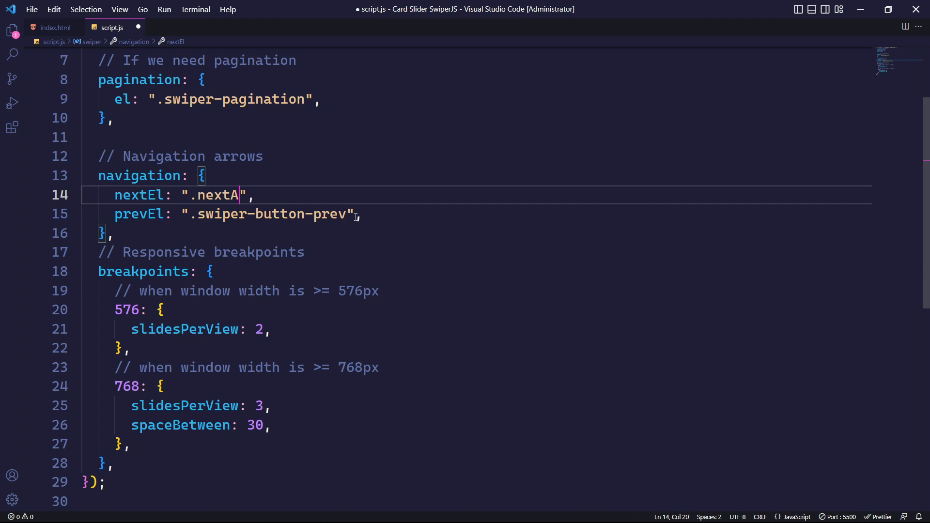
text(rrowBtn)
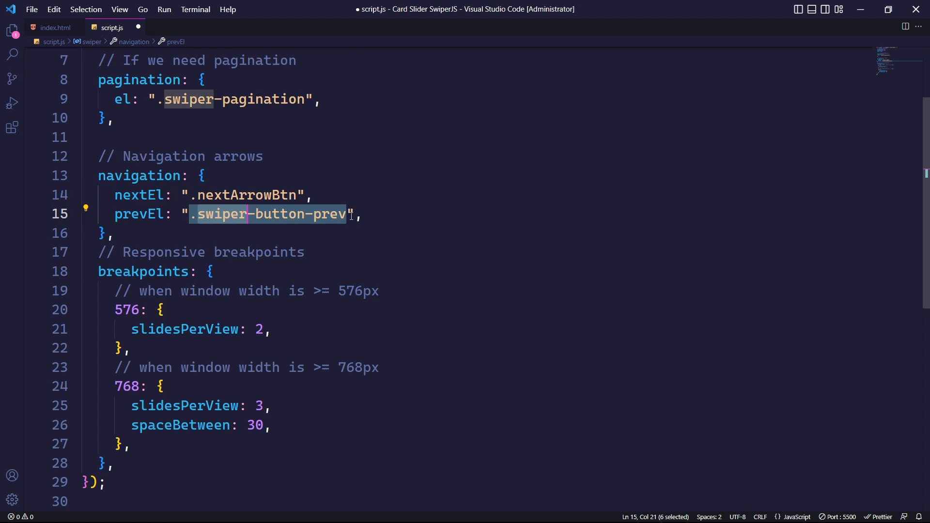
text(.prevArrow)
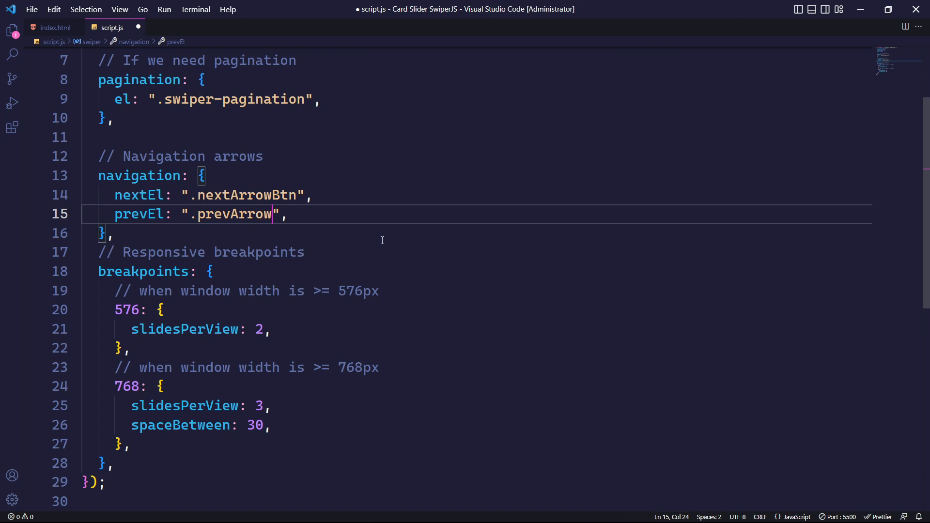
text(Btn)
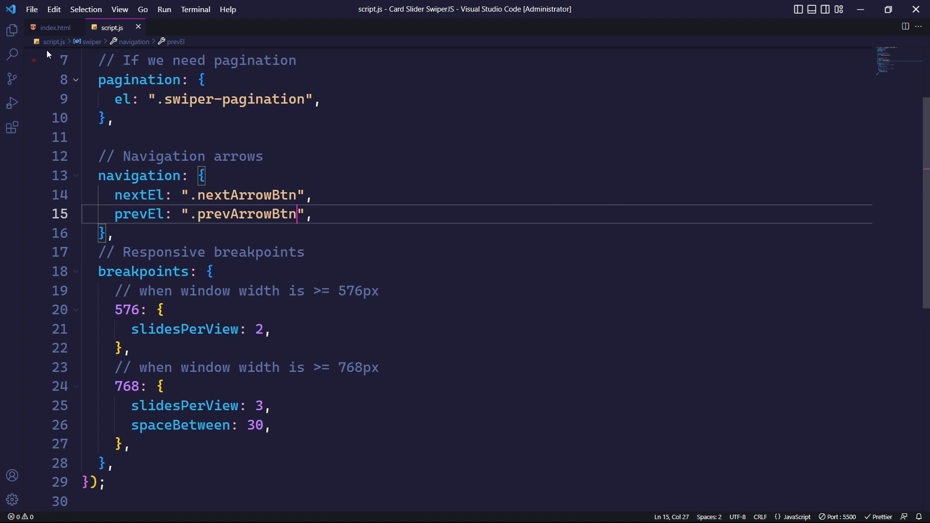
click(56, 27)
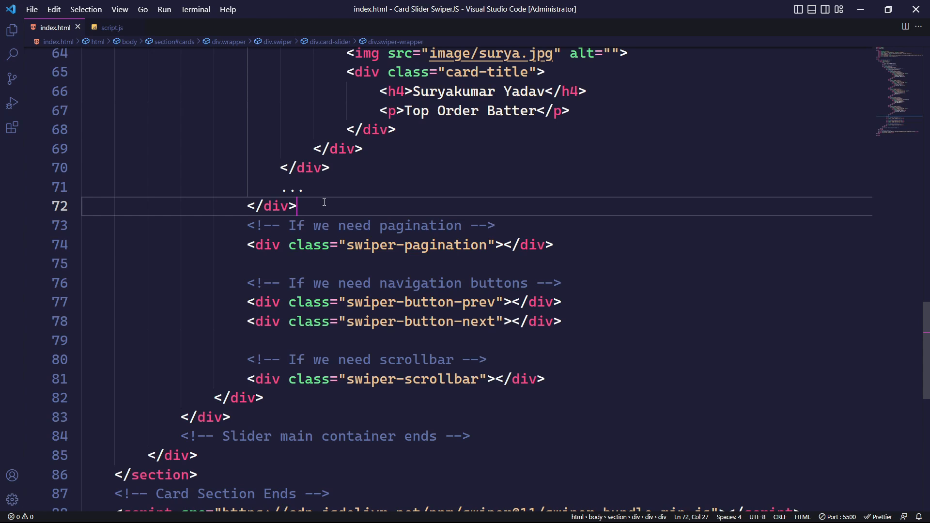
- Add an arrow div containing a prevArrowBtn div to index.html, matching script.js's class names
text(.a)
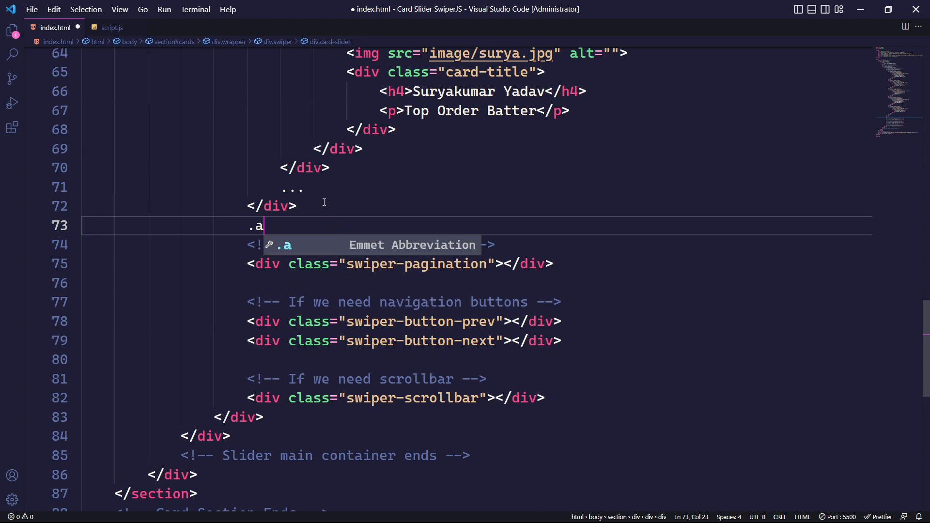
key(Tab)
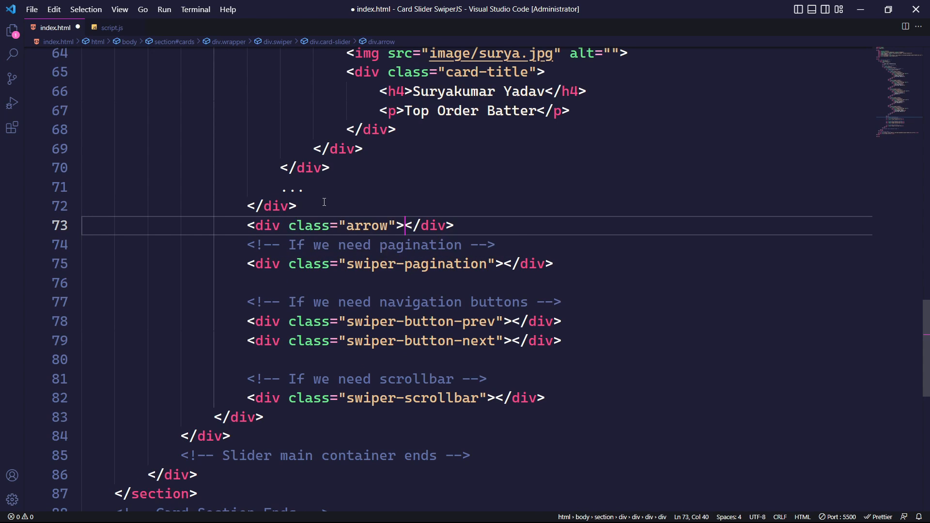
key(Enter)
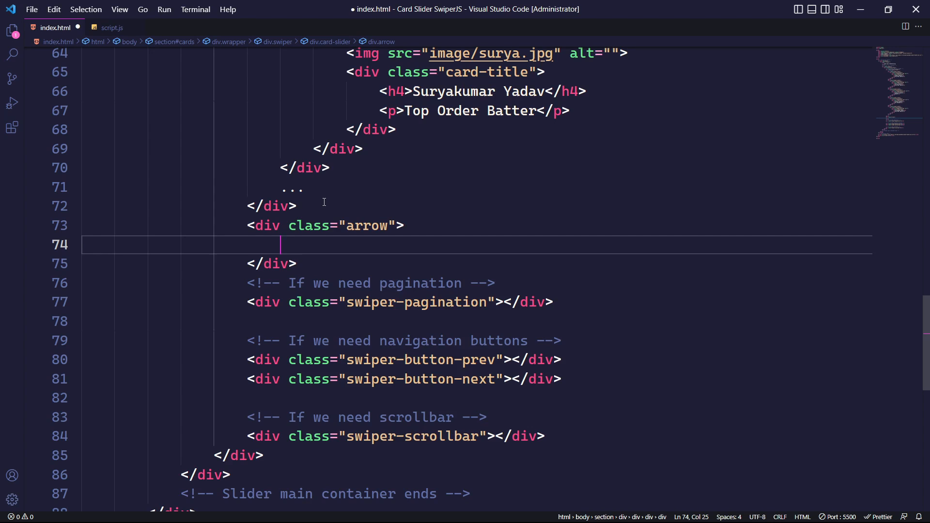
text(<div c></div>)
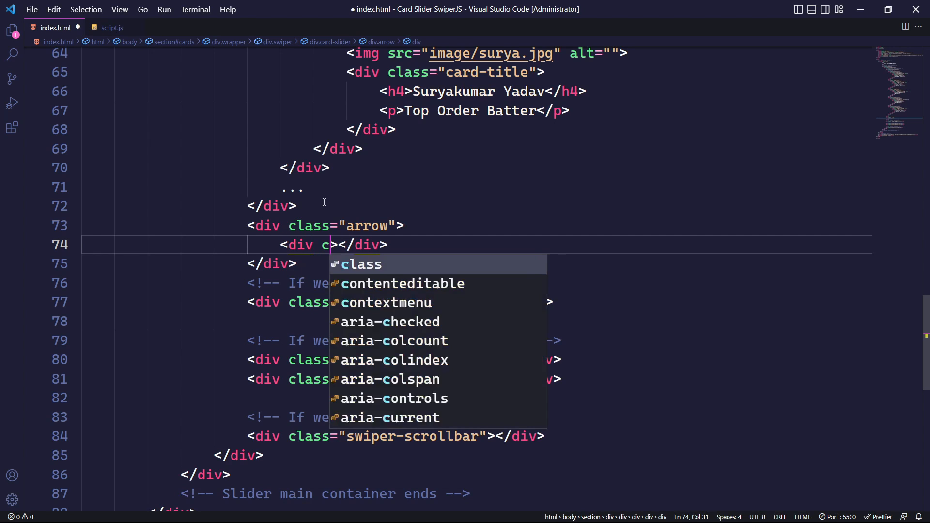
click(110, 27)
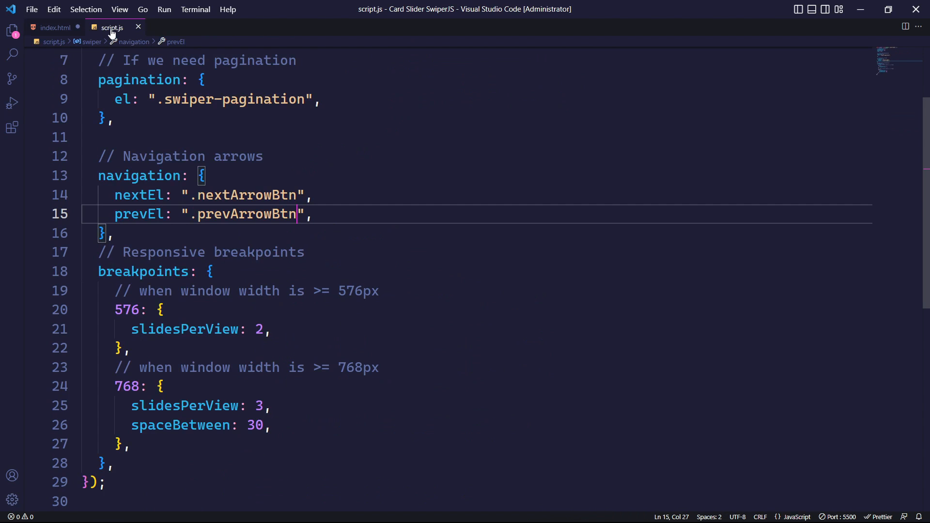
click(46, 27)
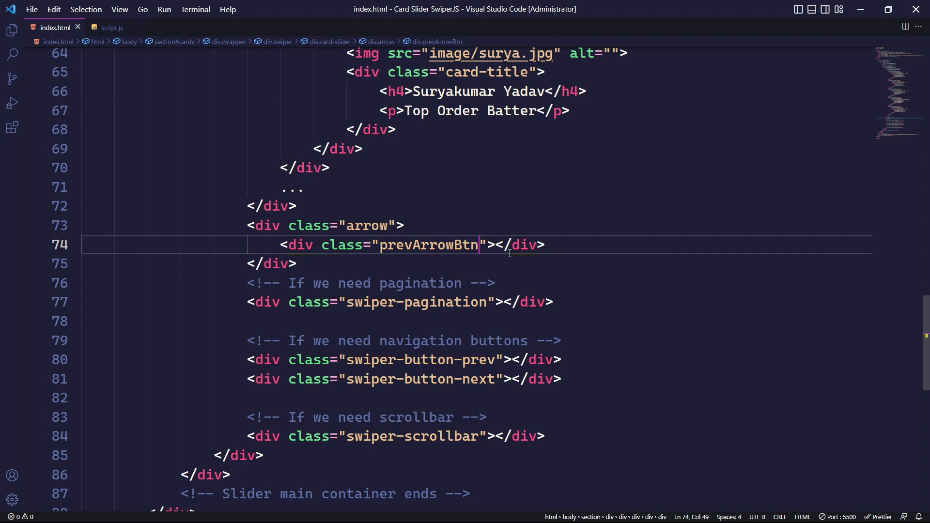
key(Enter)
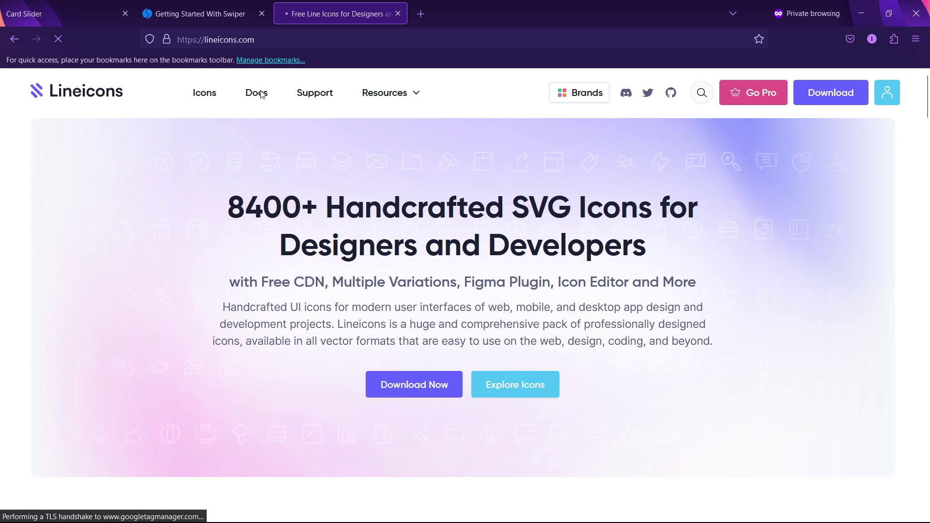
- Open the Lineicons Docs page to find its CDN stylesheet link
click(256, 93)
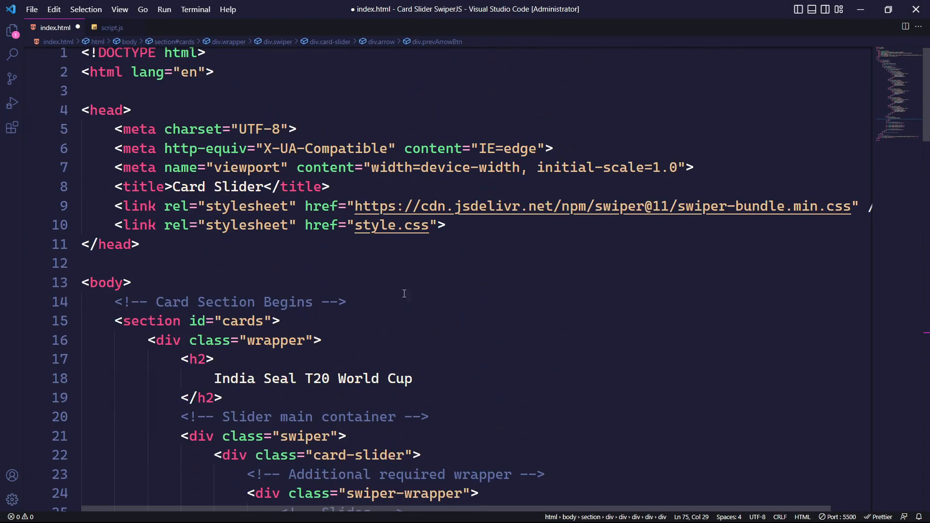
- Link the Lineicons 4.0 CDN stylesheet and add lni-chevron-left and lni-chevron-right icons to the arrow buttons
text(<link rel="stylesheet" href="https://cdn.lineicons.com/4.0/lineicons.css" />)
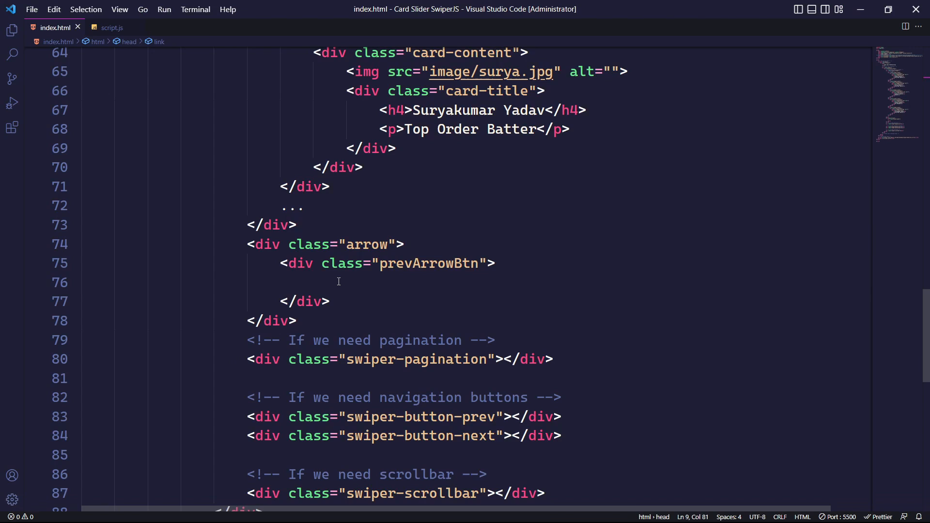
text(<i class="lni lni-chevron-left"></i>)
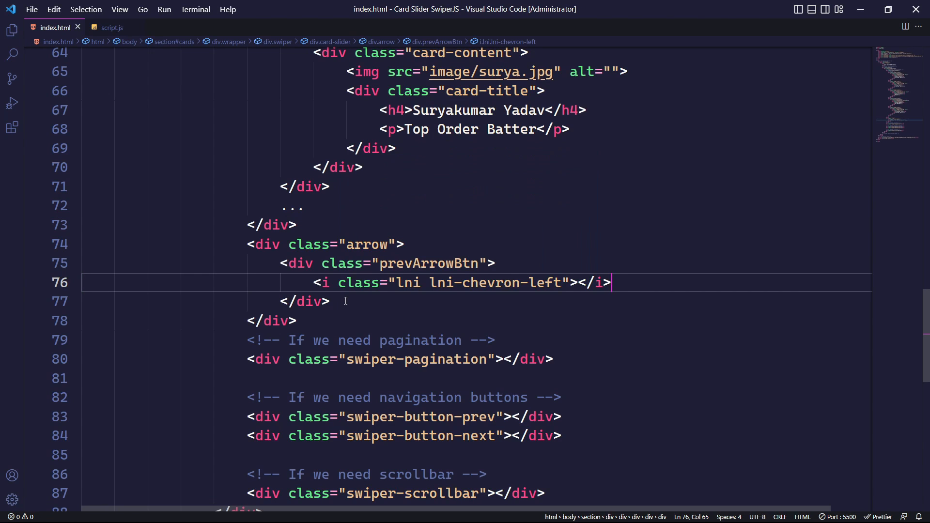
text(di)
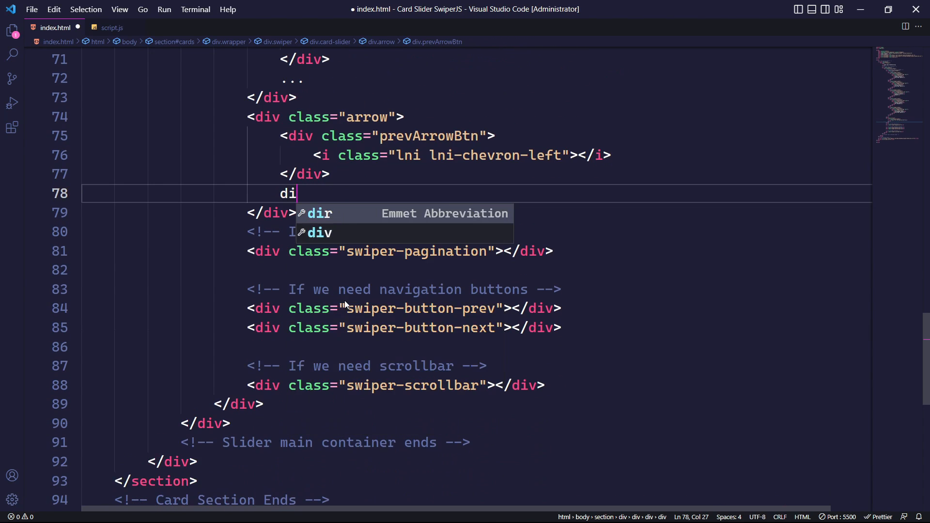
key(Tab)
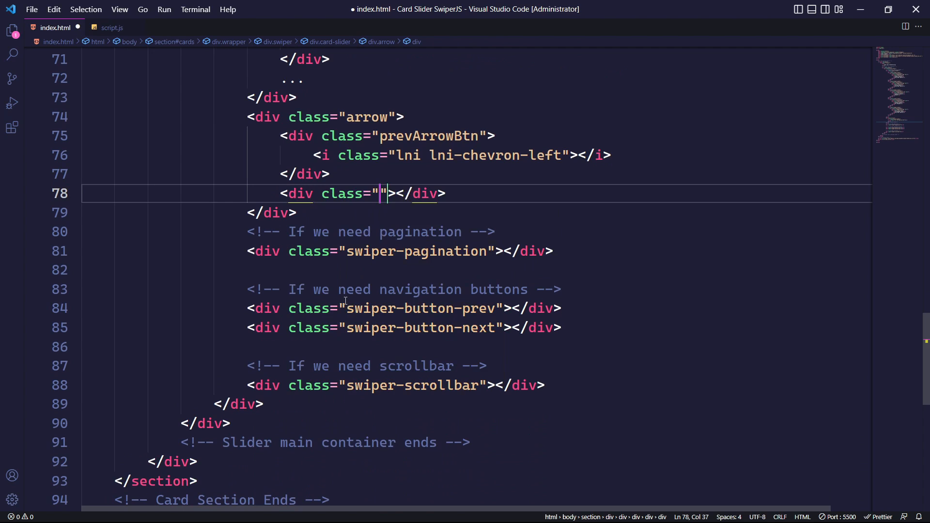
click(111, 28)
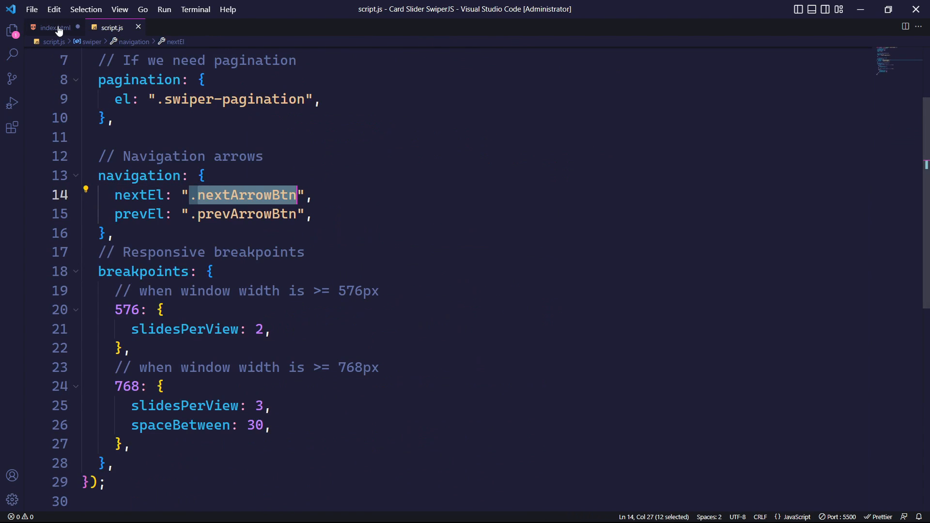
click(57, 27)
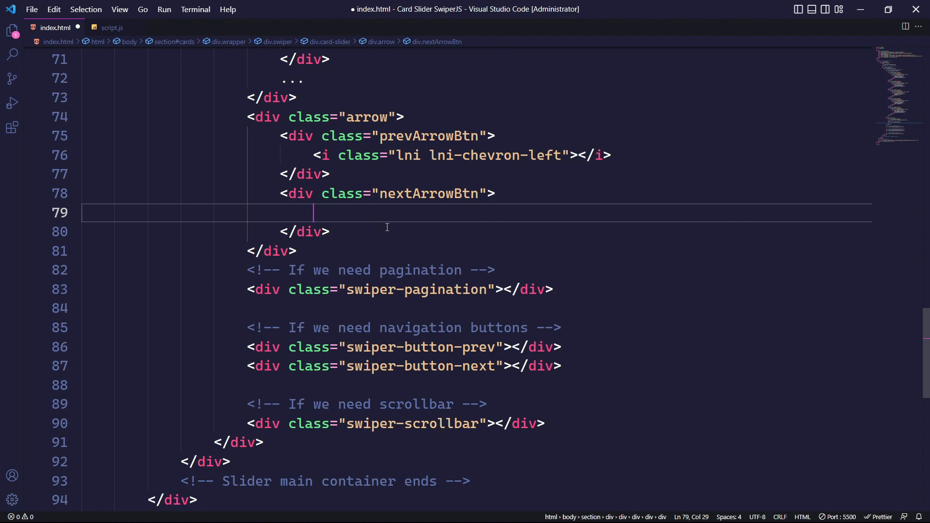
text(<i class="lni lni-chevron-right"></i>)
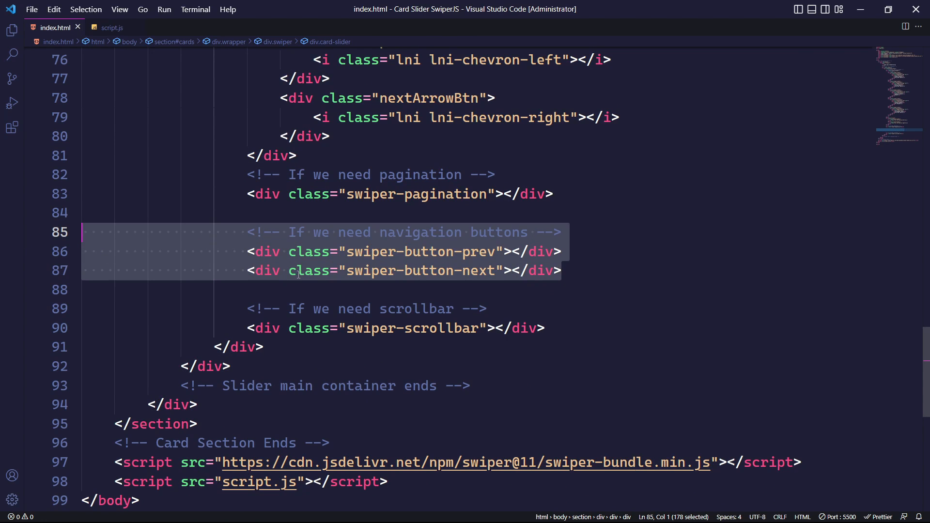
- Delete the default swiper-button-prev and swiper-button-next markup
key(Delete)
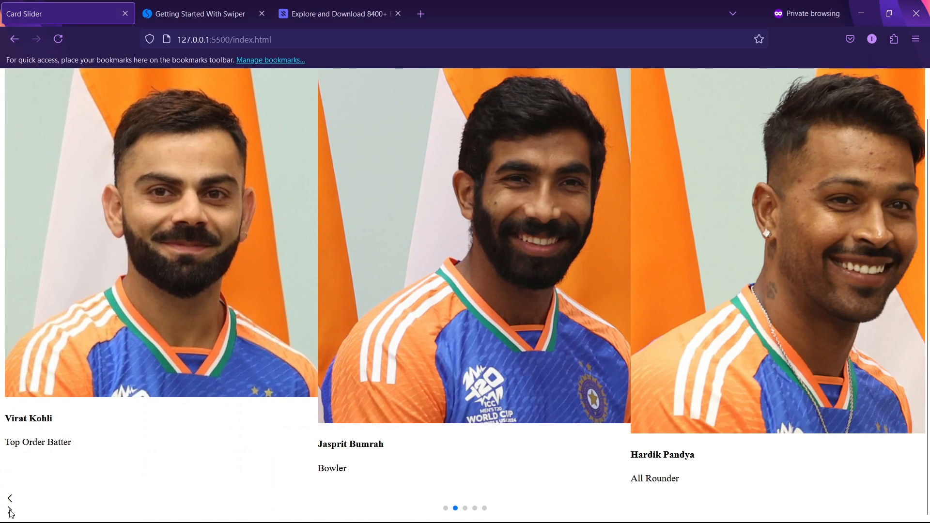
- Find and select the renderBullet example on Swiper's Core API Pagination docs page
click(10, 499)
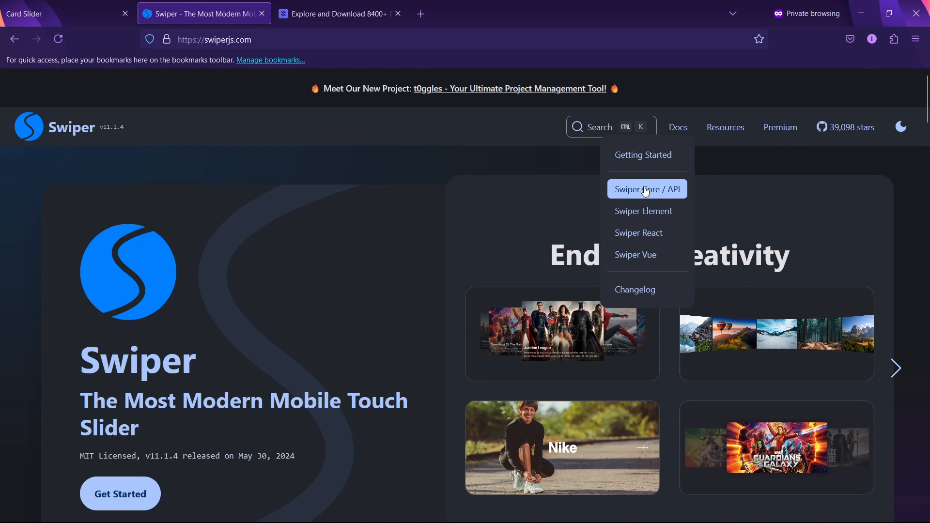
click(647, 189)
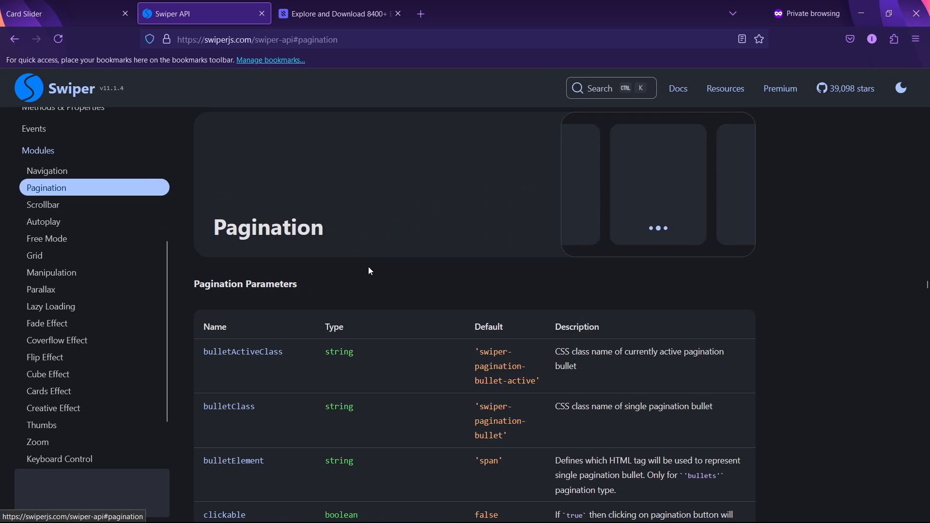
scroll(down, 3)
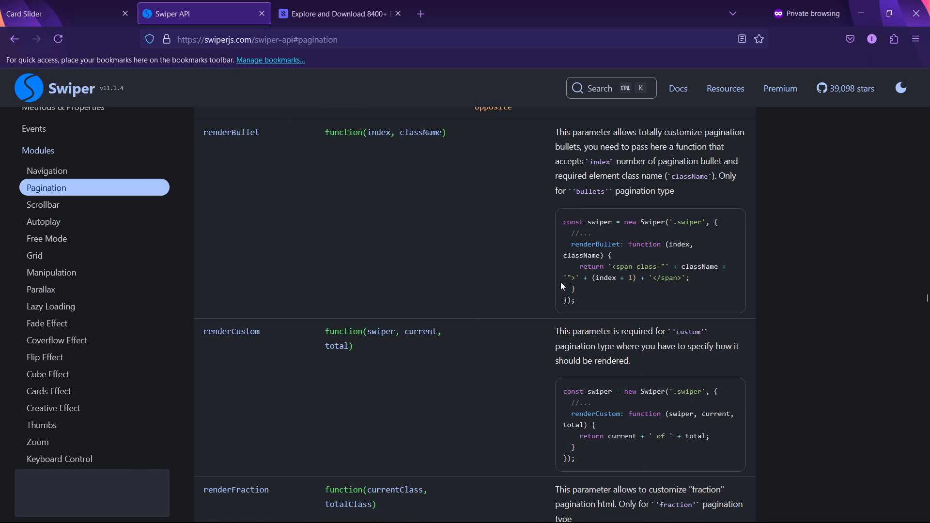
drag(564, 243, 575, 294)
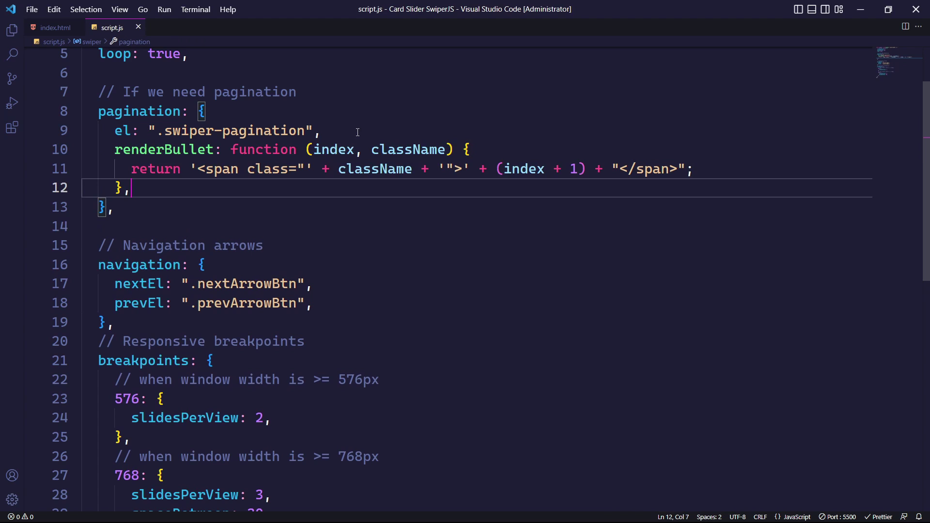
- Strip the bullet number from renderBullet's markup and add clickable: true to pagination
drag(468, 169, 617, 169)
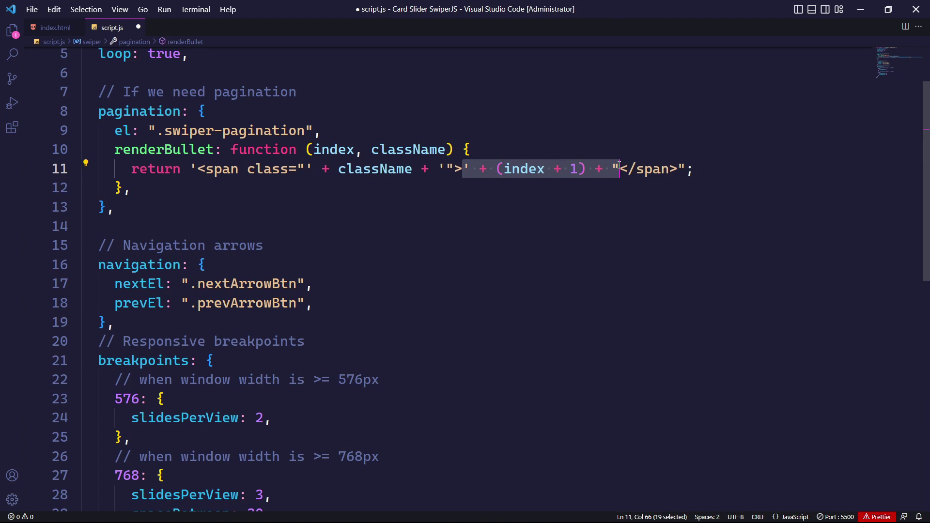
key(Delete)
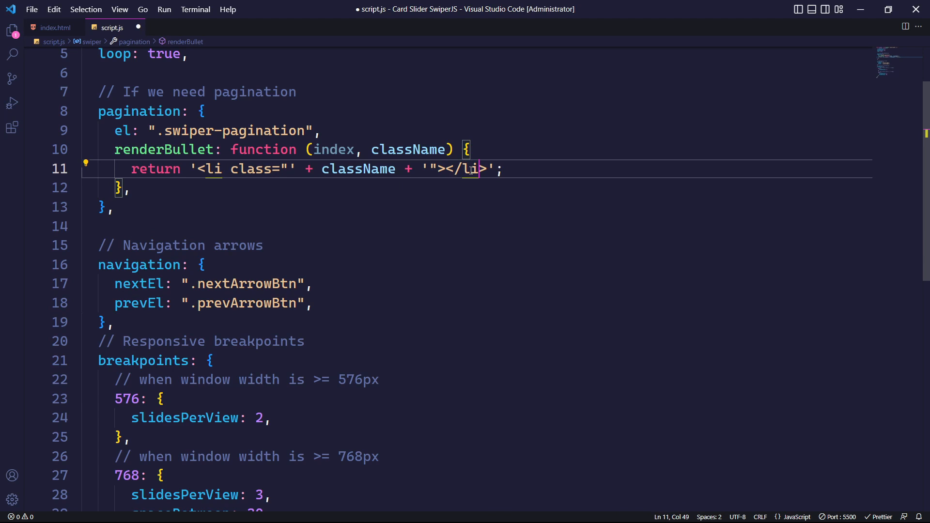
text(cli)
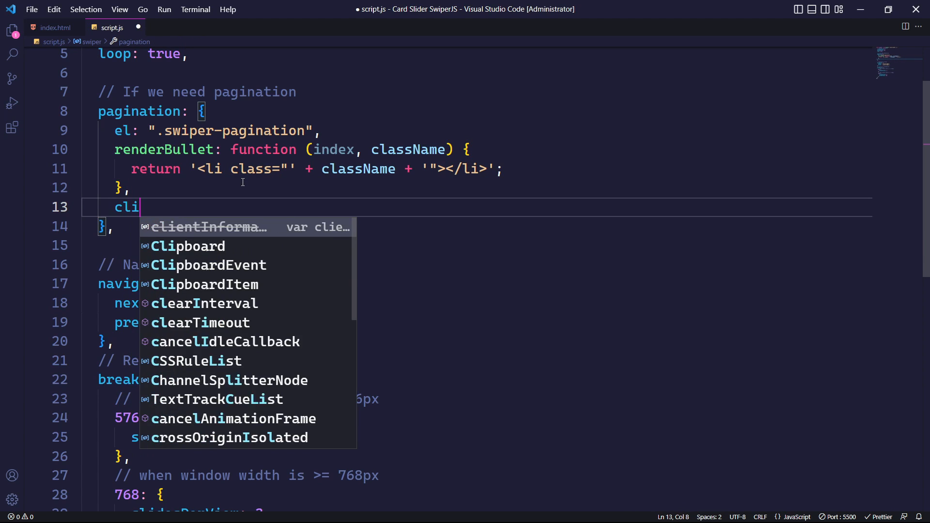
text(ckable:)
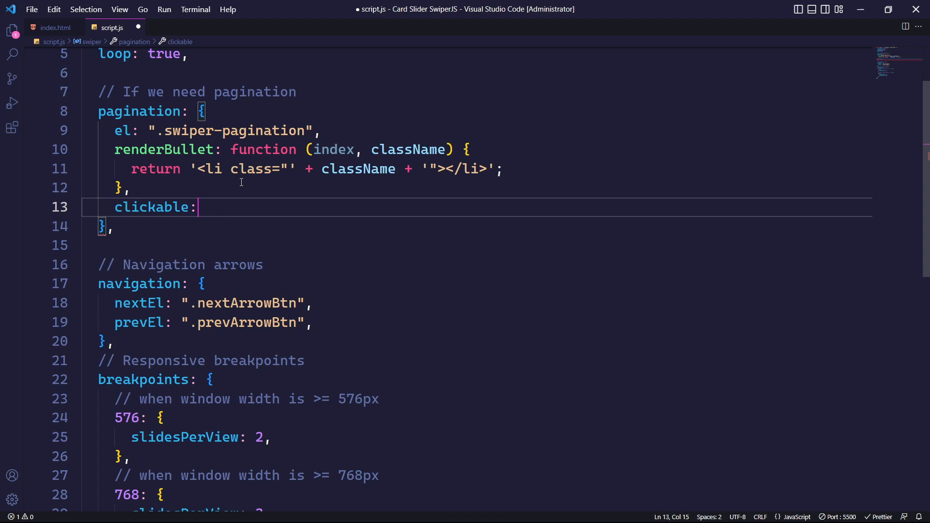
text(true,)
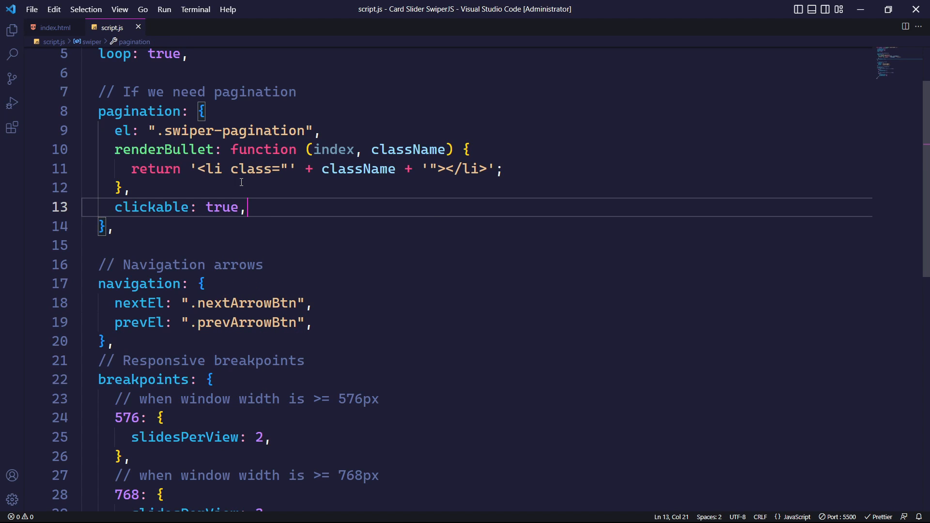
click(53, 27)
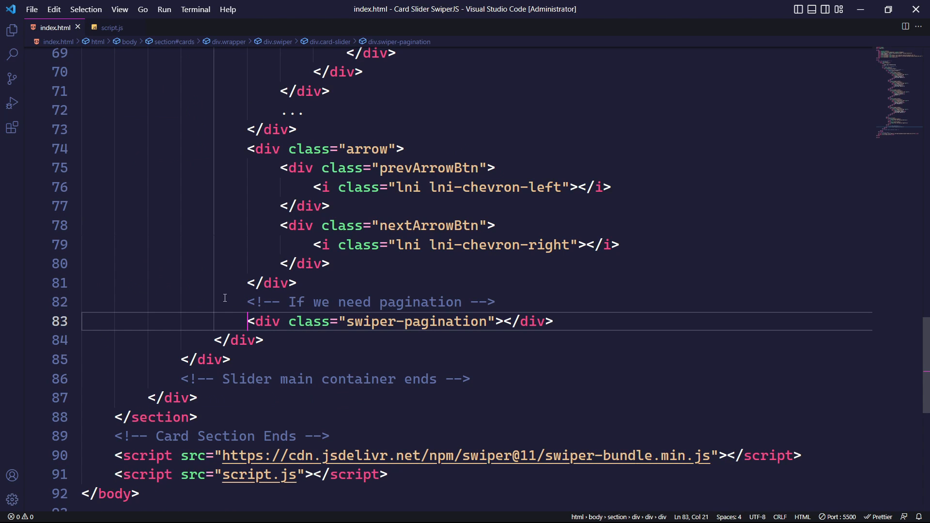
- Move the pagination element into the arrow div as a ul and delete the ellipsis placeholder
drag(248, 301, 553, 320)
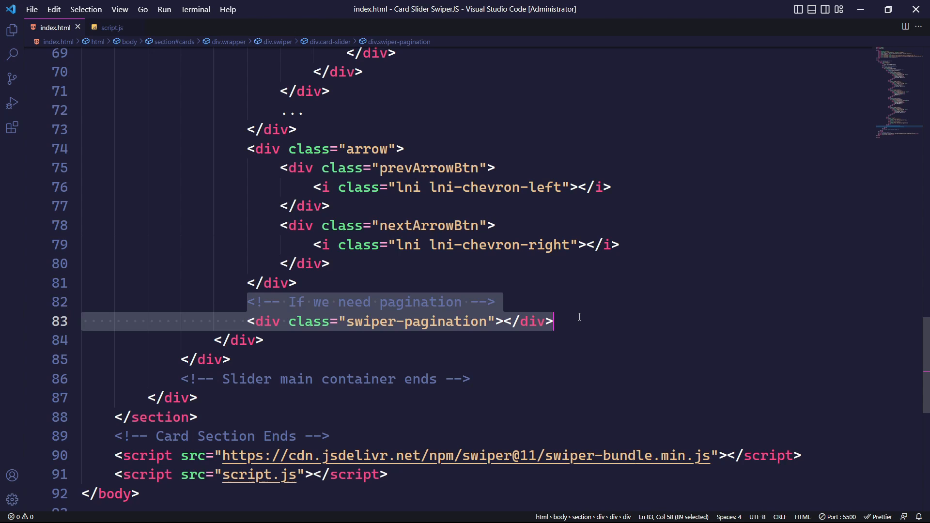
key(Delete)
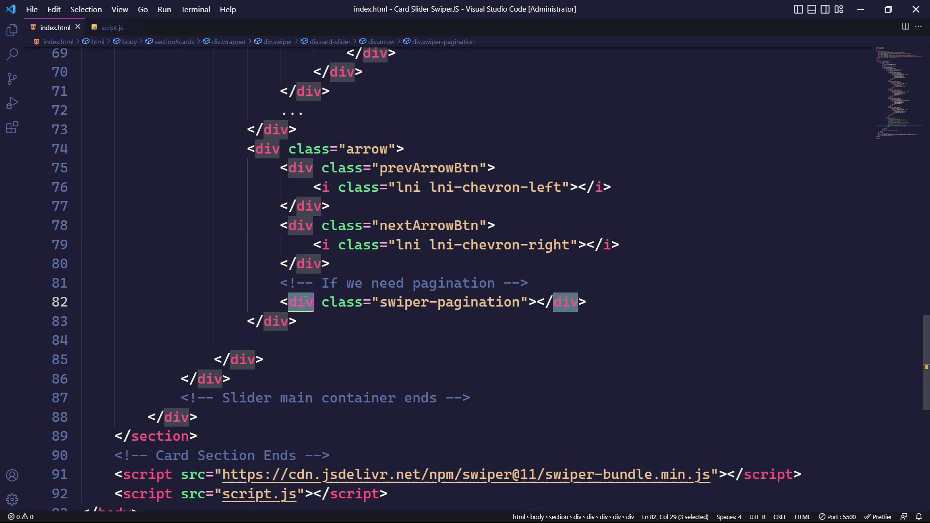
text(ul)
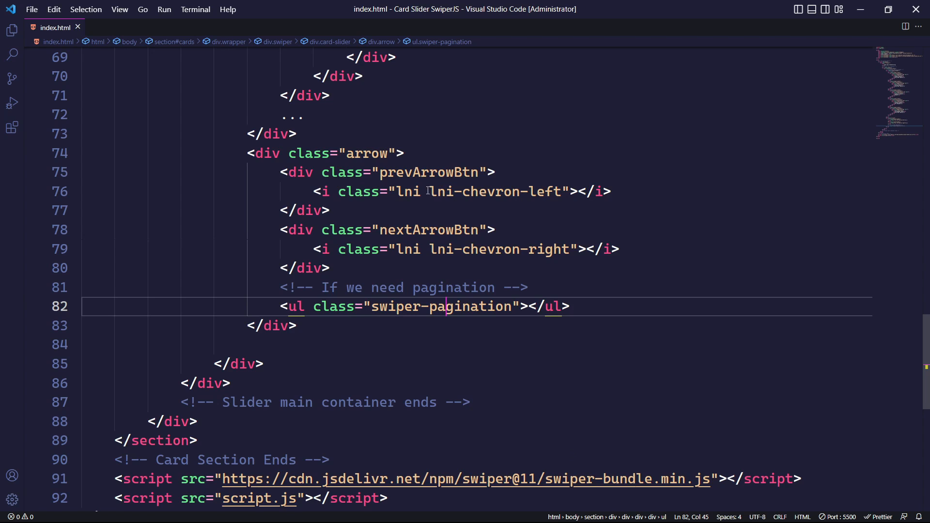
double_click(293, 115)
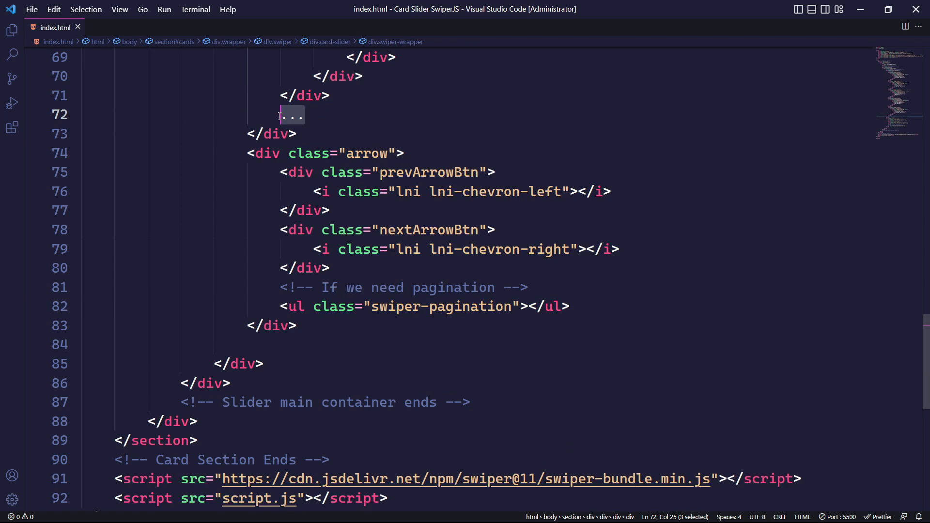
key(Delete)
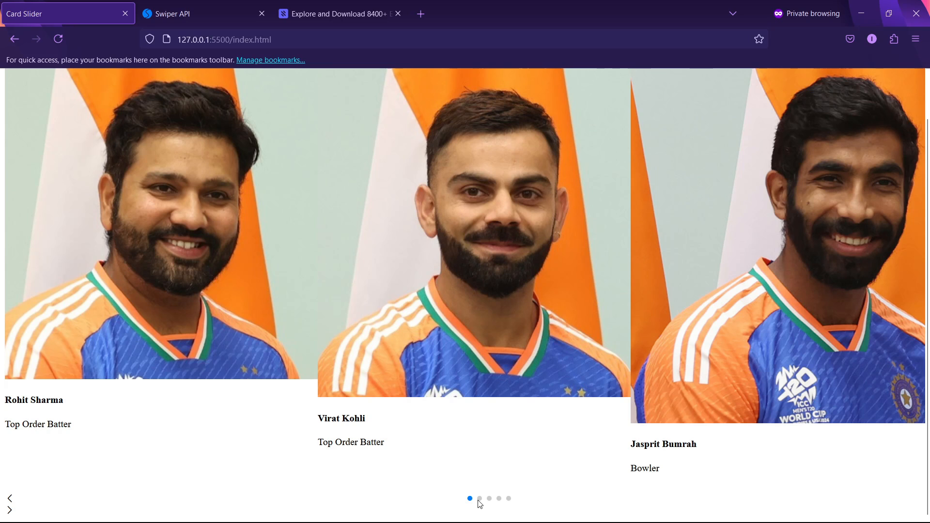
- Find Poppins on Google Fonts in a new tab and get its embed code
click(490, 498)
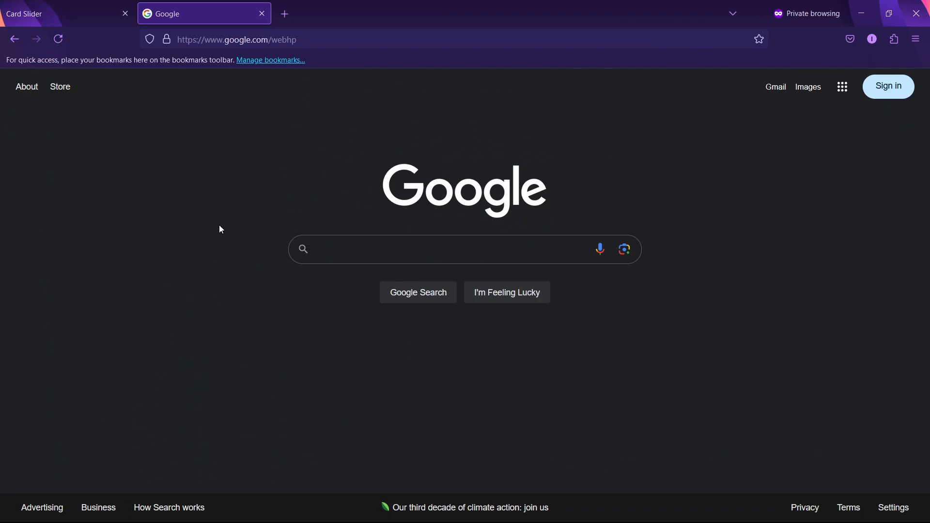
text(fonts google)
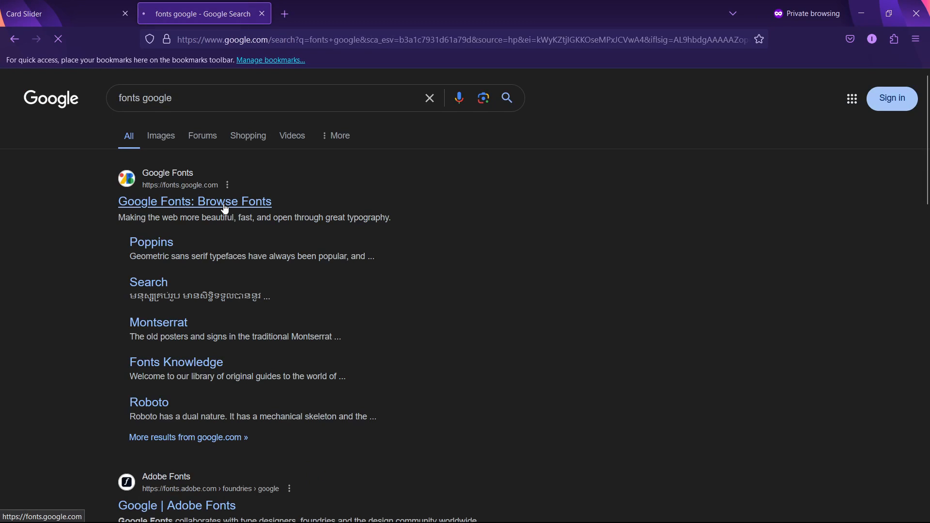
click(194, 201)
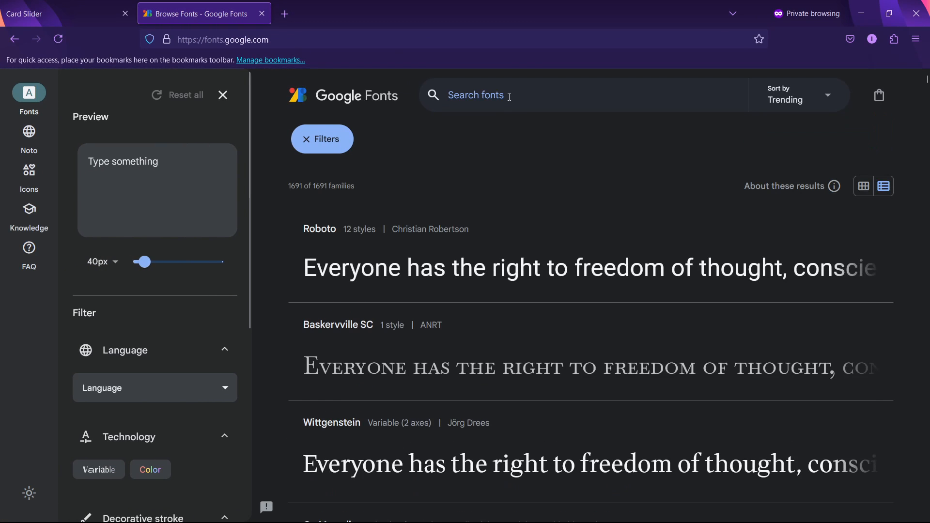
text(poppins)
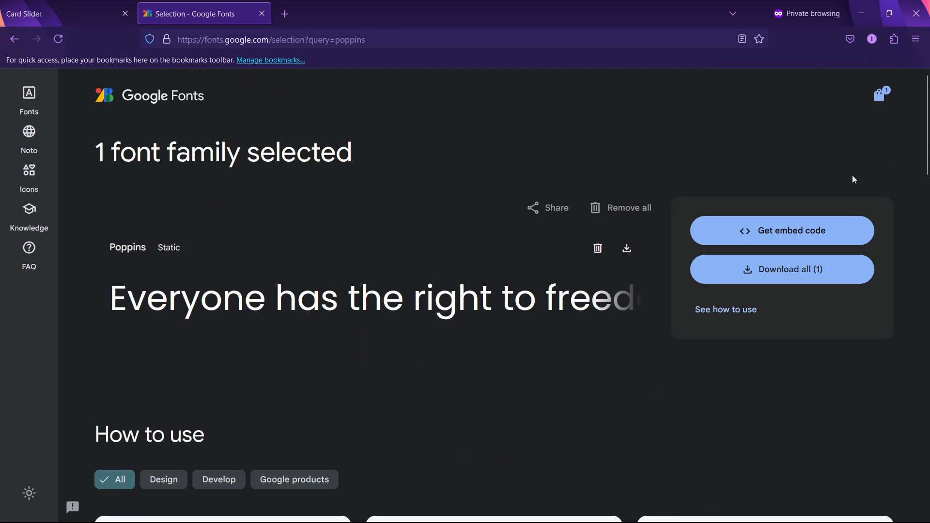
click(782, 231)
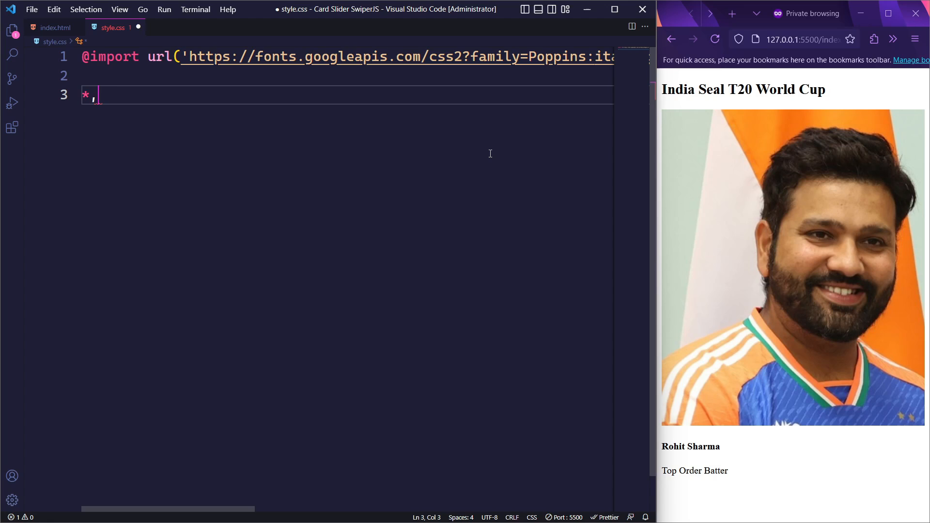
- Write the *, ::before, ::after reset with zero margin and padding, plus a CSS Global comment
text(,::before)
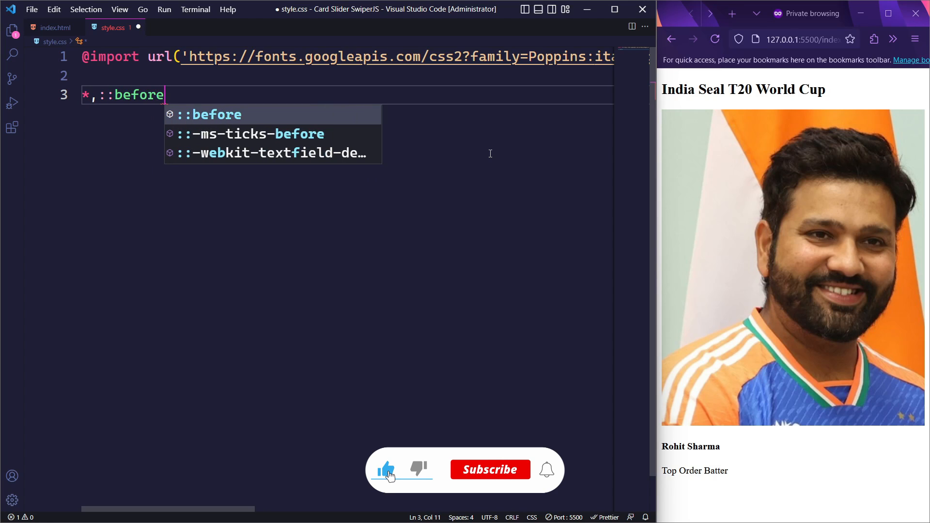
text(,::after{)
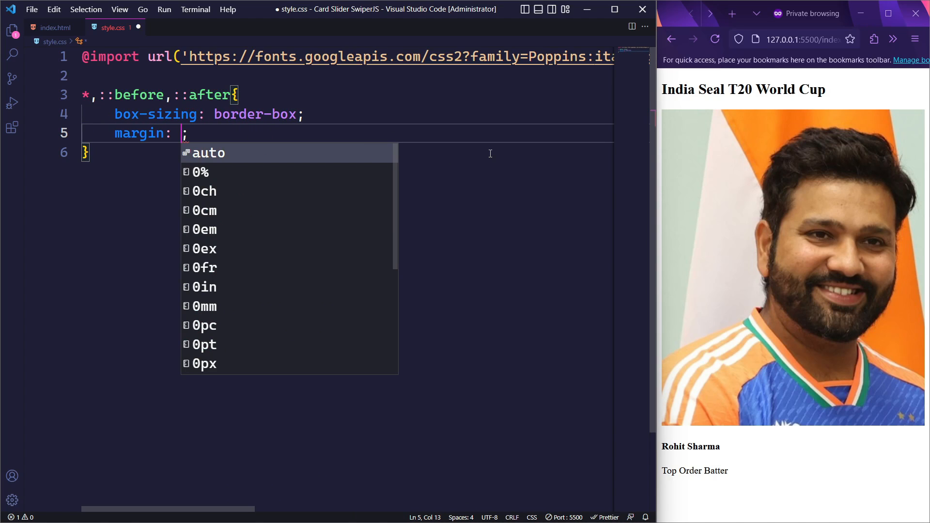
text(0;)
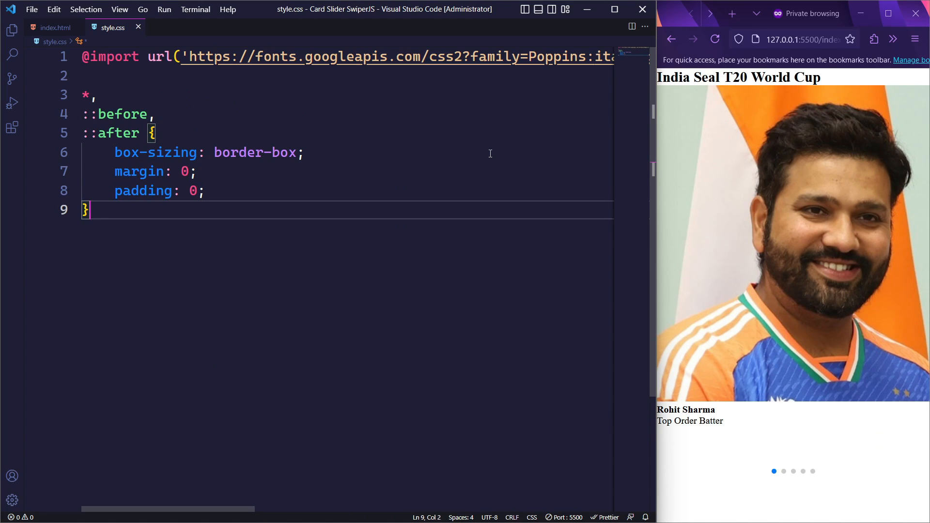
text(/* CSS Gl */)
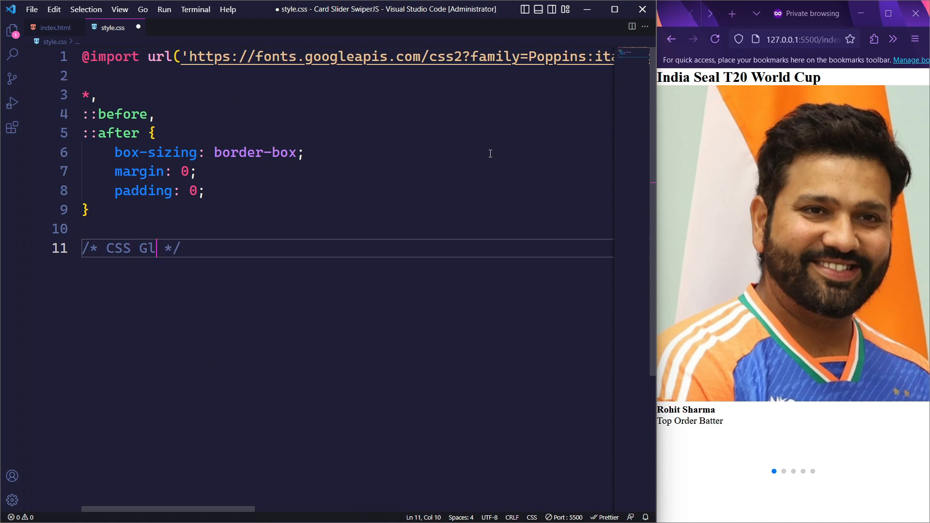
- Style h2 and h4 headings white (#FFF) and bold, with h4 at 1.25rem
text(h2{)
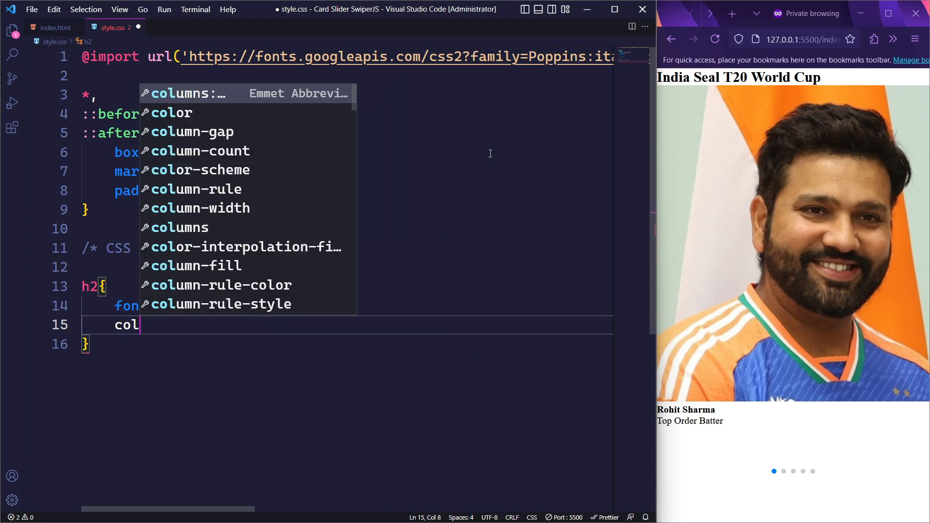
text(or: #FFF;)
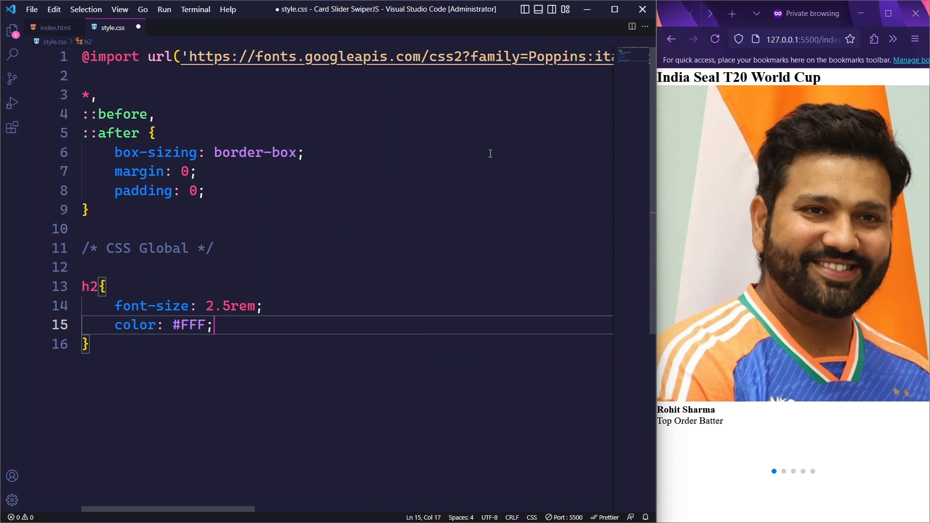
text(font-weight: 600;)
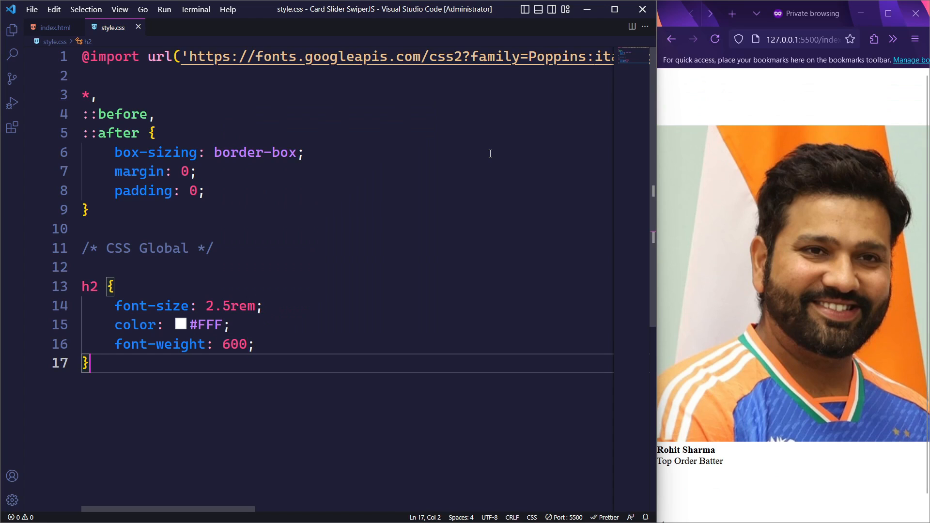
text(h4{)
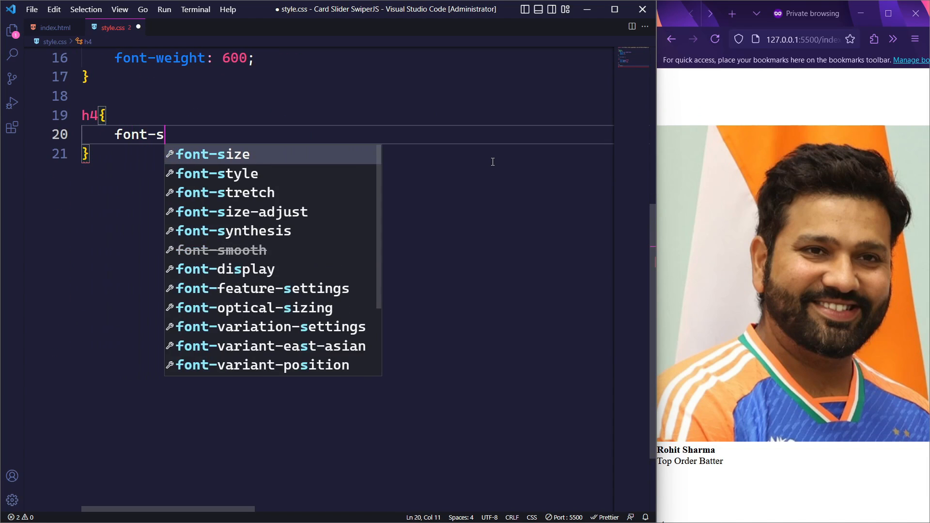
text(ize: 1.25re;)
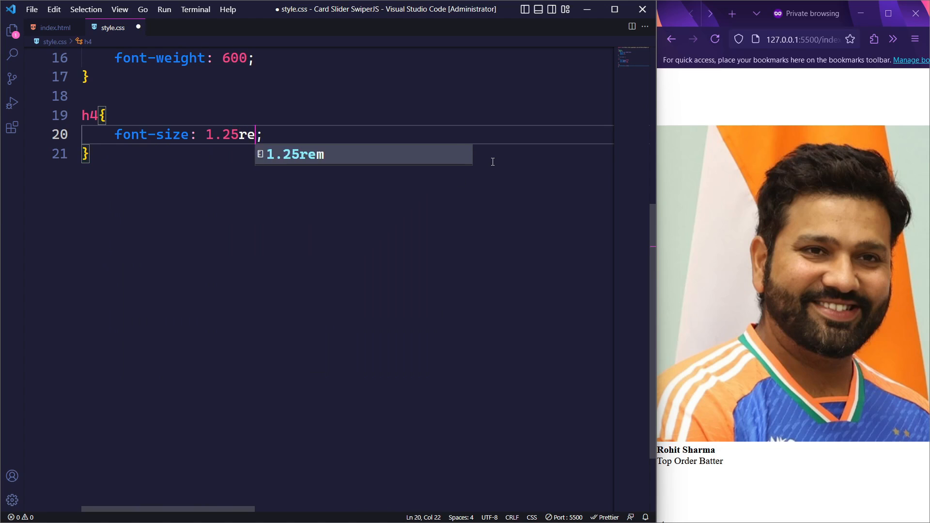
text(color: #FFF;)
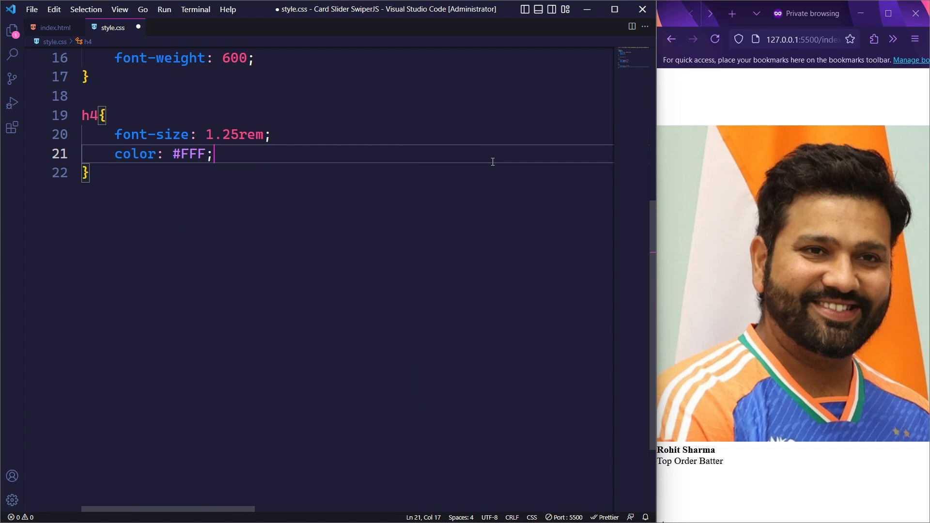
text(font-weight: 600;)
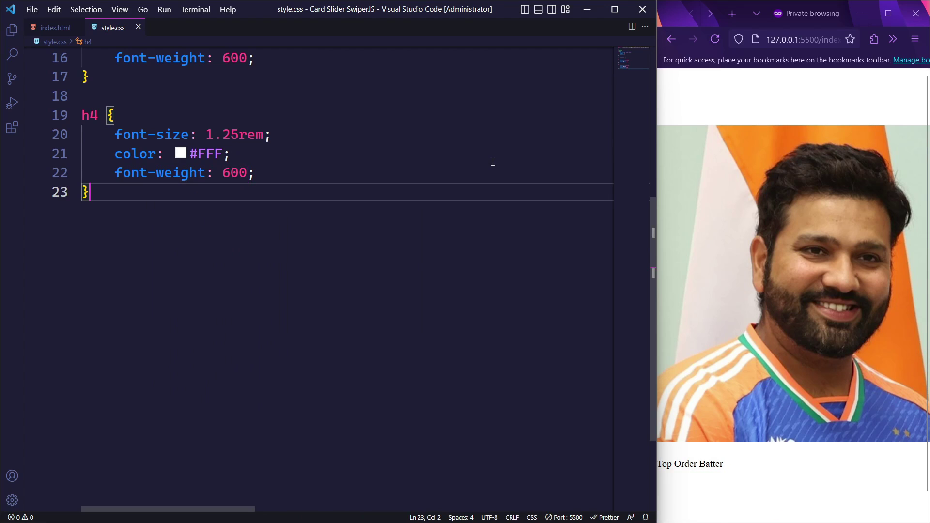
- Make paragraphs white and give images 100% width with cover fit, saving
text(p{)
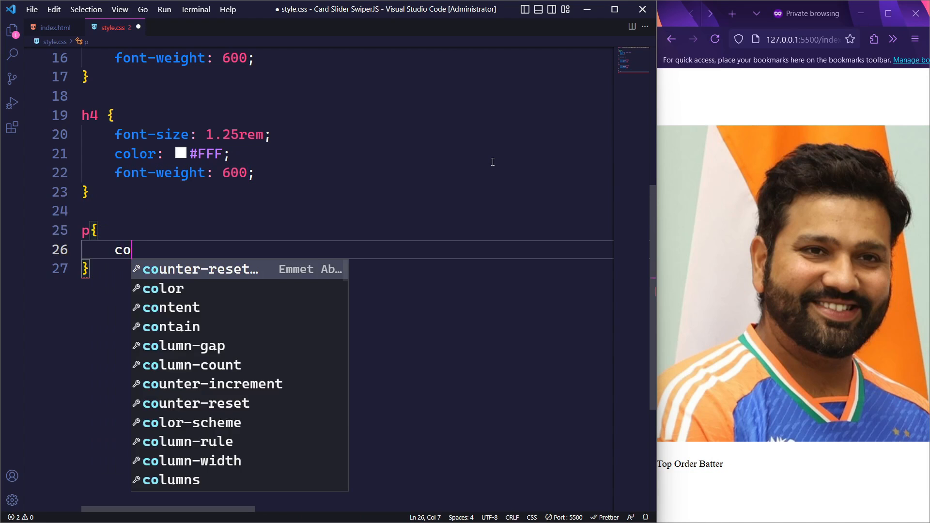
text(color: #FFF;)
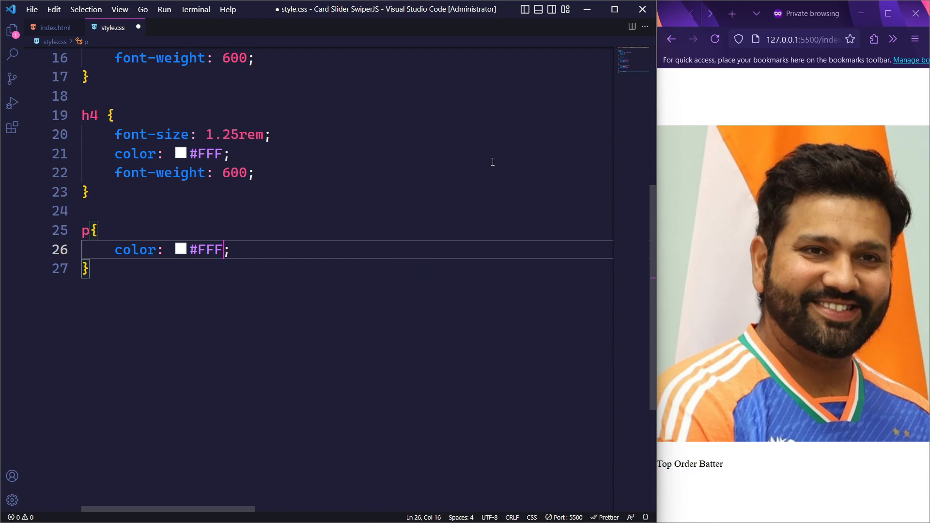
key(Ctrl+s)
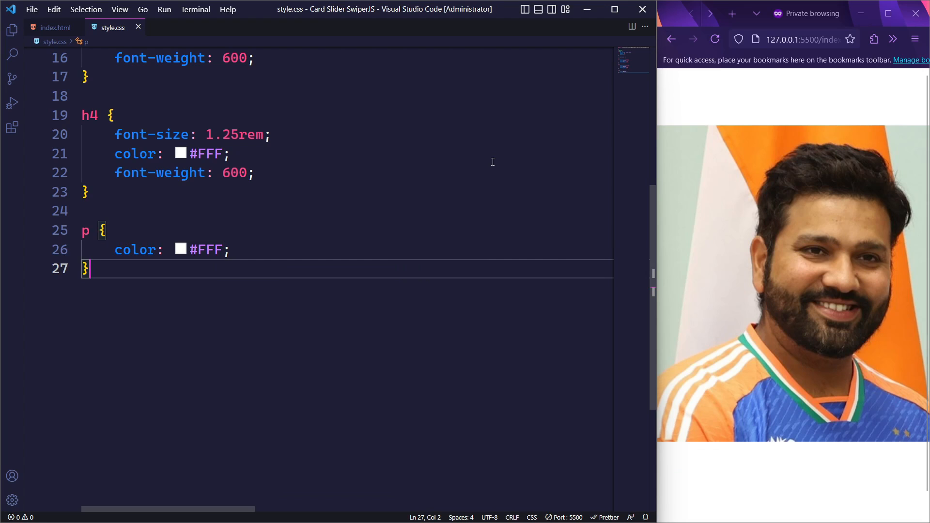
text(img{})
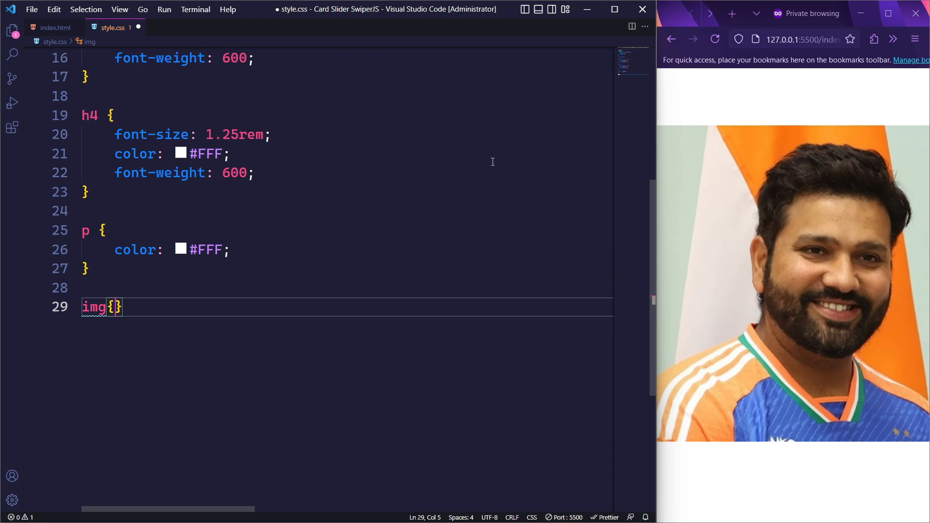
text(width: 100%;)
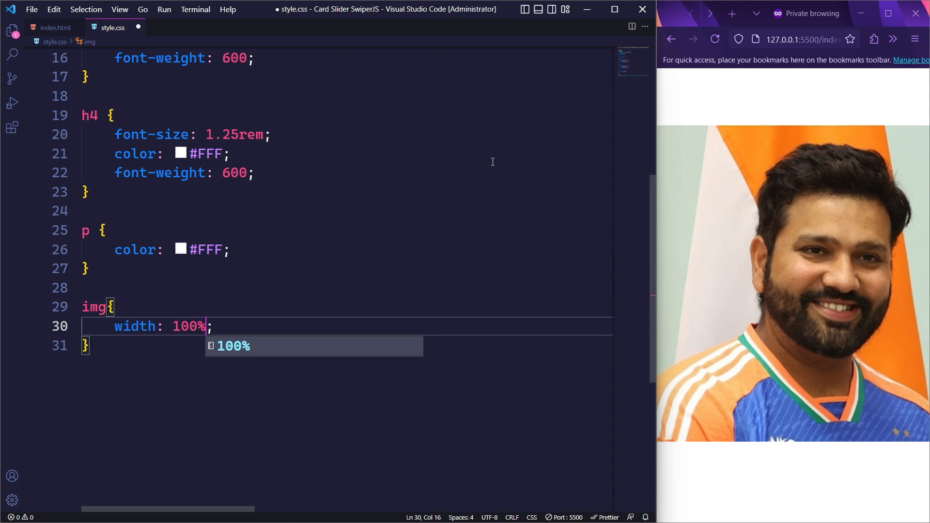
text(object-fit: cover;)
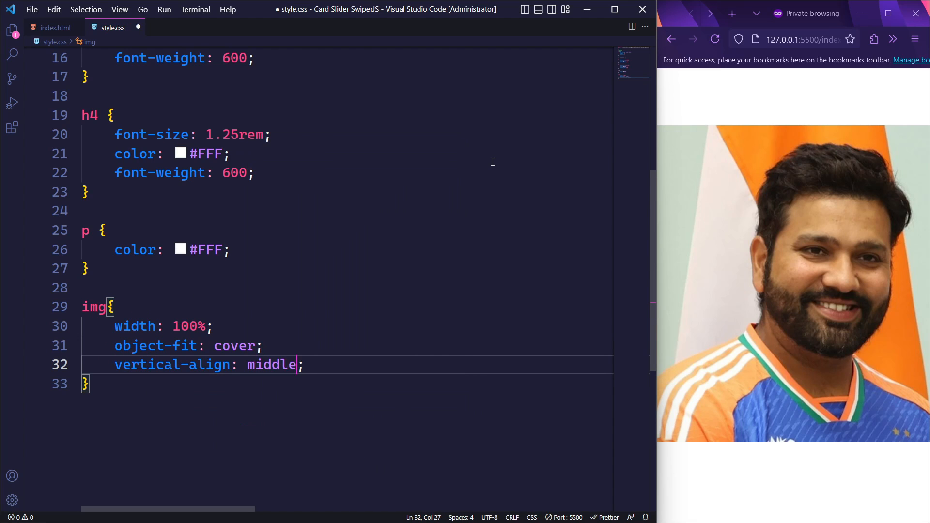
key(ctrl+s)
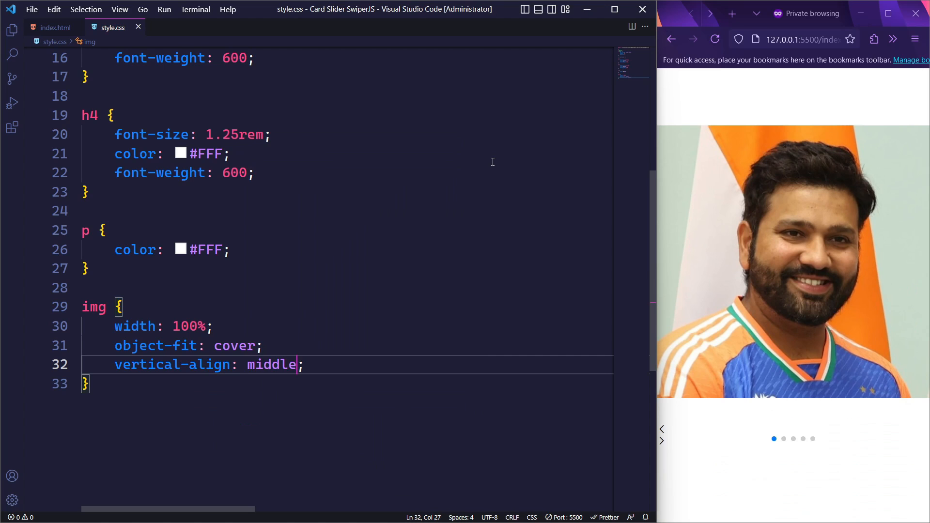
mouse_move(238, 454)
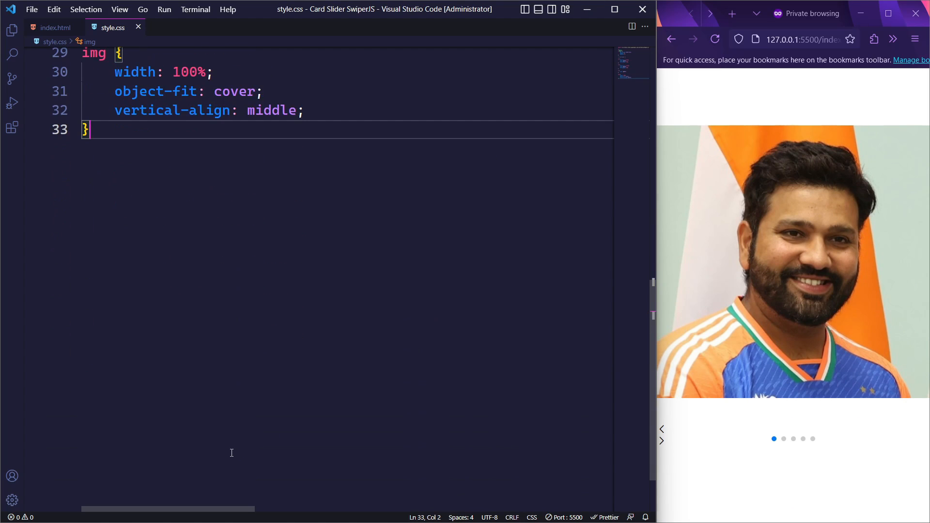
- Add a body rule with 'Poppins', sans-serif and #151515 background, then a Wrapper comment
text(bod)
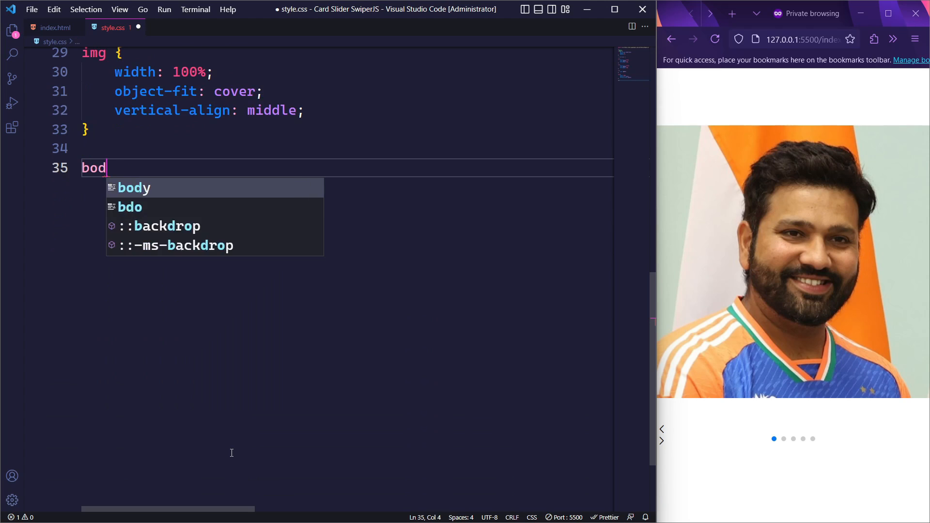
key(Enter)
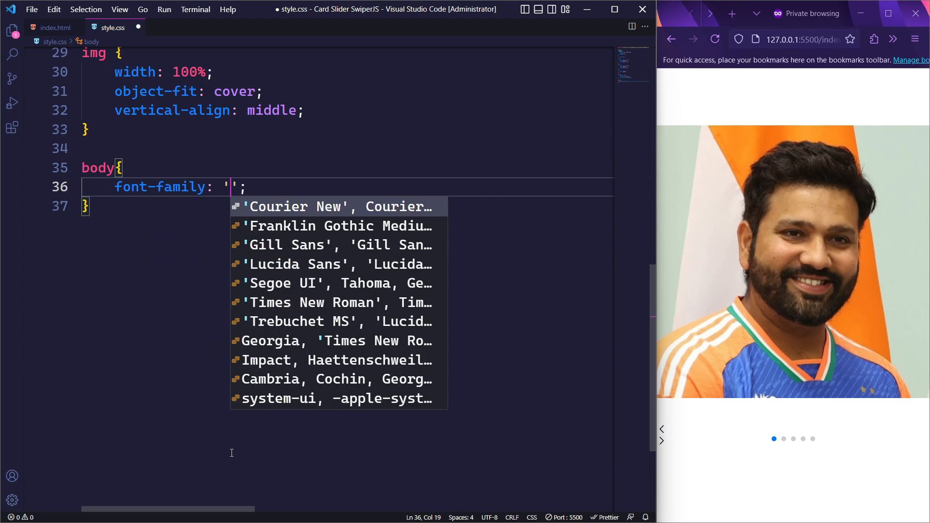
text(Poppins',sans-serif)
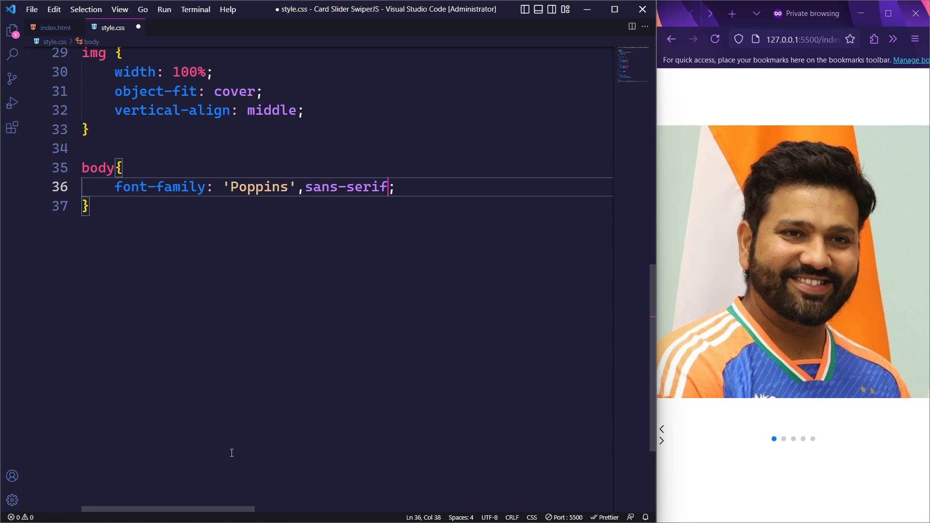
text(background-color: #151;)
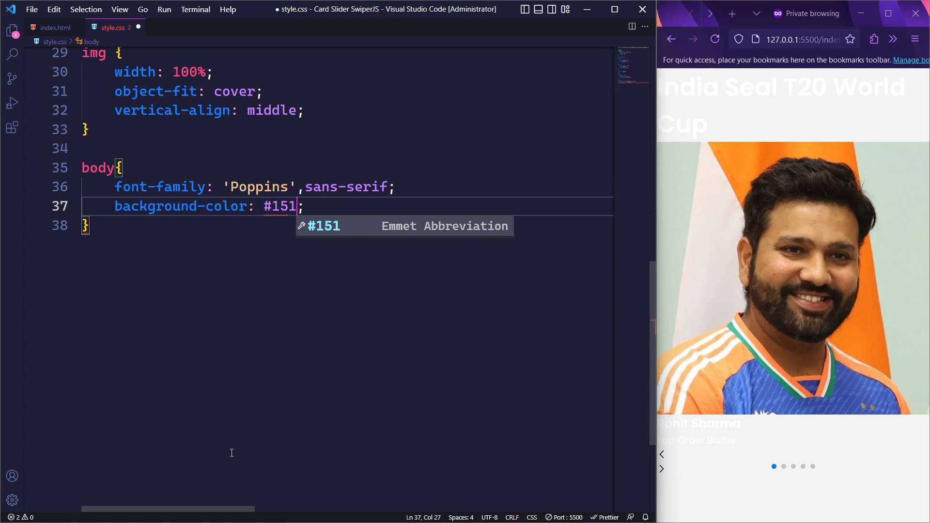
text(515)
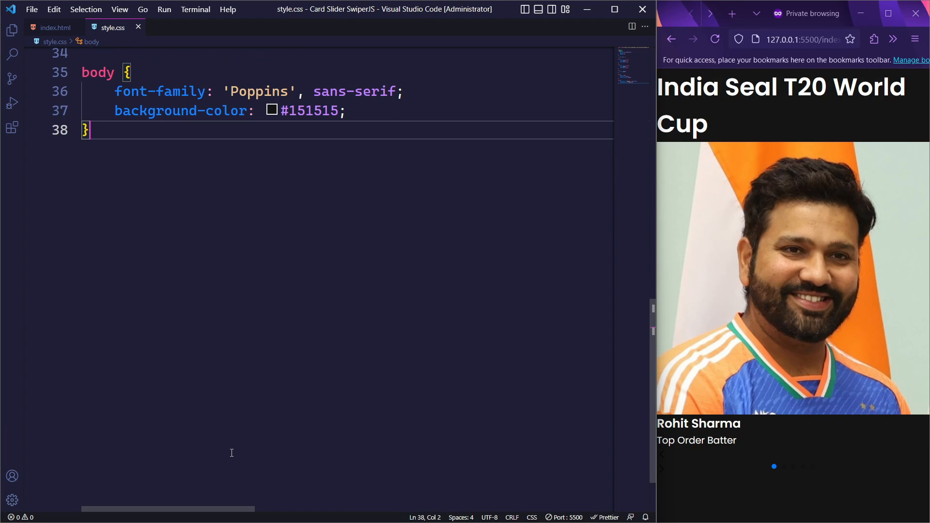
text(/* Wrapper */)
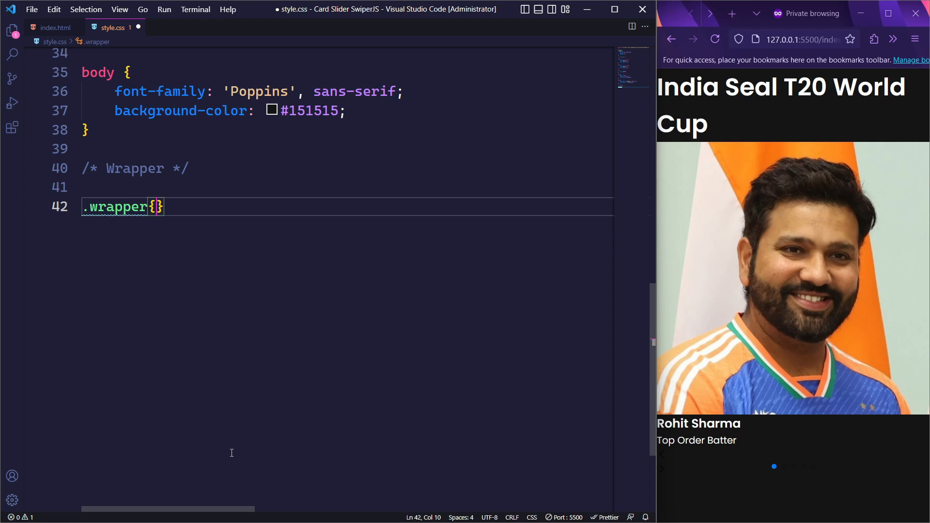
- Give .wrapper max-width 1070px, margin 0 auto and padding 0 15px, and save
text(max-width: ;)
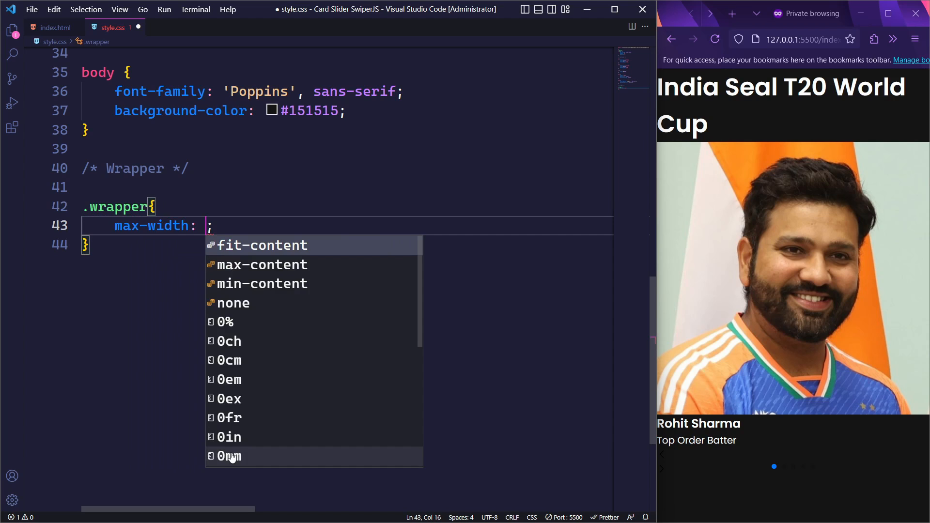
text(1070px)
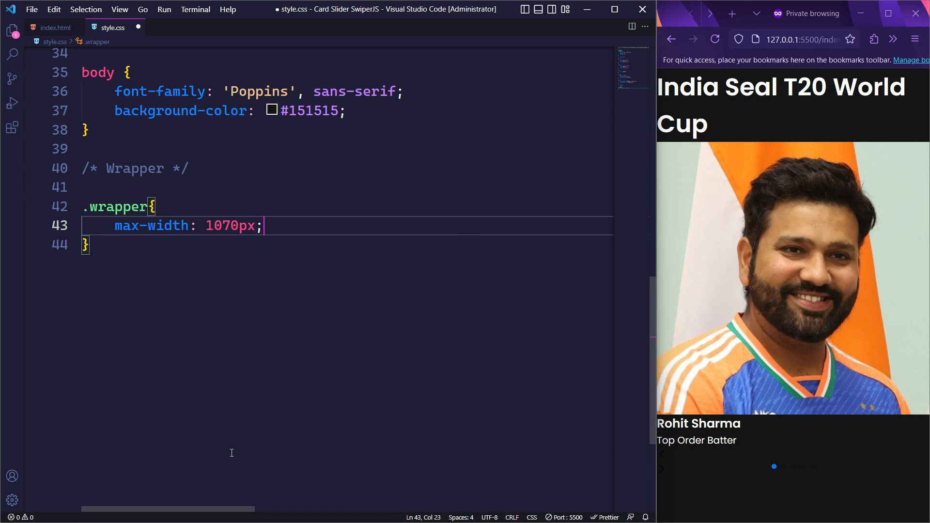
text(margin: 0;)
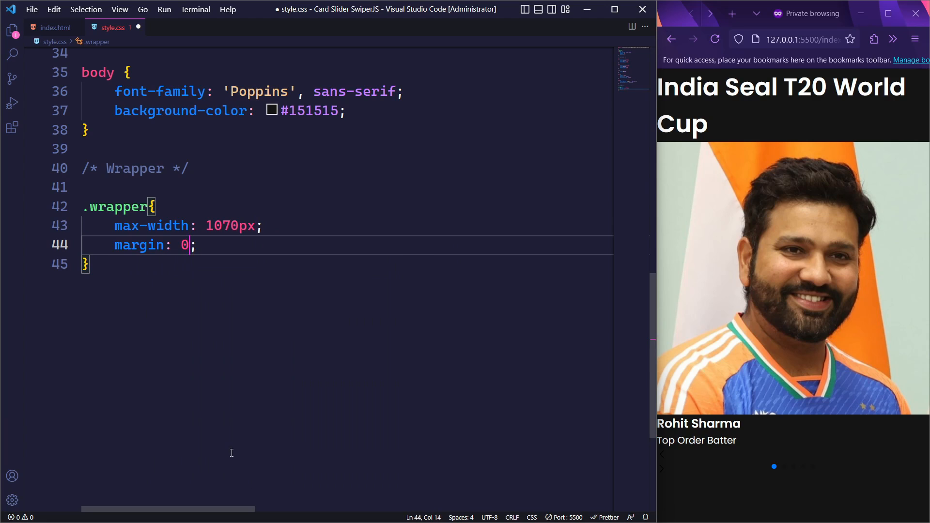
text(auto)
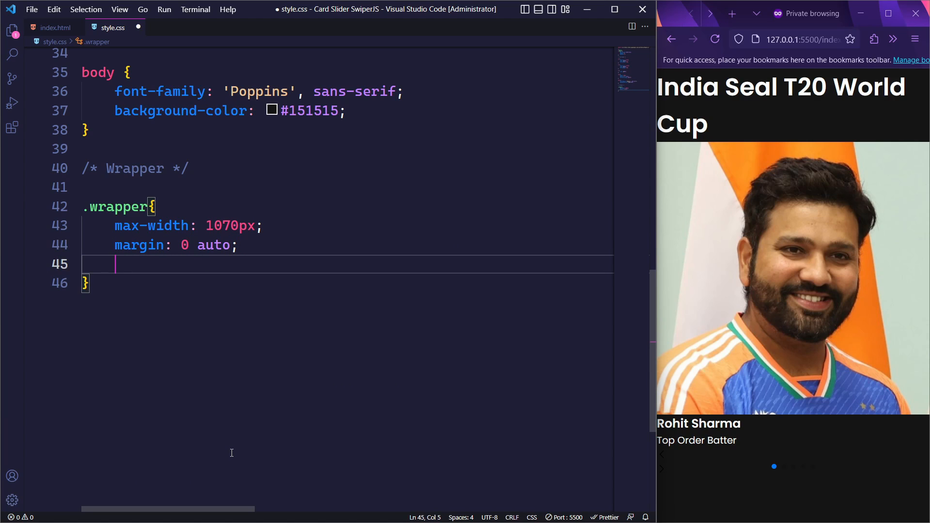
text(padding: 0;)
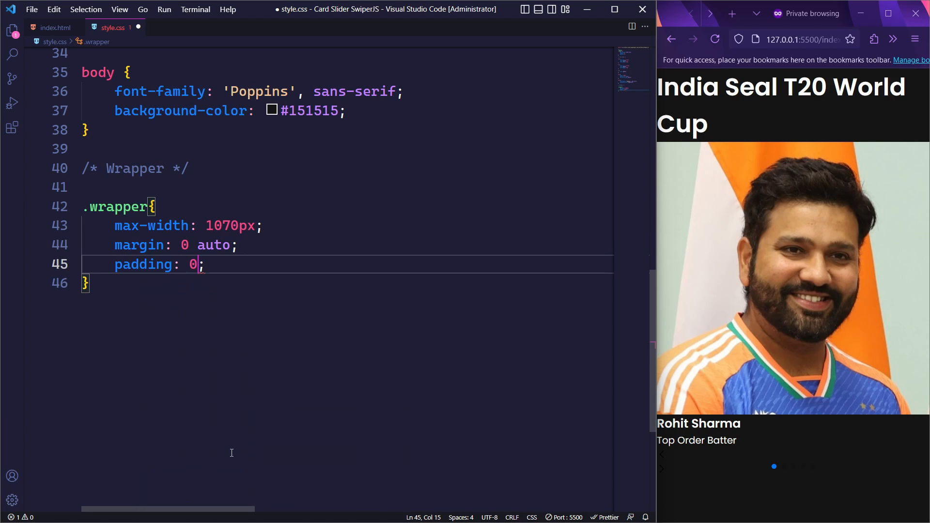
text(15px)
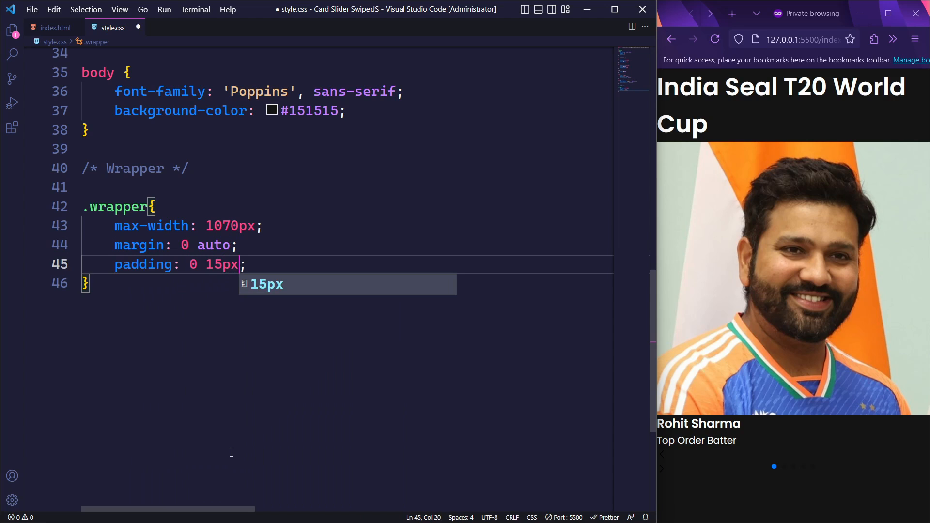
key(ctrl+s)
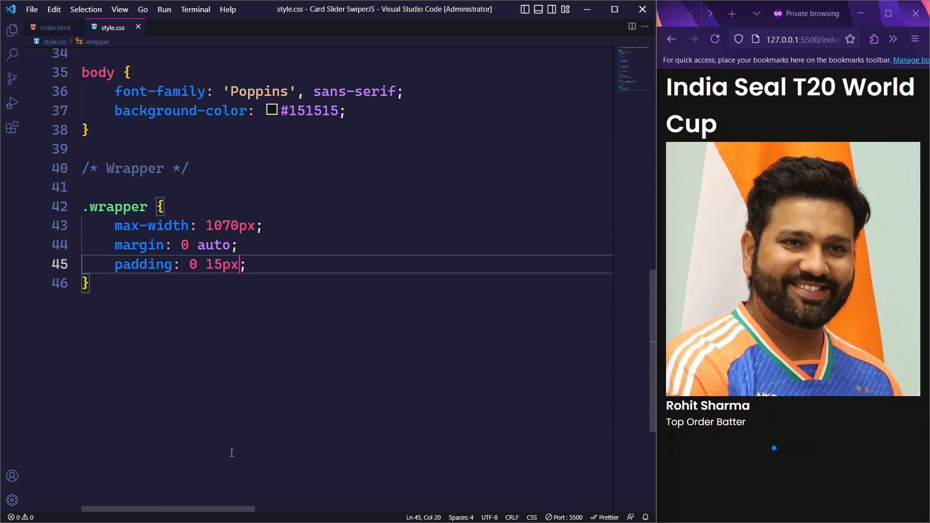
- Add a Card Slider comment and a #cards rule with margin 2rem 0 and min-height 100vh
text(/* C */)
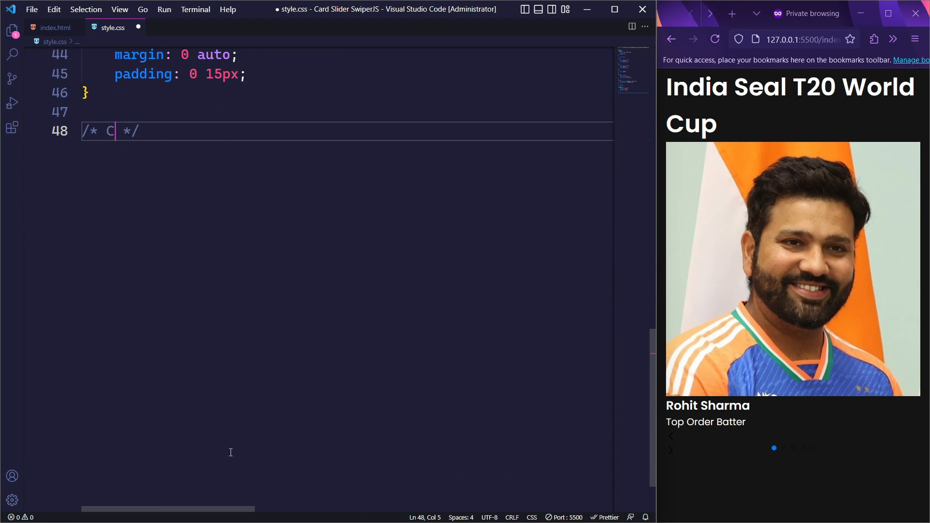
text(ard Slider)
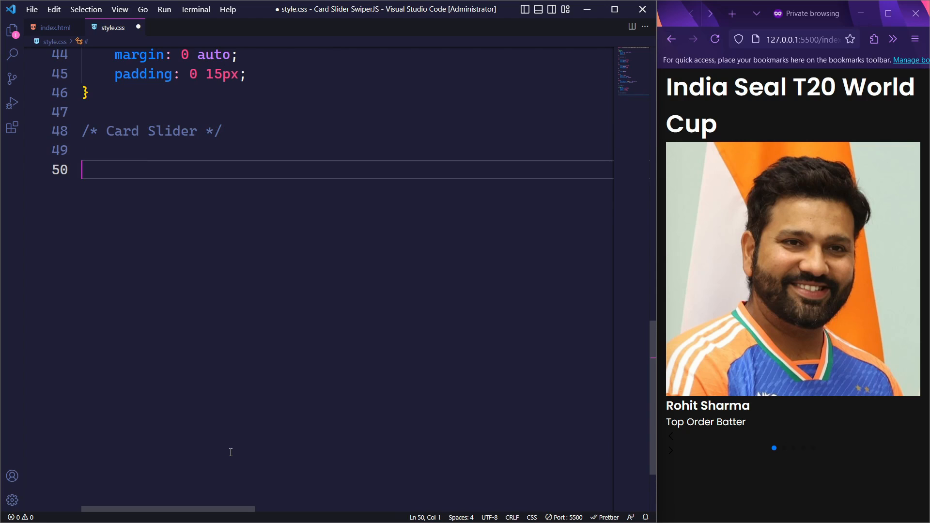
text(#cards)
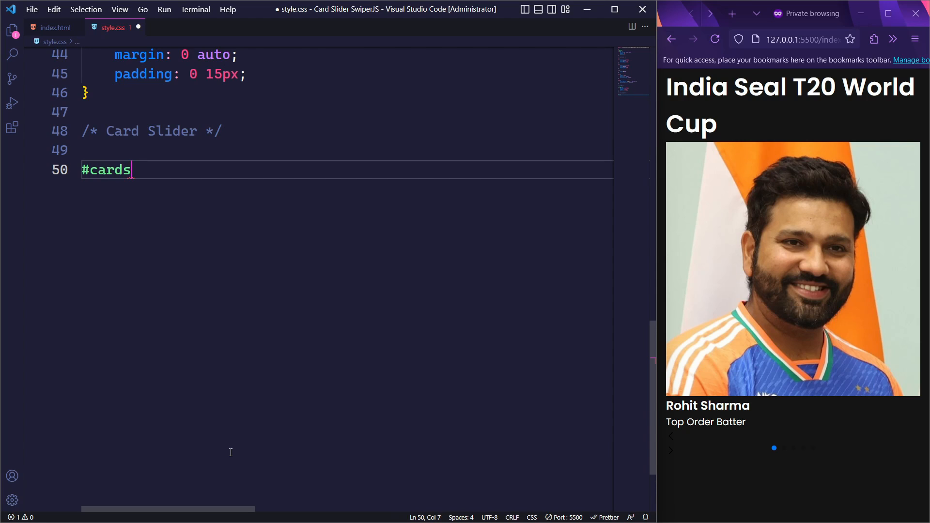
text({)
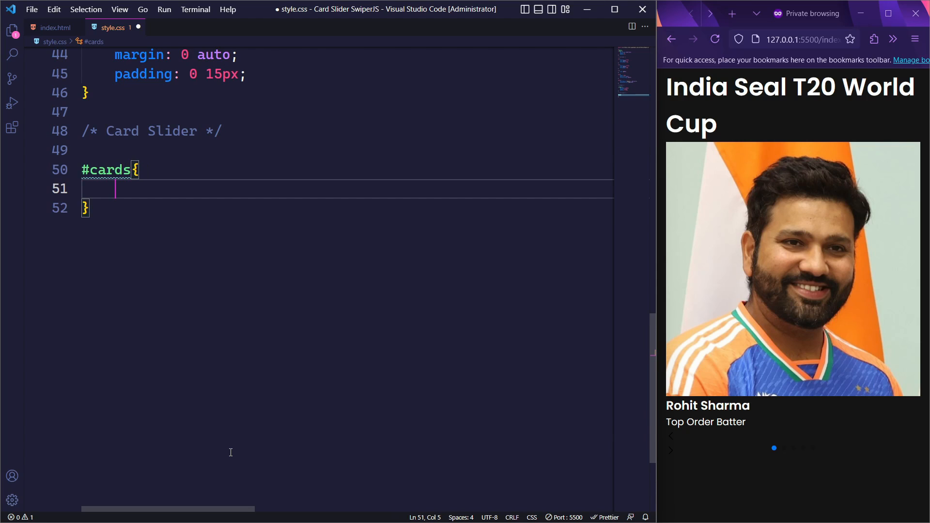
text(margin: 2;)
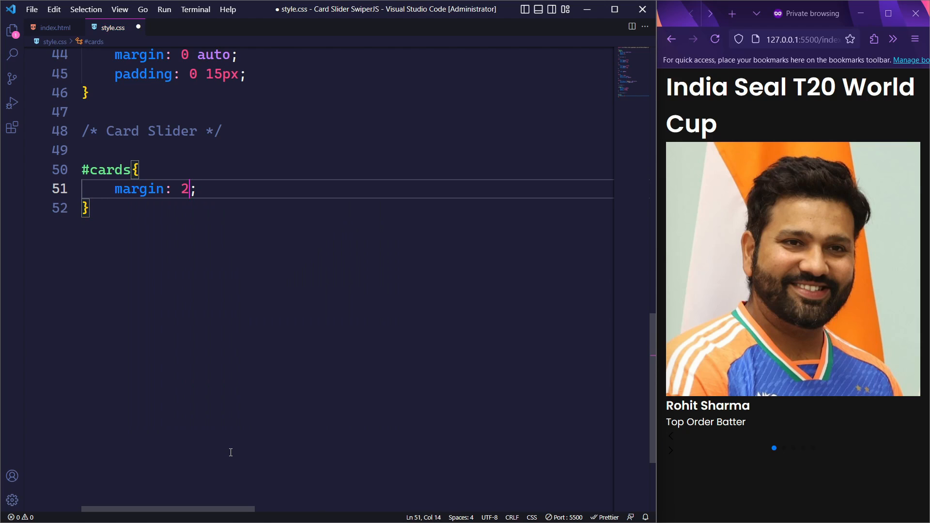
text(rem 0)
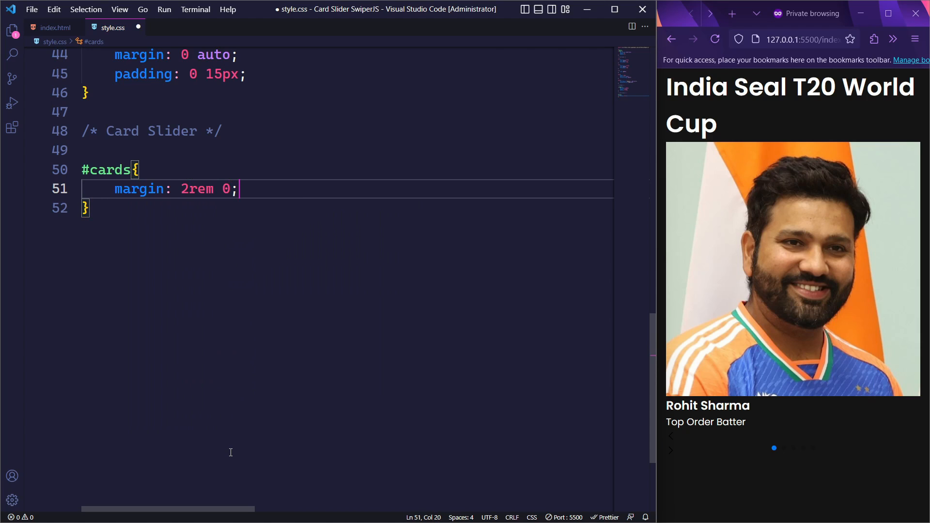
key(Enter)
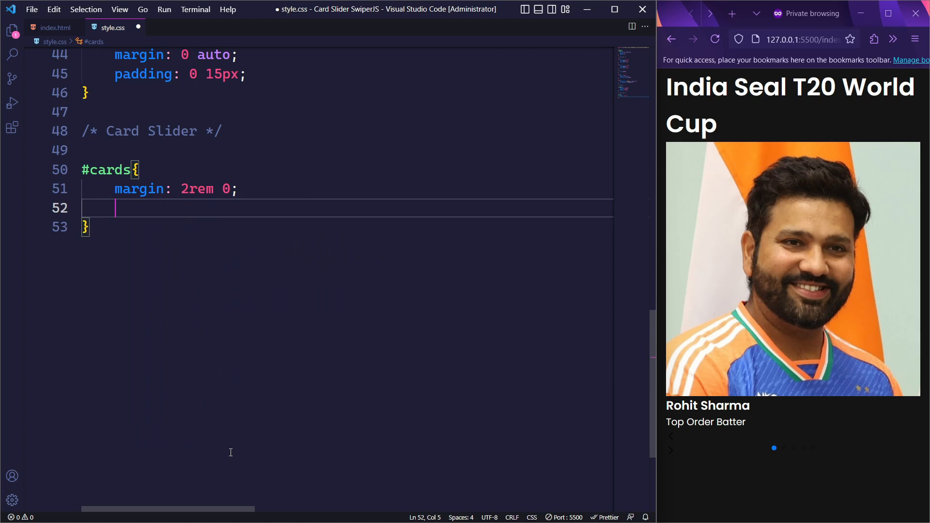
text(min-height: ;)
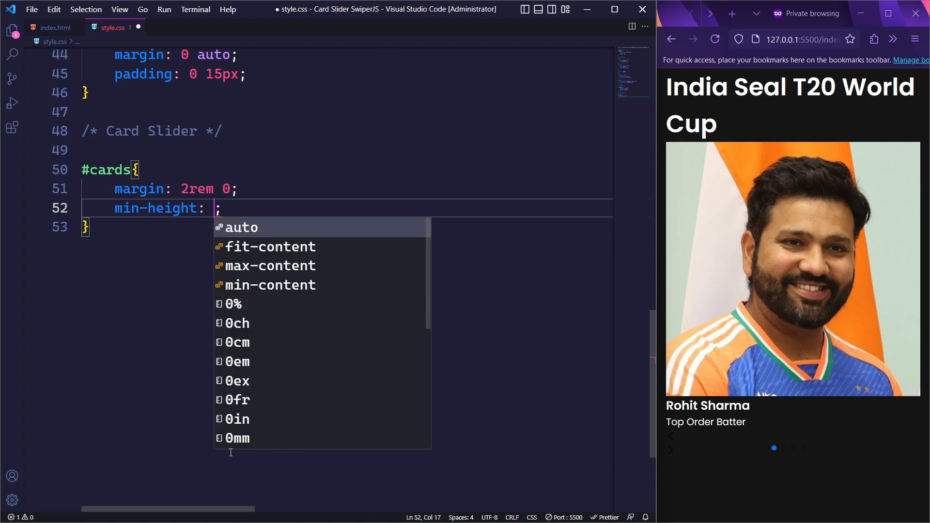
text(100vh)
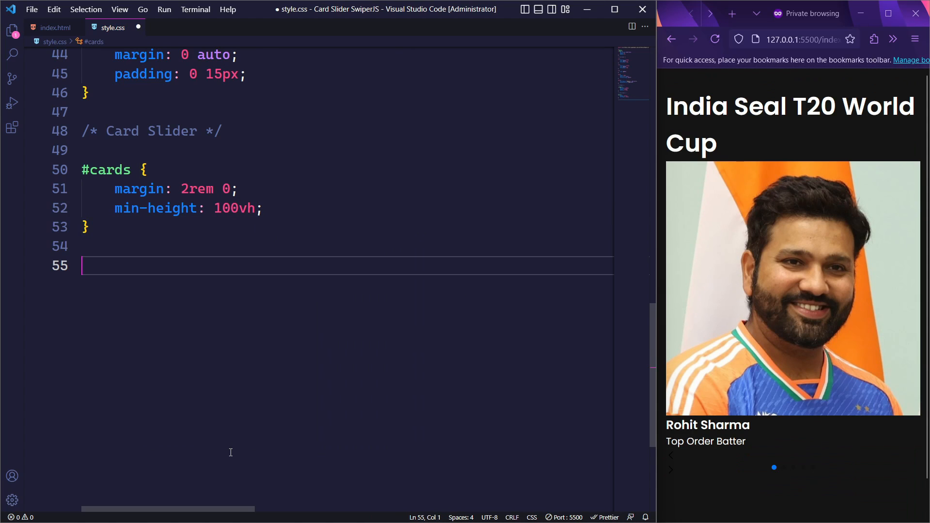
- Add a .swiper rule with 30px top padding
text(.swiper)
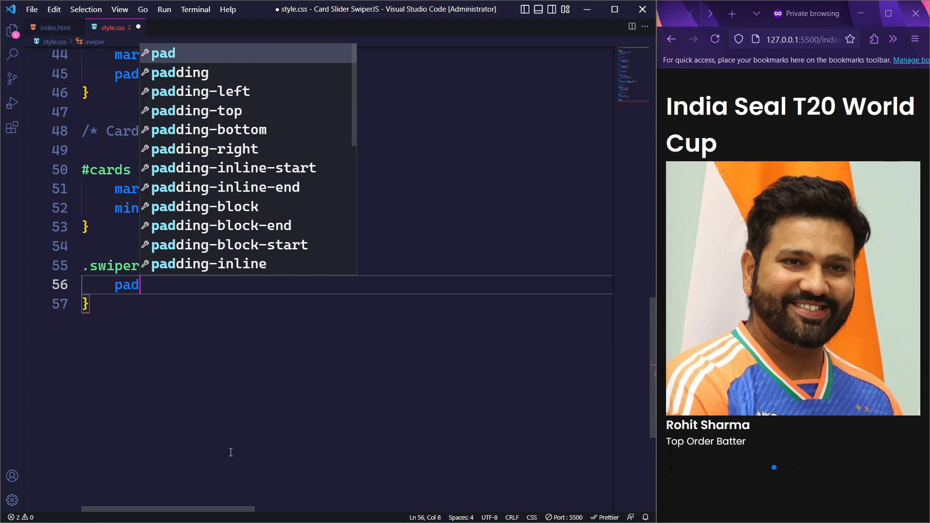
text(ding-top: ;)
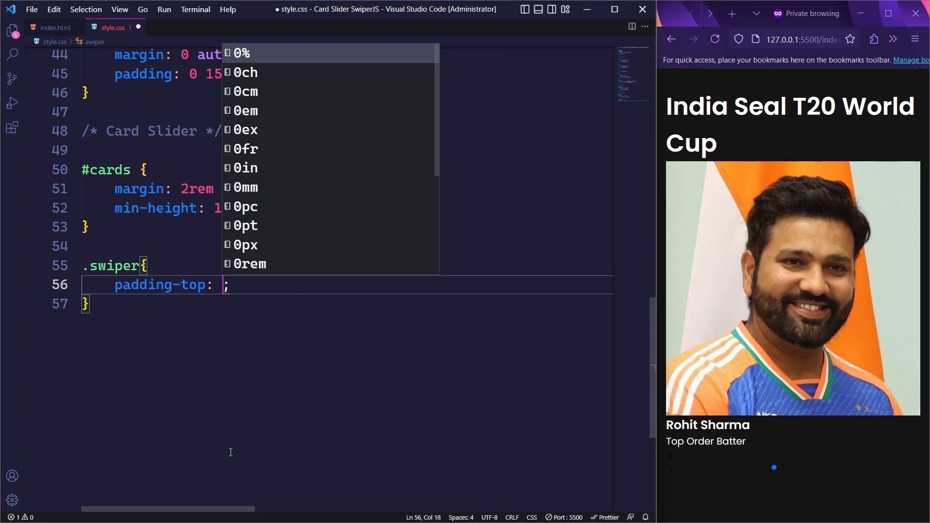
text(30px)
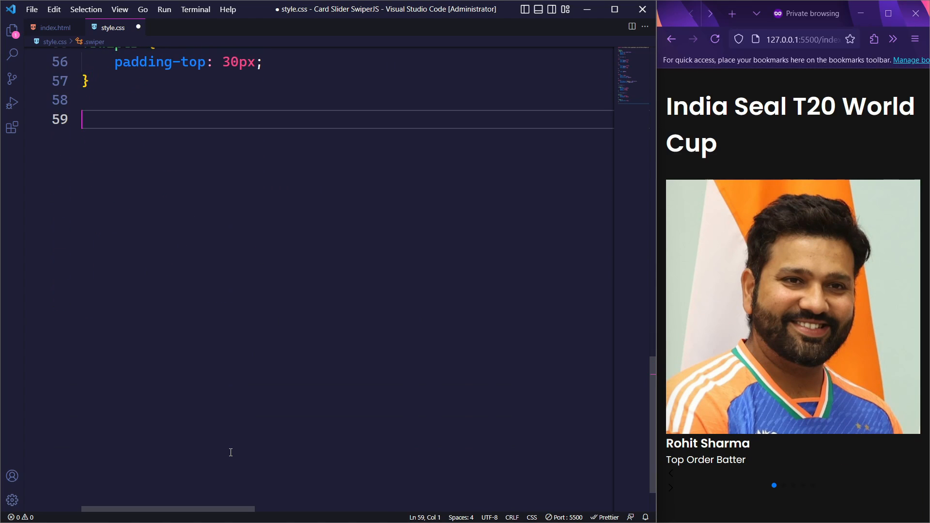
- Style .card-content with translucent background, pointer cursor, .4s transition, 2px translucent white border and padding
text(.card-con)
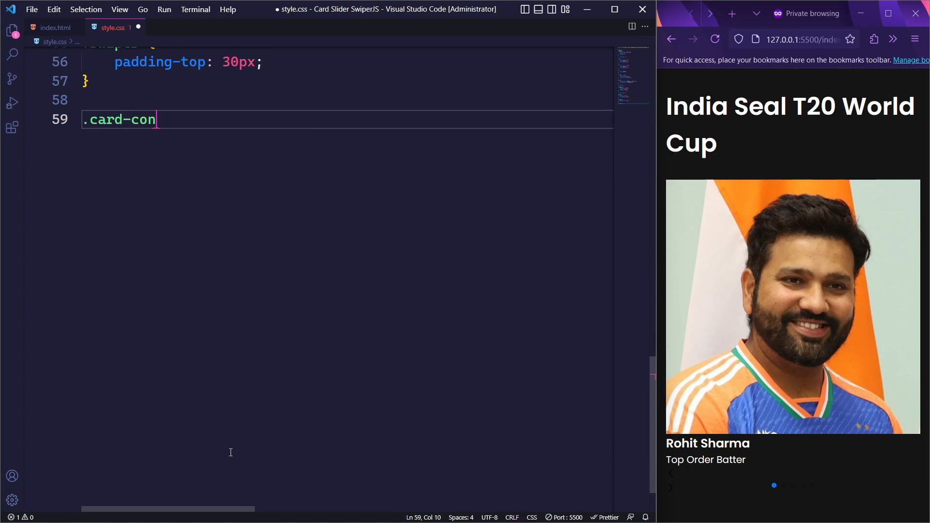
text(tent{)
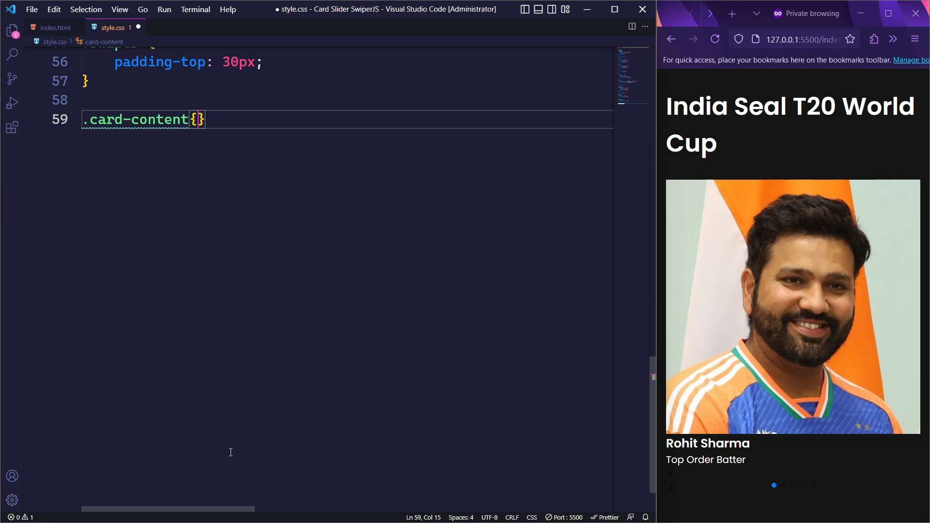
text(background-color: rgba(2);)
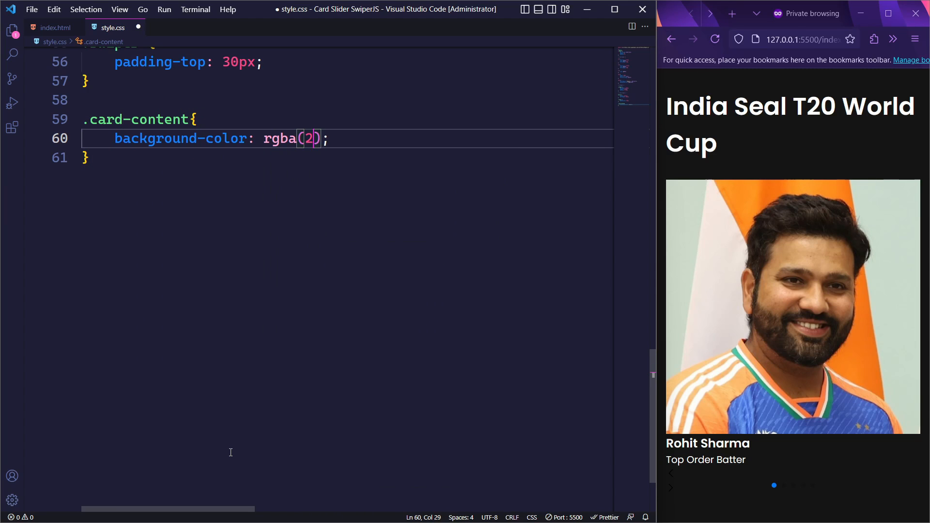
text(50,250,250,0.06)
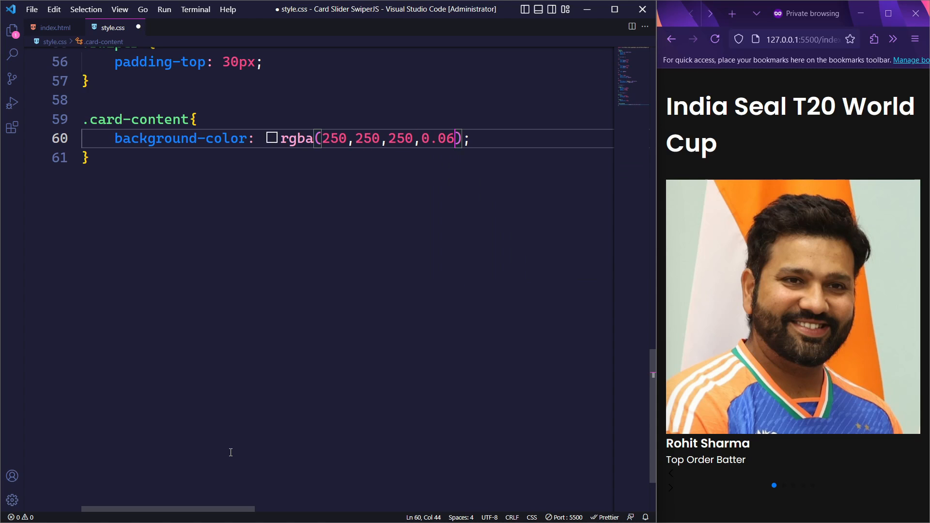
text(cursor: pointer;)
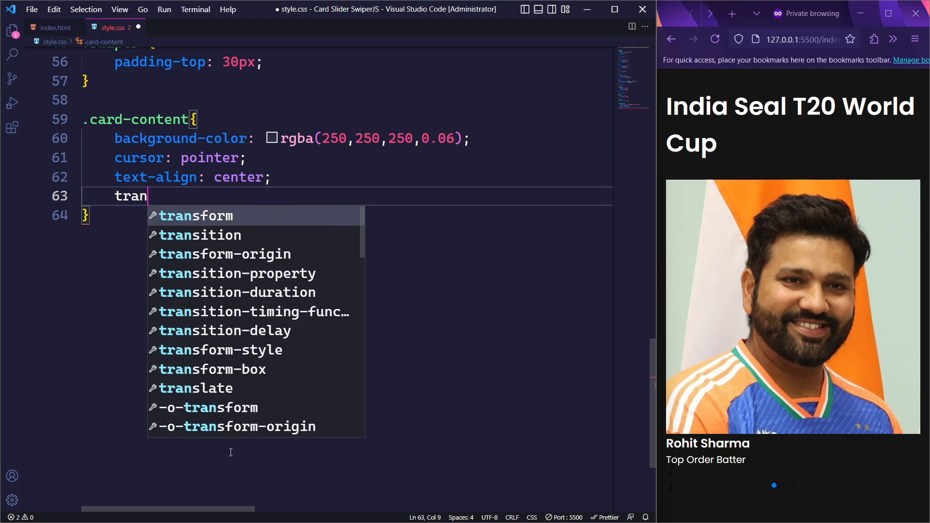
text(sition: .4s;)
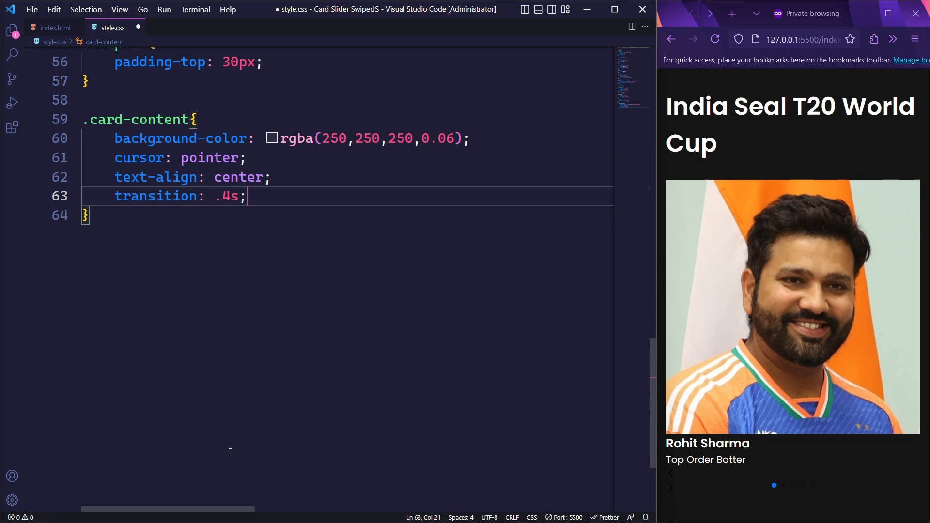
text(border: 2;)
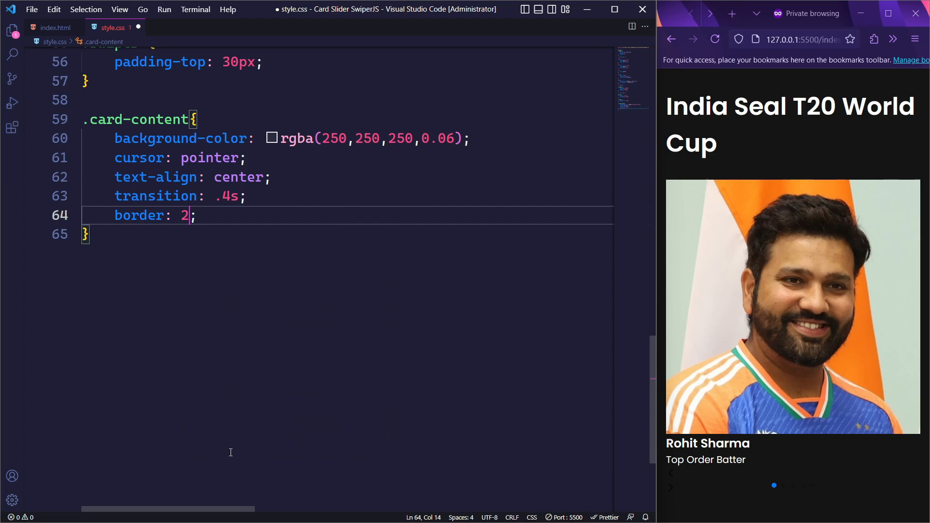
text(px solid)
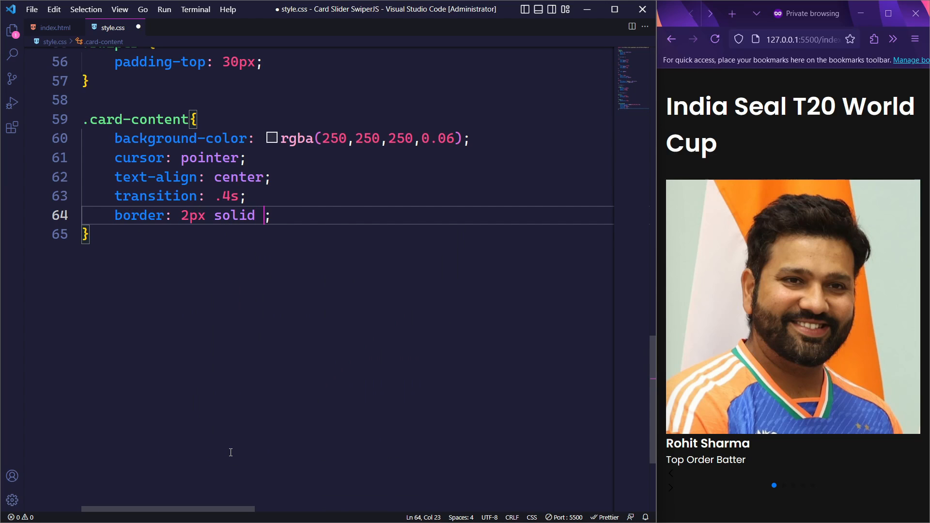
text(#FFFFFF5C)
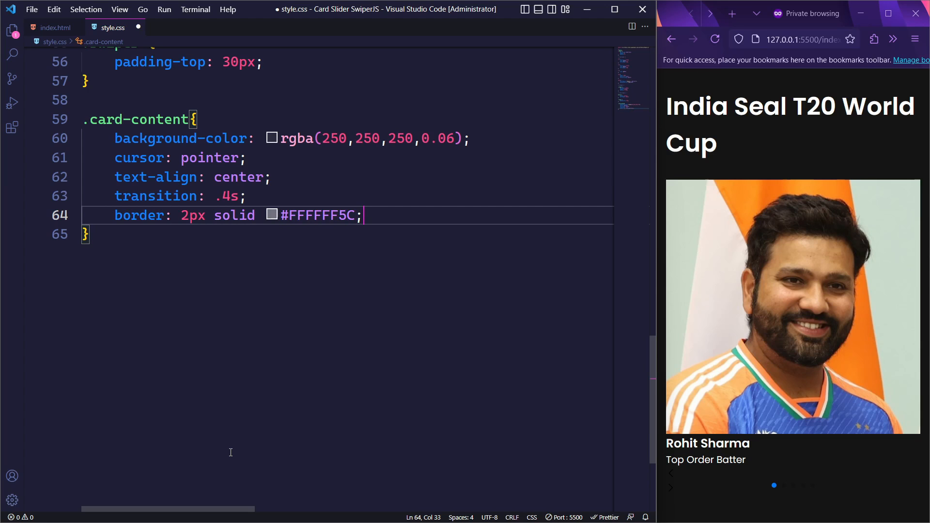
text(padding:)
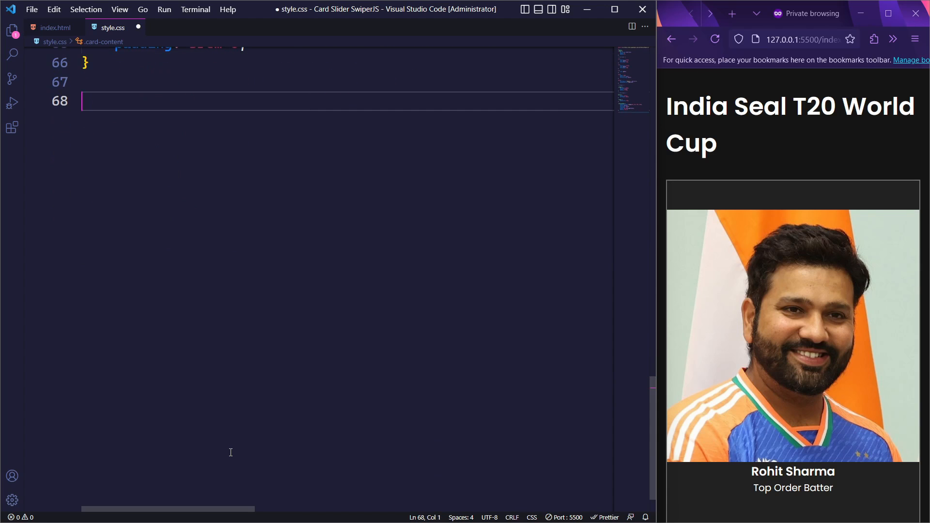
- Add a .card-content:hover rule setting the border colour to #08d665
text(.card-content:hover{)
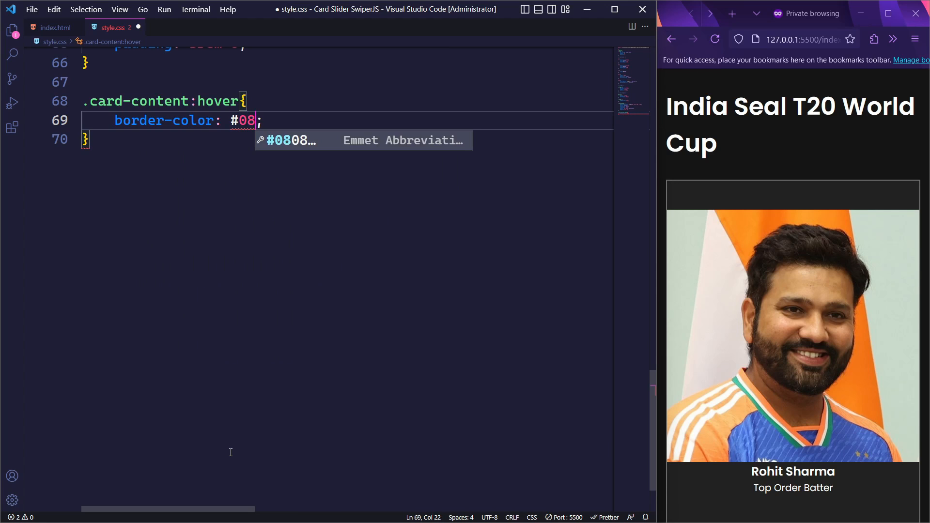
text(d665)
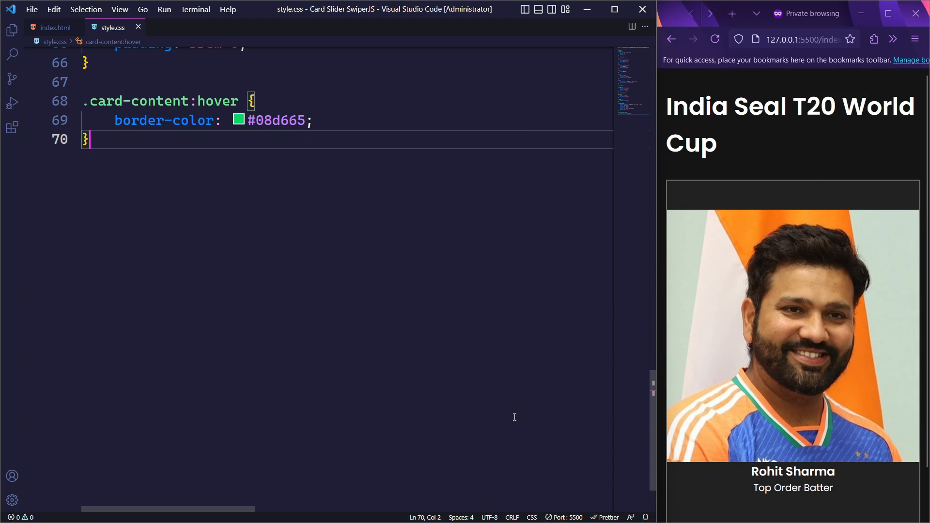
scroll(down, 3)
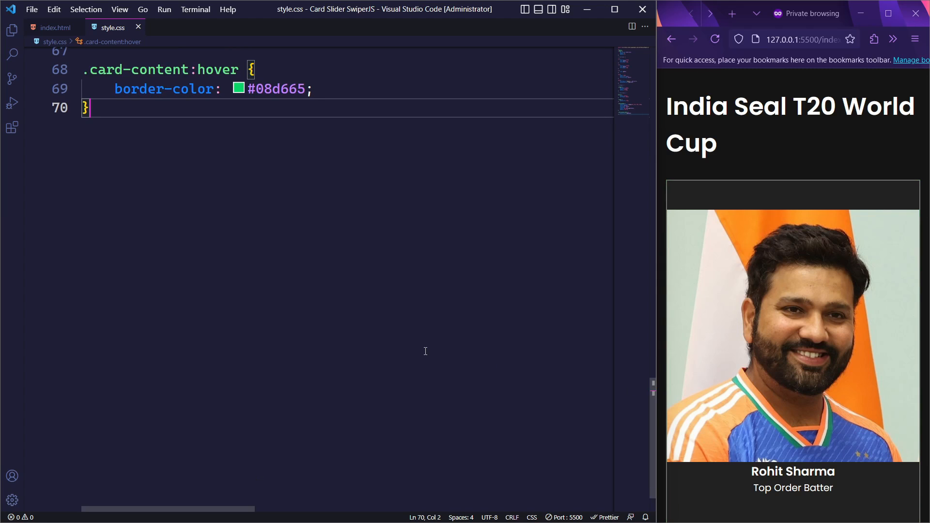
- Make .card-content img a centred 150px circle with a 30px rgba(130,230,230,0.4) drop-shadow
text(.card-content i)
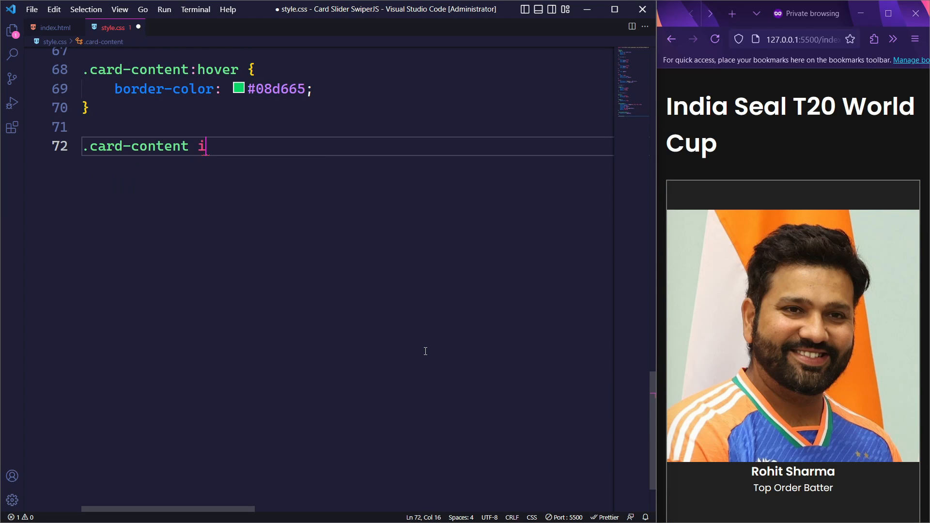
text(mg{)
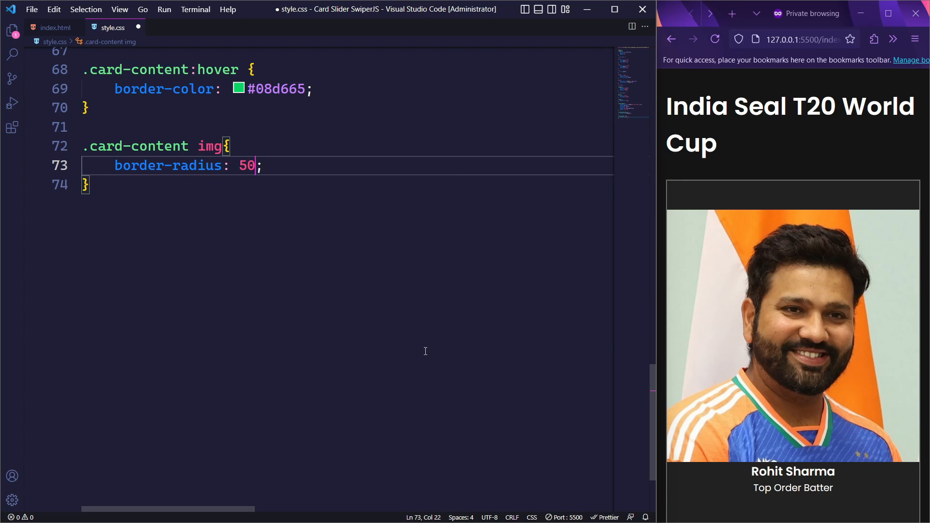
text(%)
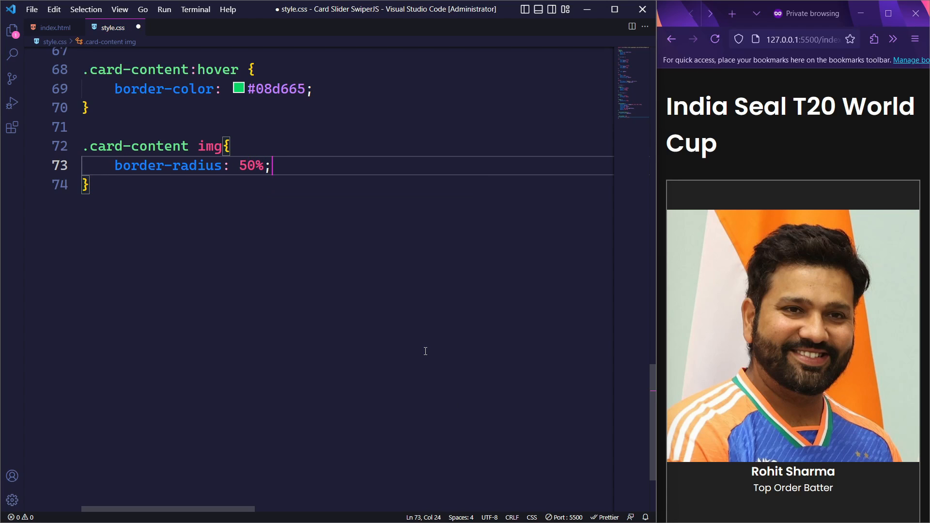
text(width: ;)
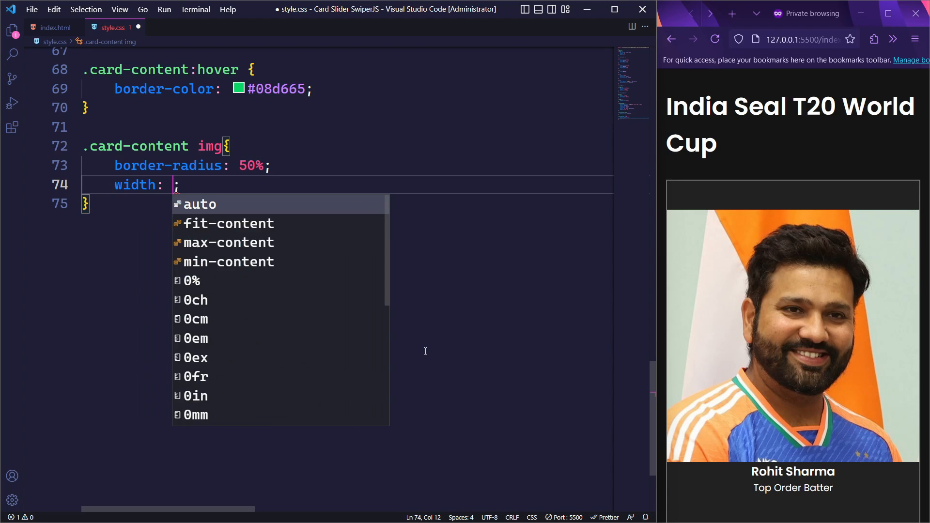
text(150px)
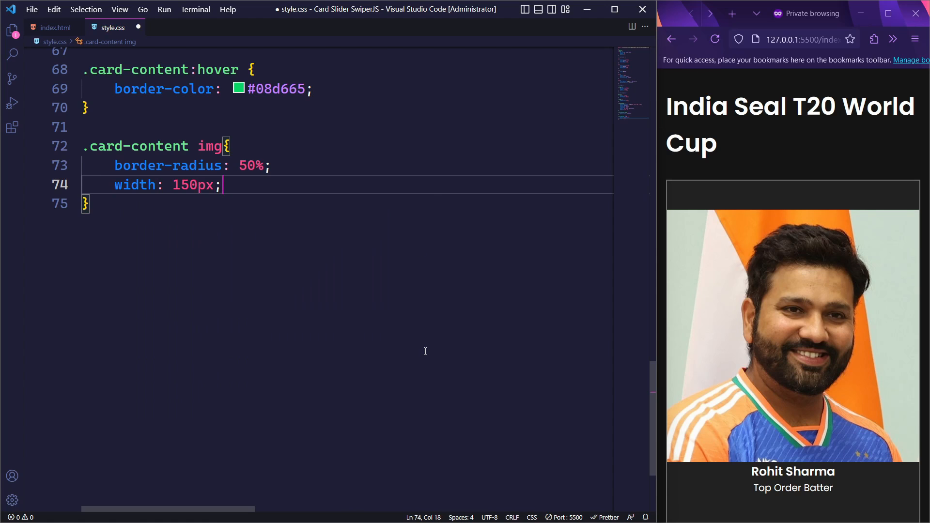
text(margin: 0 auto;)
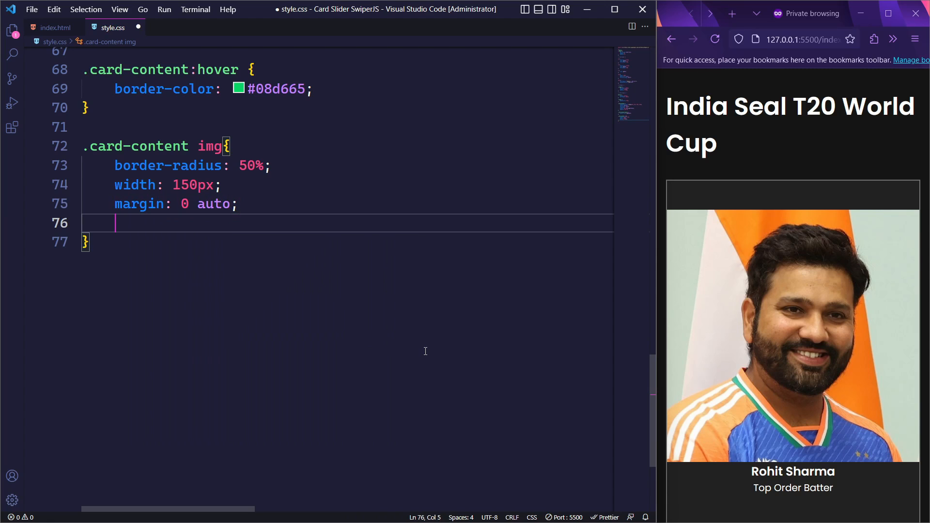
text(filter: drop-shadow();)
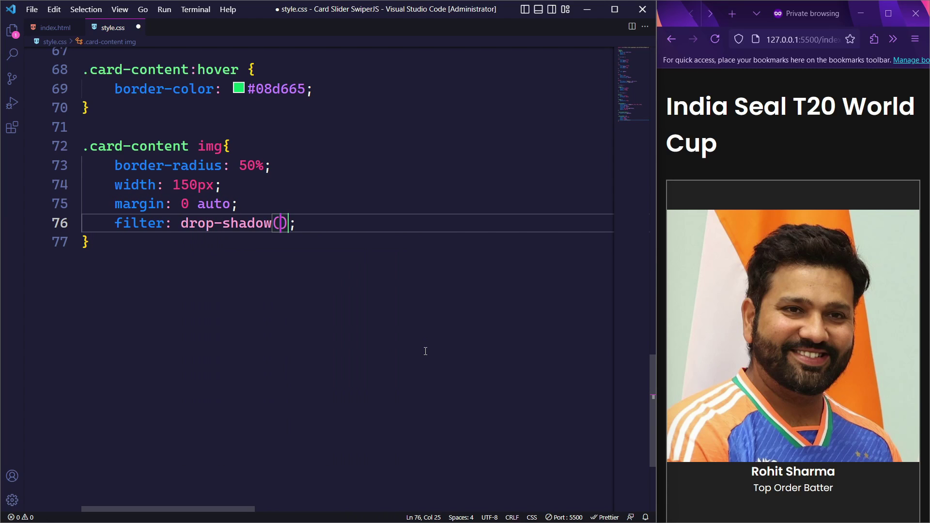
text(0 0)
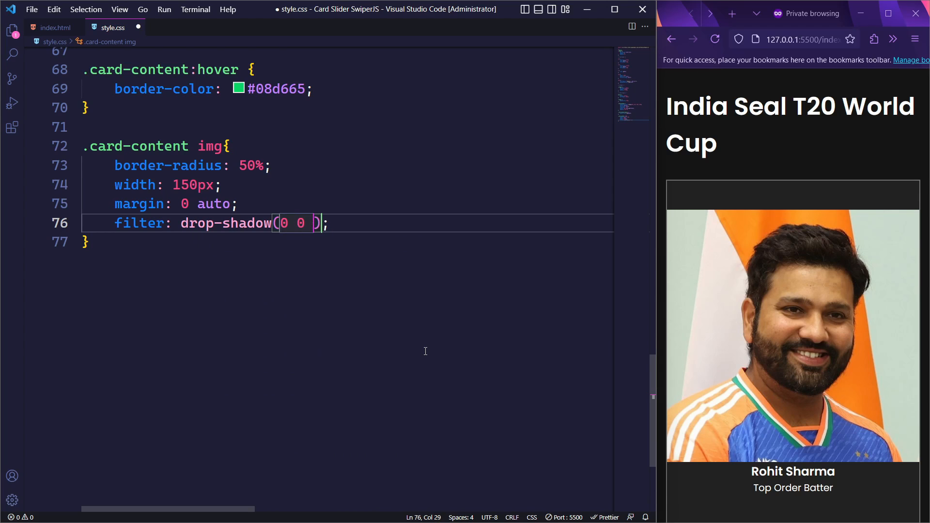
text(30px rgba)
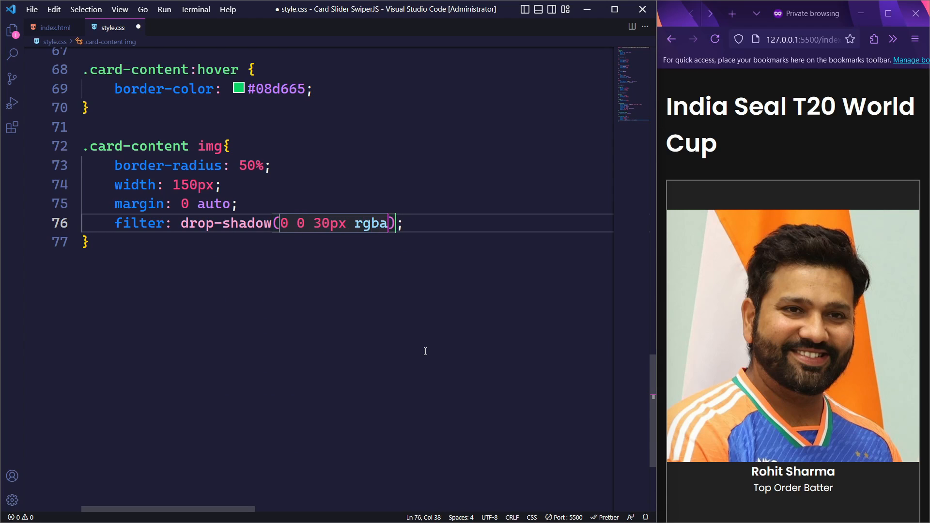
text(13))
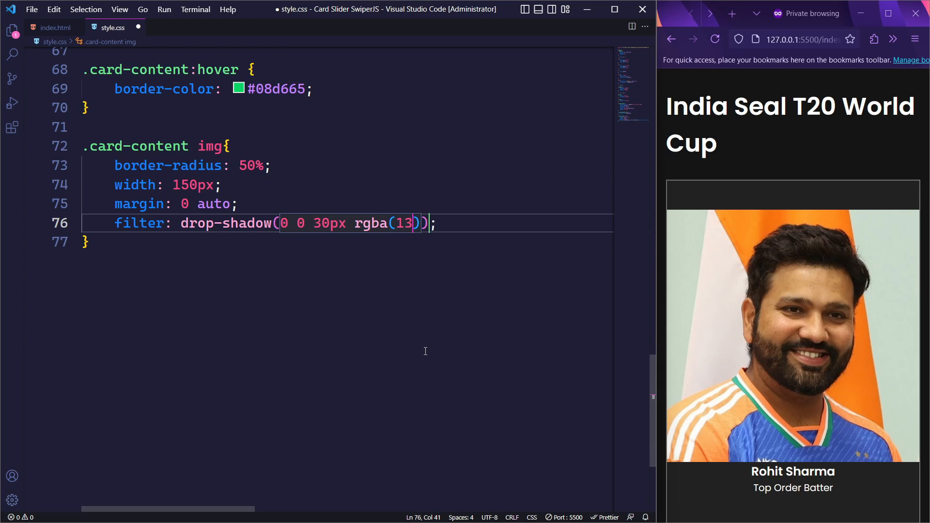
text(0,230,)
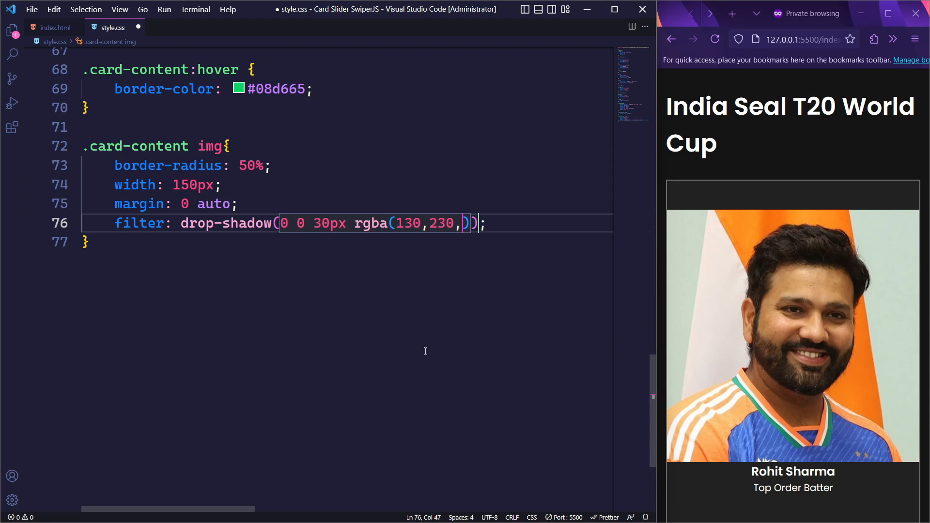
text(230,0)
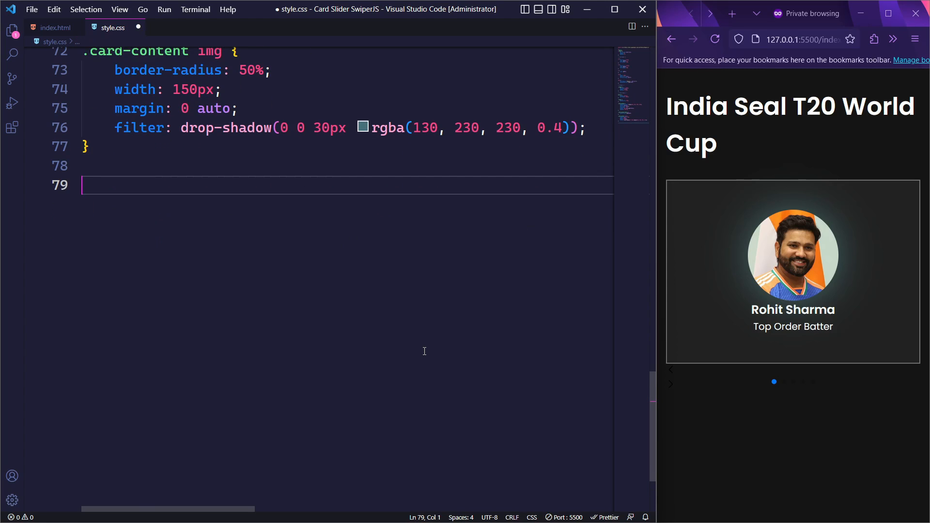
- Add a .card-title rule with padding-top: 2rem
text(.card-title{)
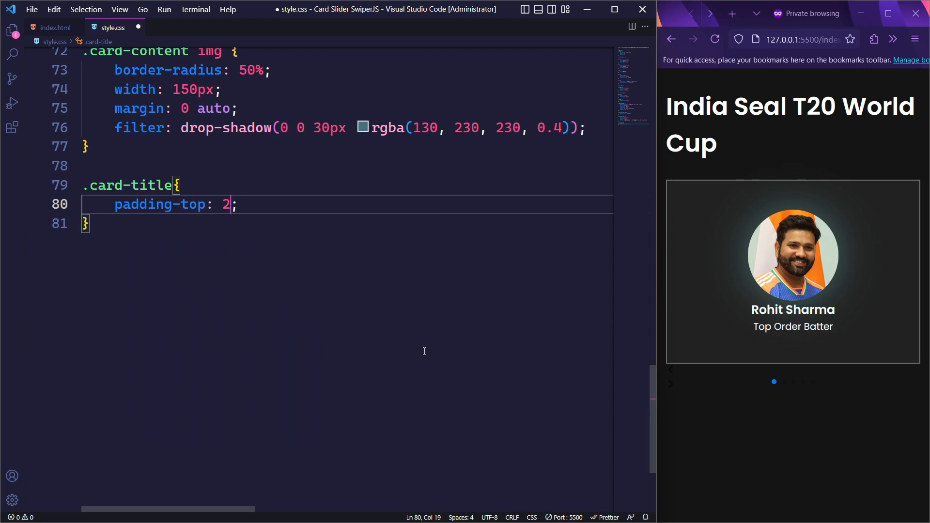
text(rem)
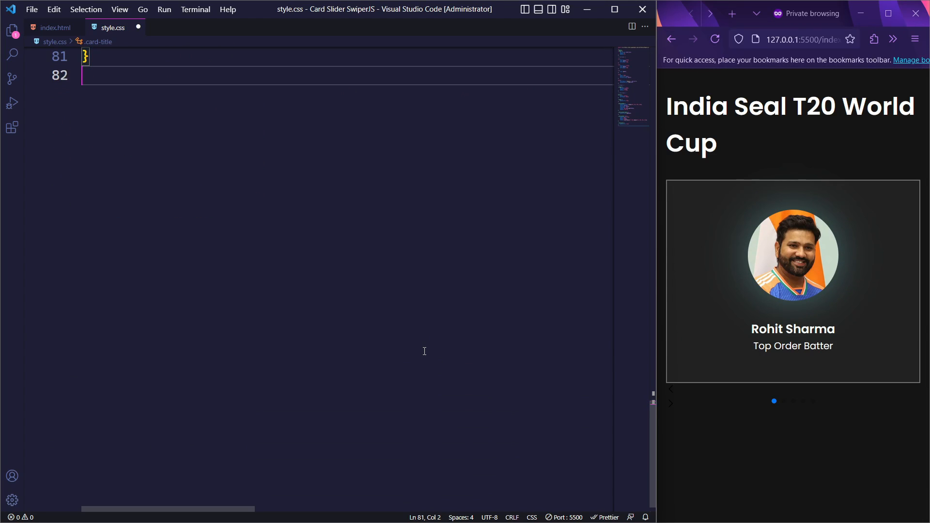
- Add a 'Swiper arrow and pagination' comment and an .arrow rule: display flex, align-items center, padding-top 20px
text(/* Swiper */)
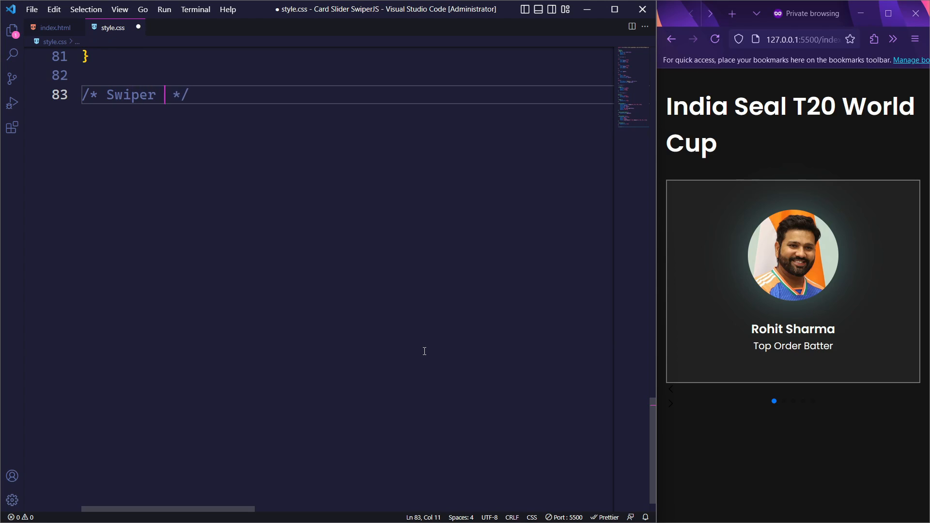
text(arrow and paginatio)
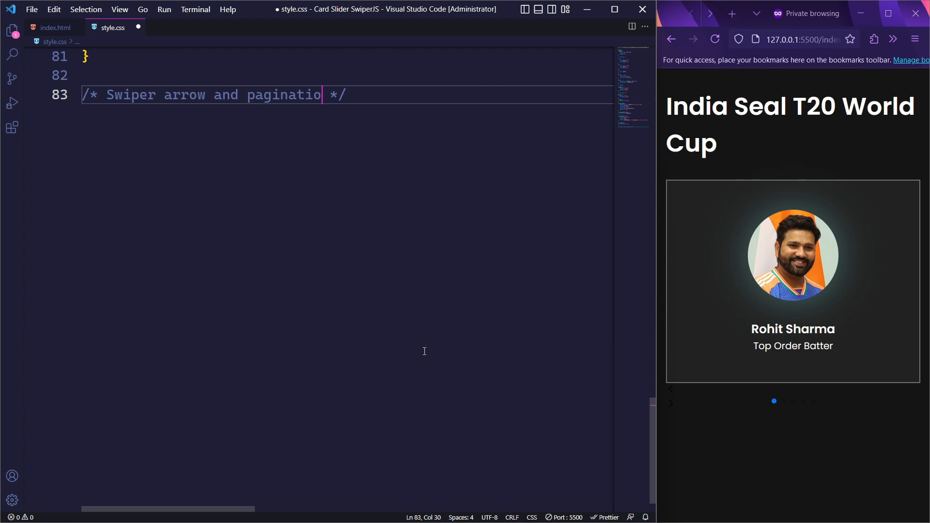
key(Enter)
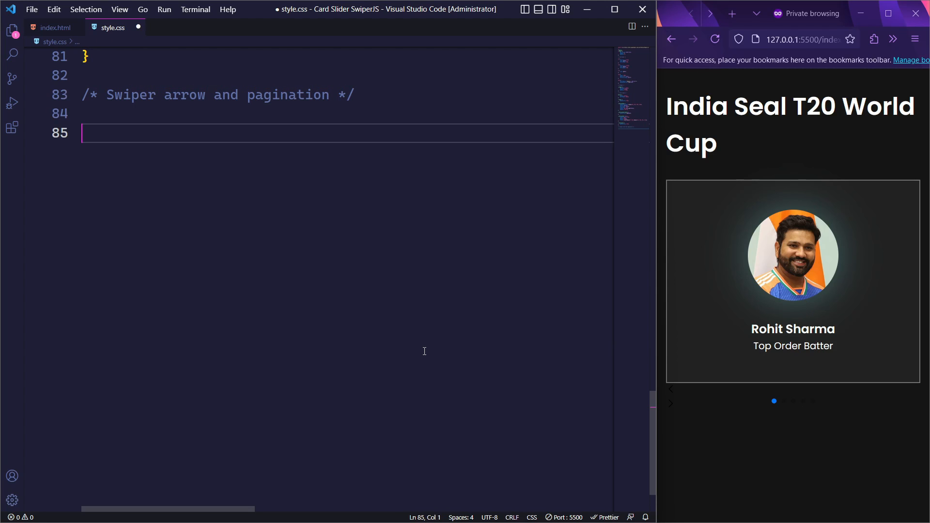
text(.arrow{)
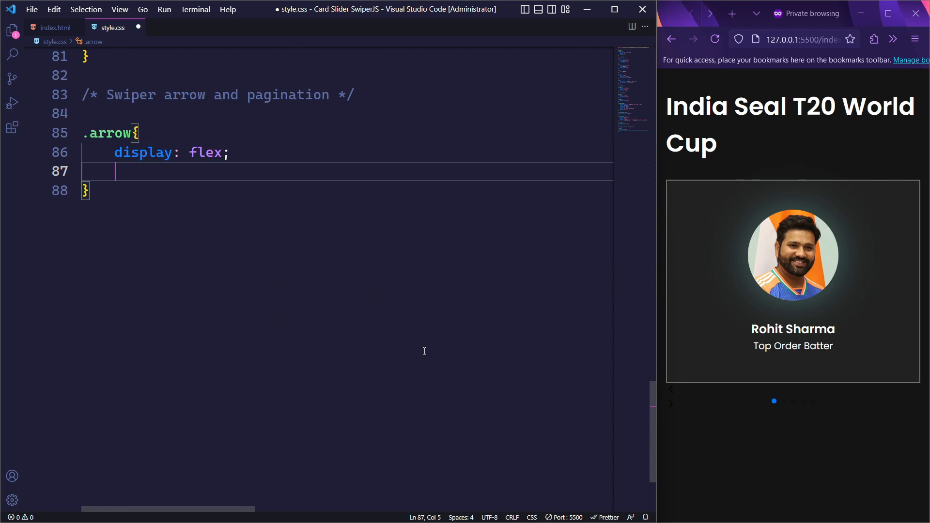
text(align-items: center;)
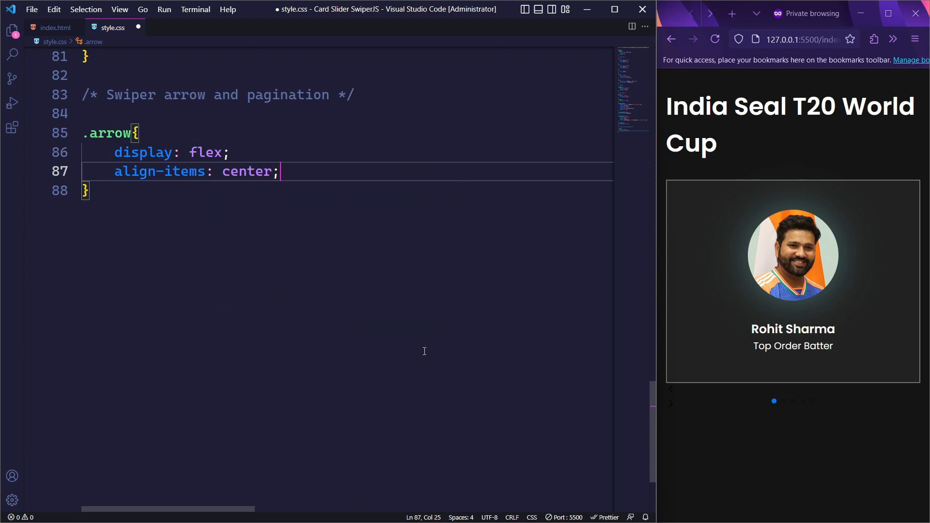
text(padding-top)
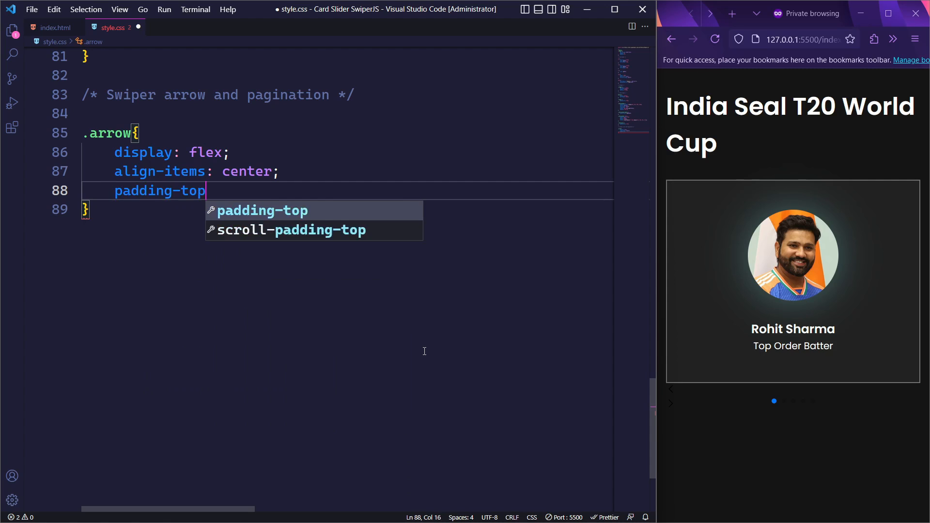
text(: 20px;)
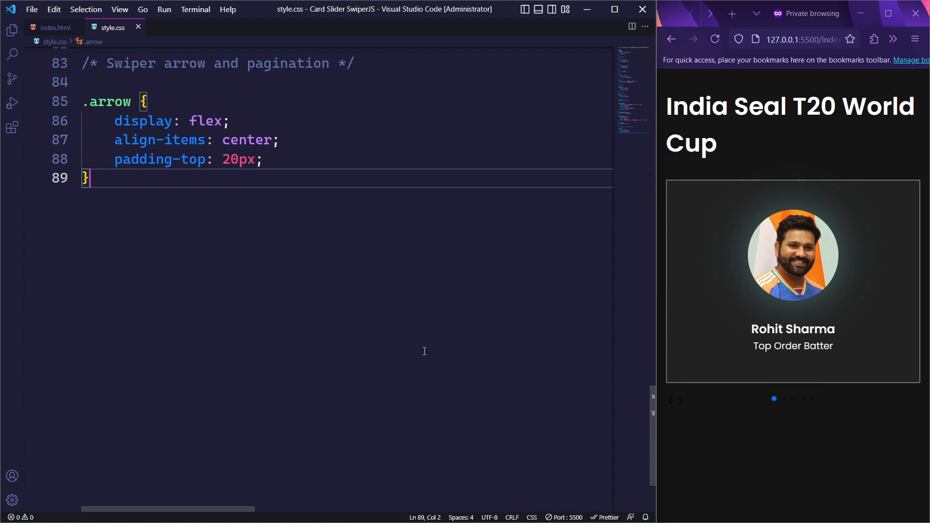
- Start a .prevArrowBtn, .nextArrowBtn rule with z-index, 1px solid border, background, font size, centered text, cursor, block display
text(.prev)
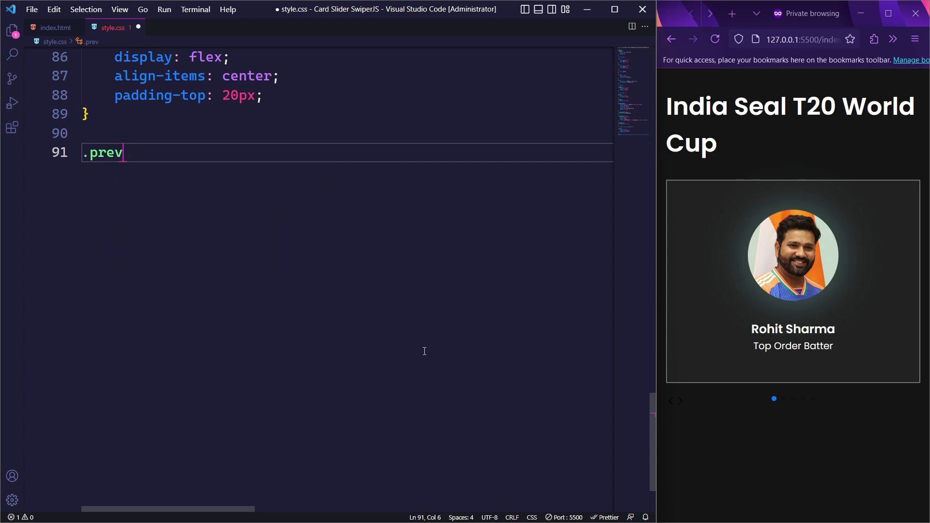
text(ArrowBtn, .)
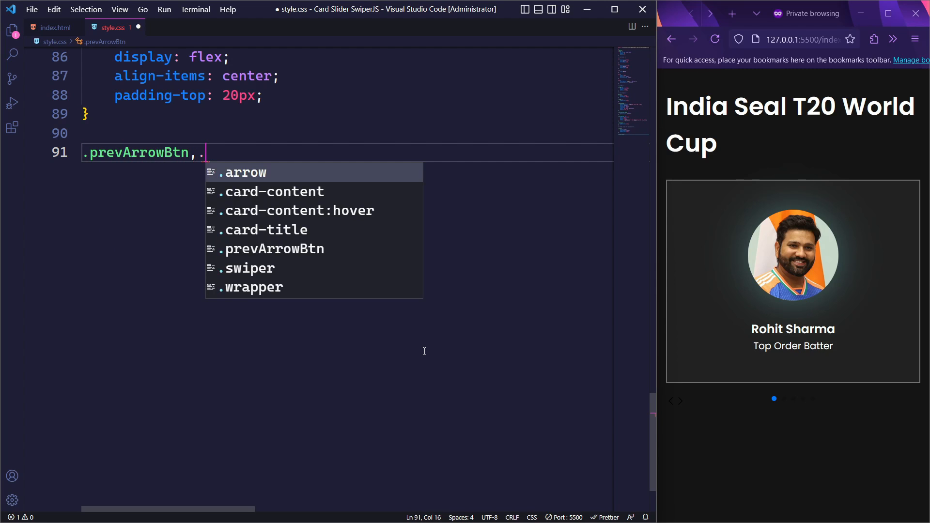
text(nextArrowBtn{)
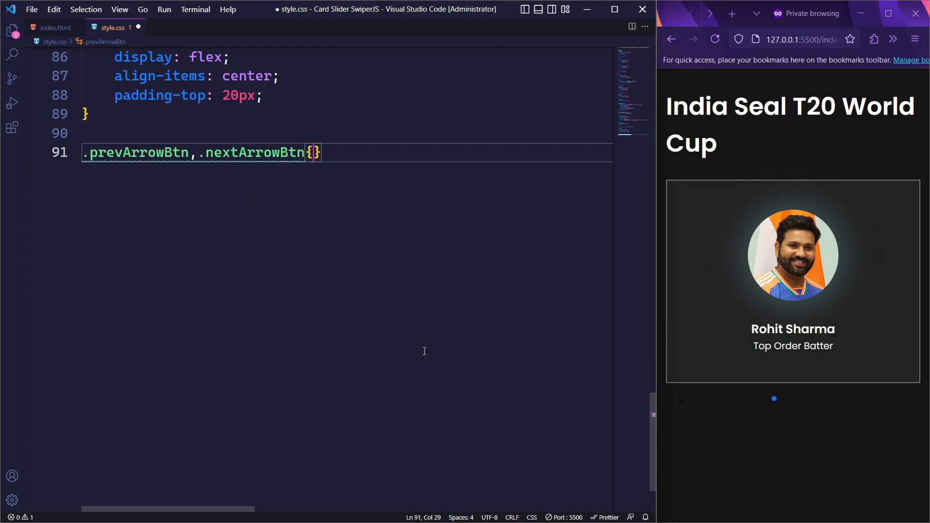
text(z-index: 100;)
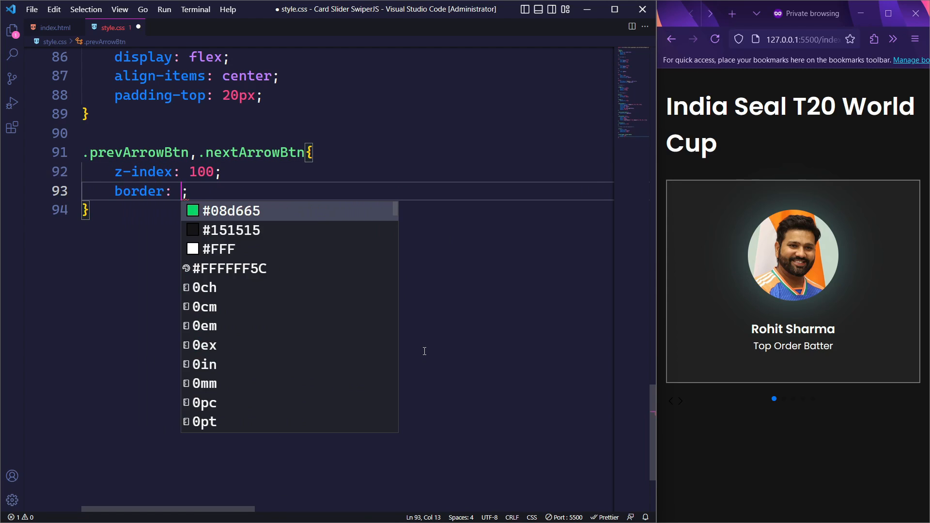
text(1px solid #08d665)
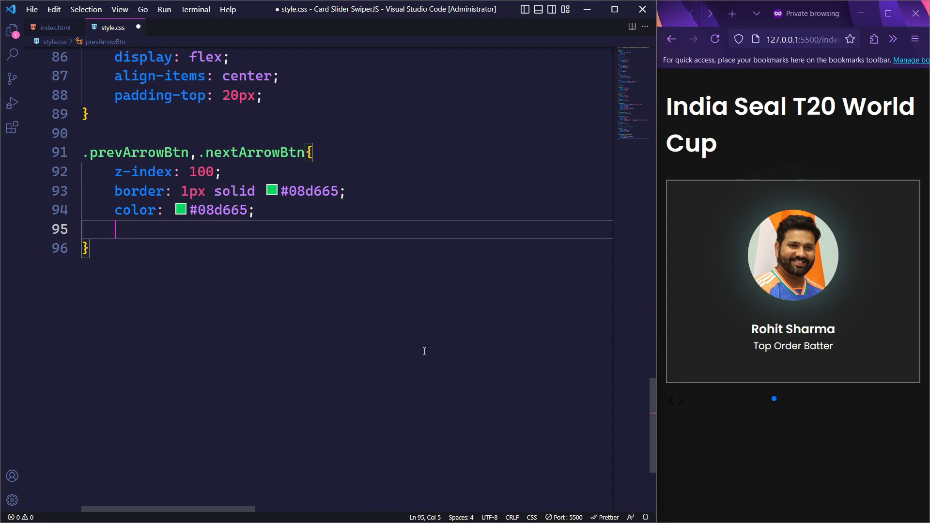
text(background-color: transparent;)
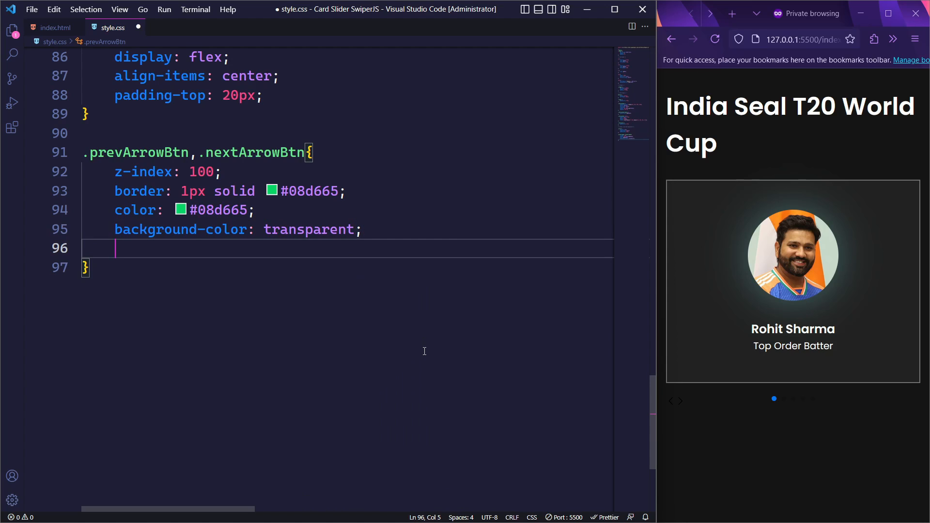
text(font-size: .80rem;)
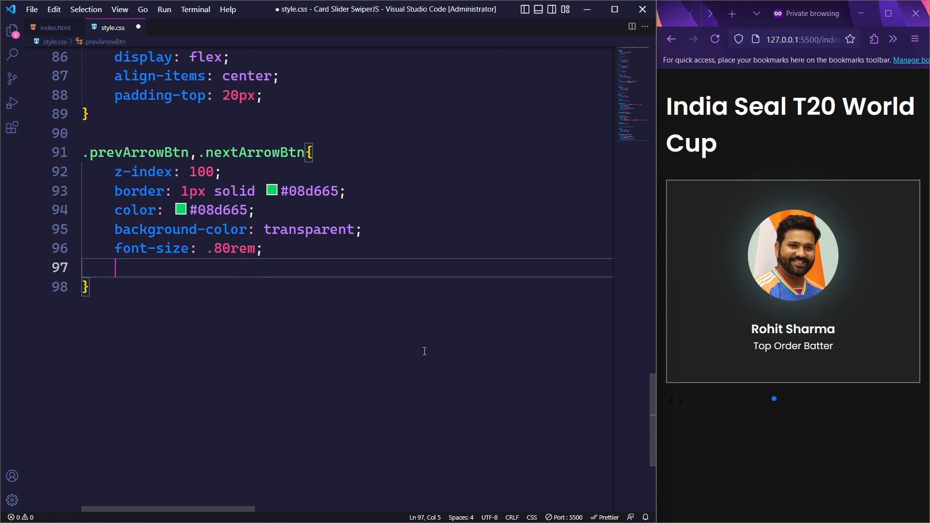
text(text-align: center;)
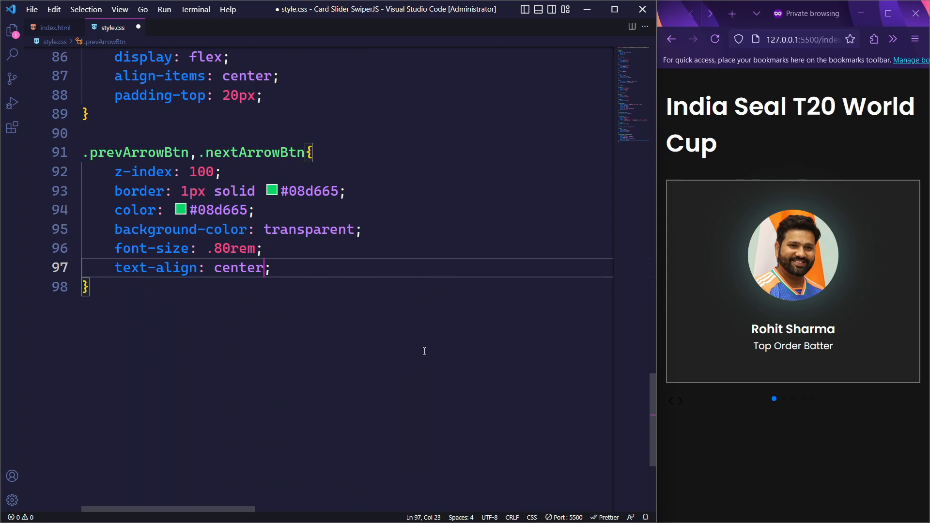
text(cursor: pointer;)
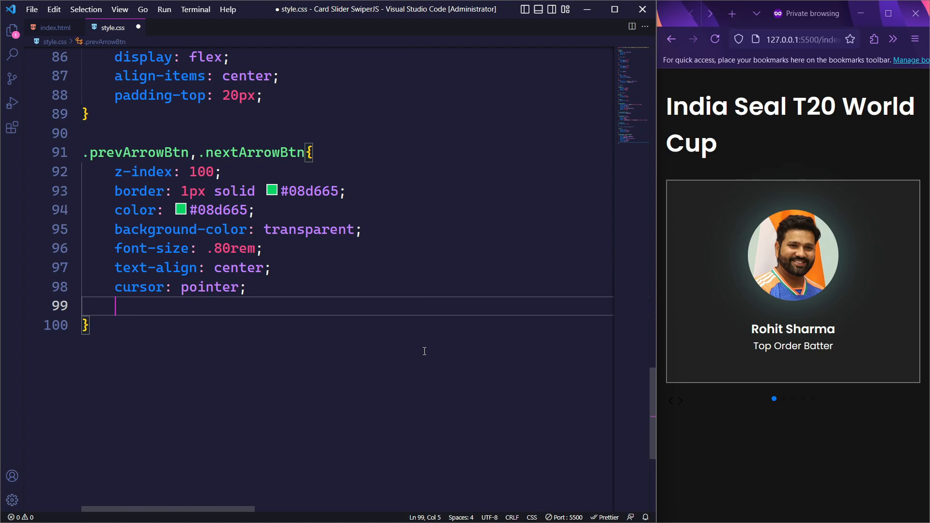
text(display: block;)
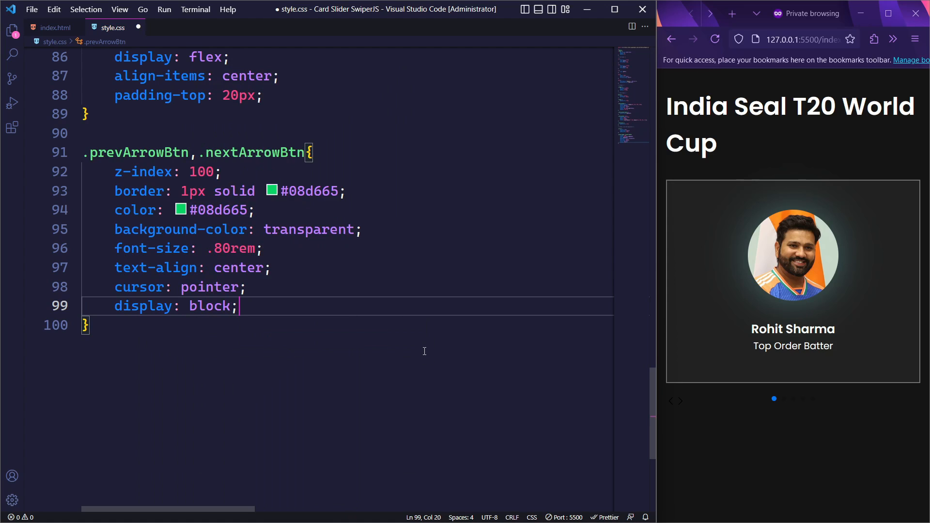
- Size the arrow buttons at 2.75rem width and height with a 2.65rem line-height
text(width: 2.7;)
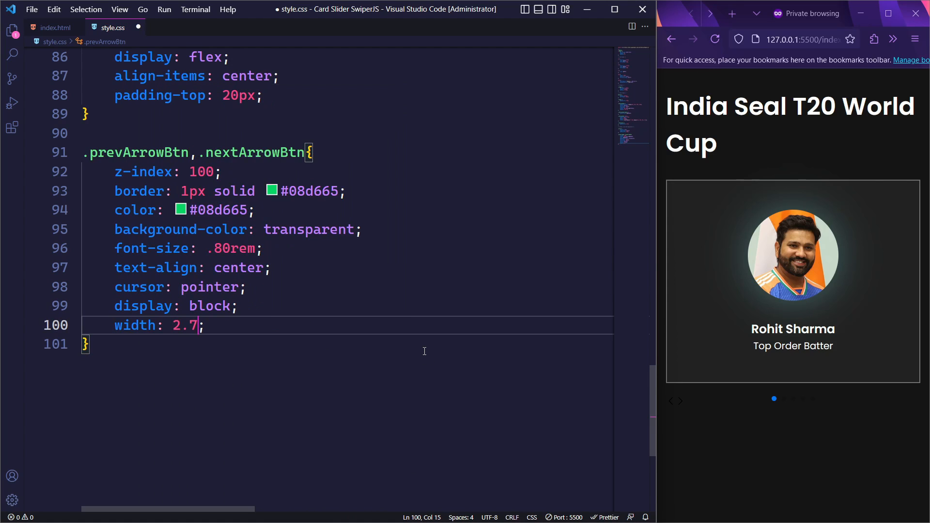
text(he)
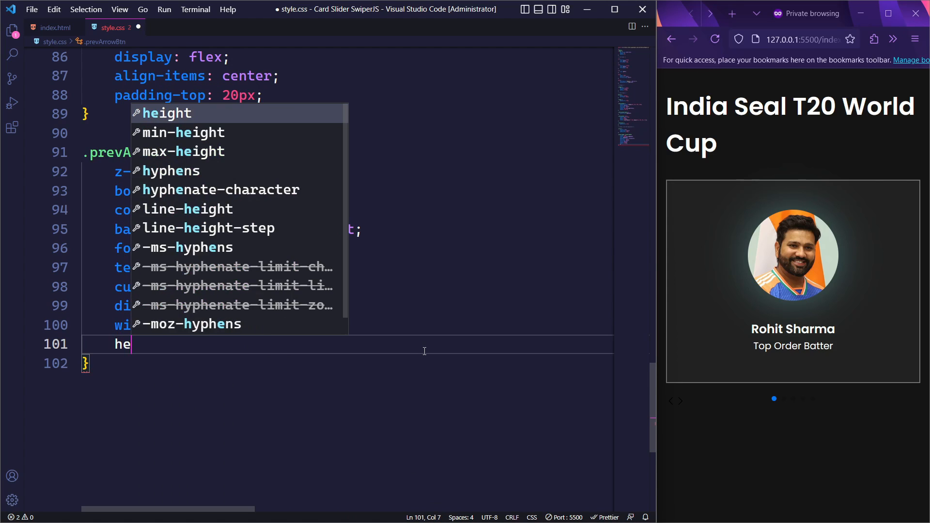
text(ight: 2.75rem;)
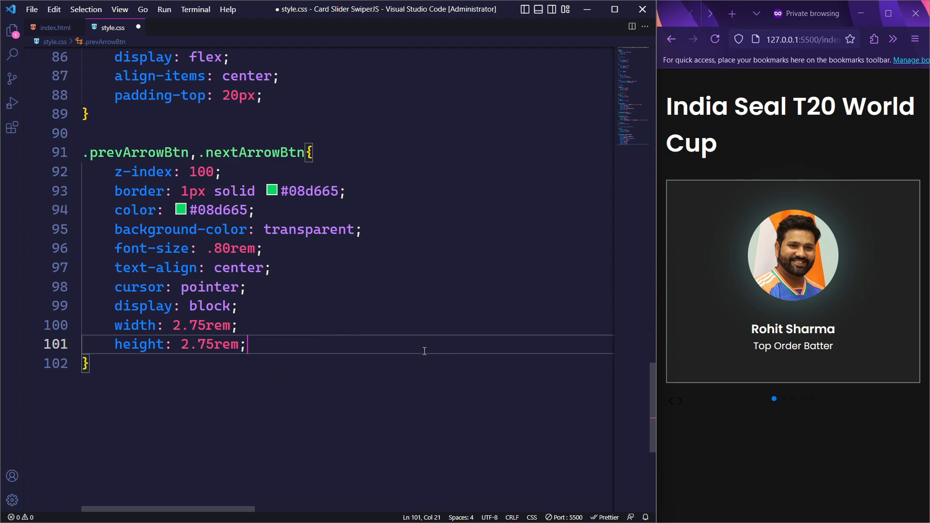
text(line-height: ;)
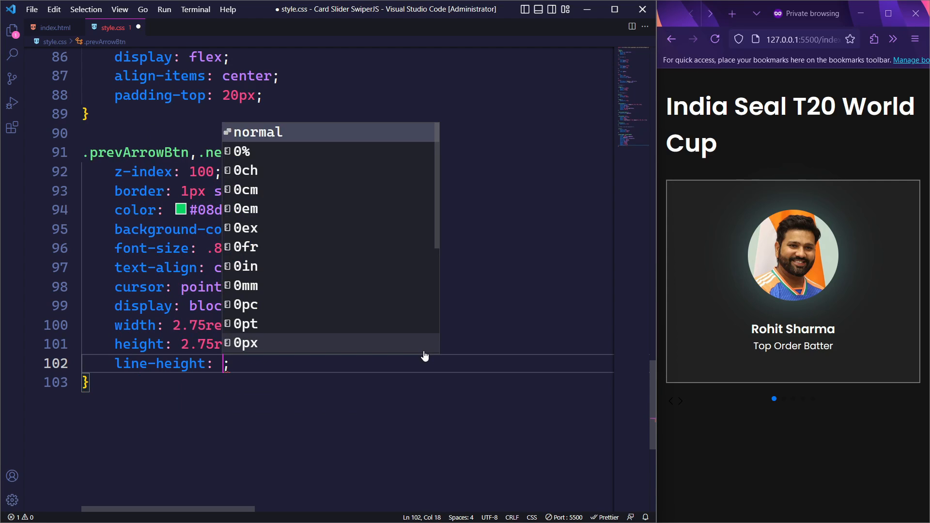
text(2.65)
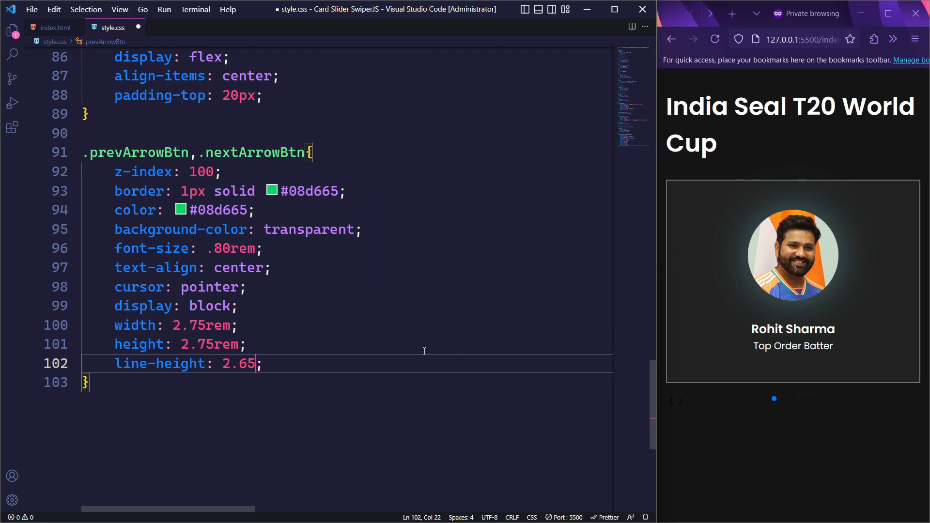
text(rem)
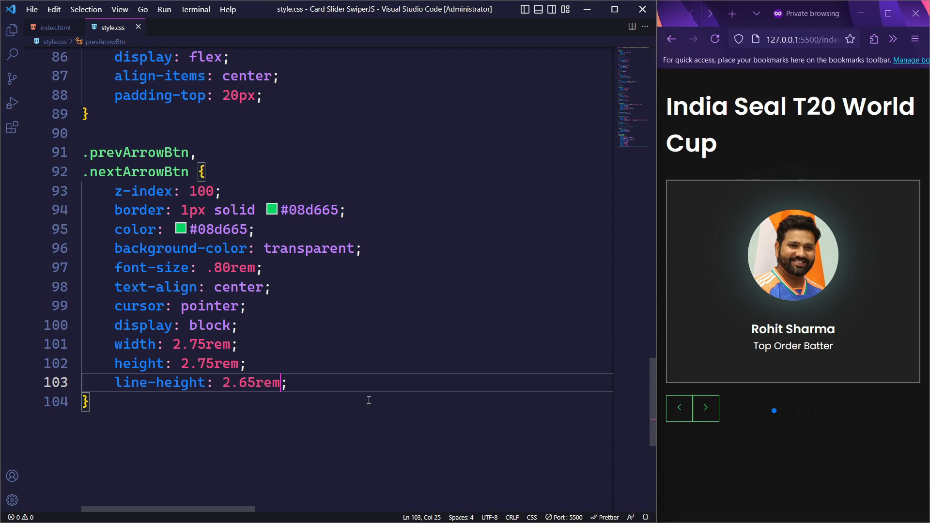
text(.nextArrowBtn{)
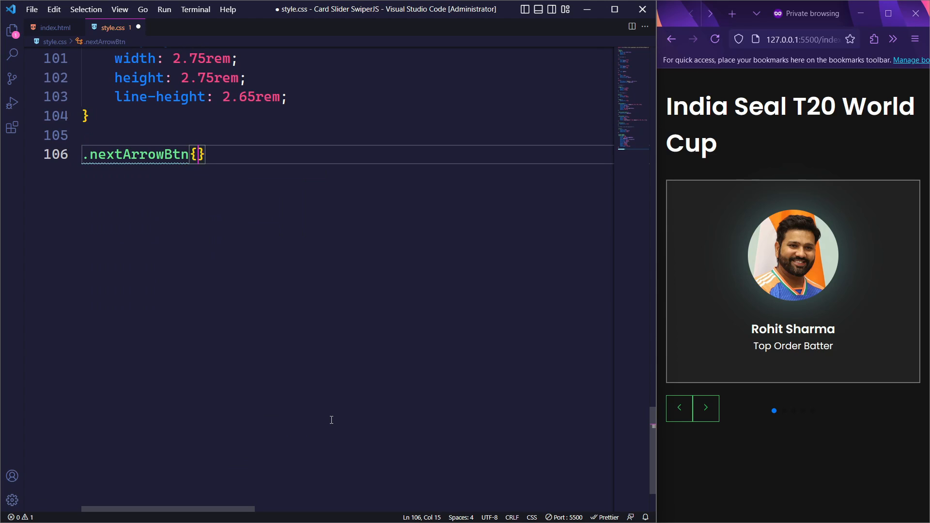
- Give .nextArrowBtn margin-left: 10px and begin a Styling comment below it
text(margin-left: 10px;)
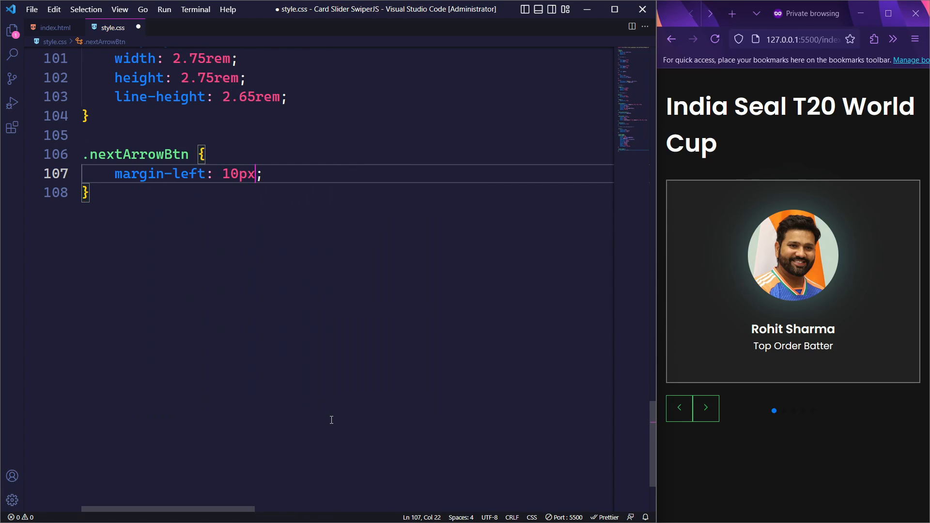
text(/* Styling */)
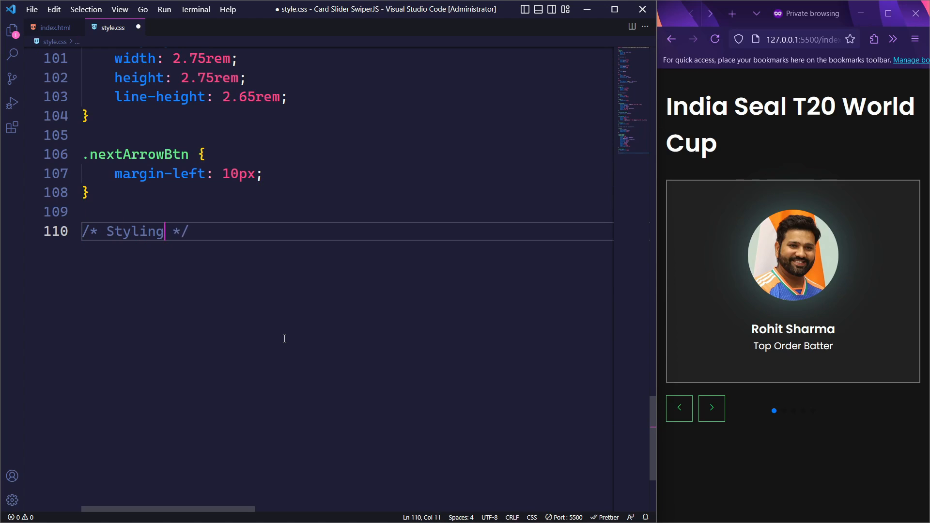
- Add a 'Styling swiper bullets' comment and a horizontal-pagination rule: width 60%, flex, static, margin 0 auto
text(swiper bullets)
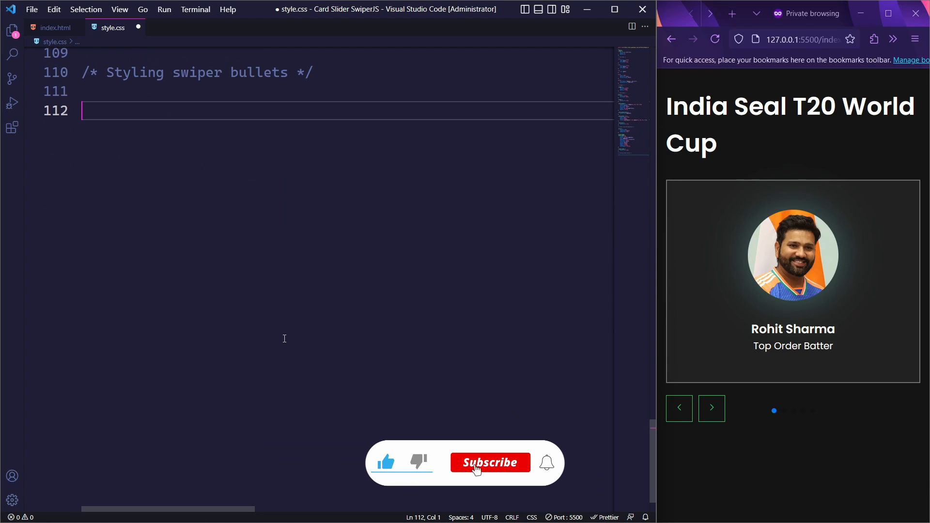
text(.swiper-paginatio)
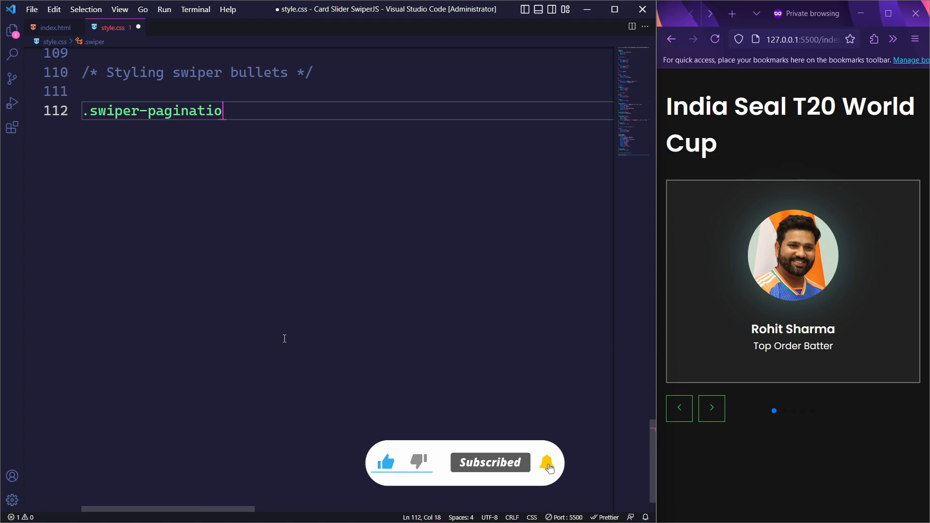
text(n-bulle)
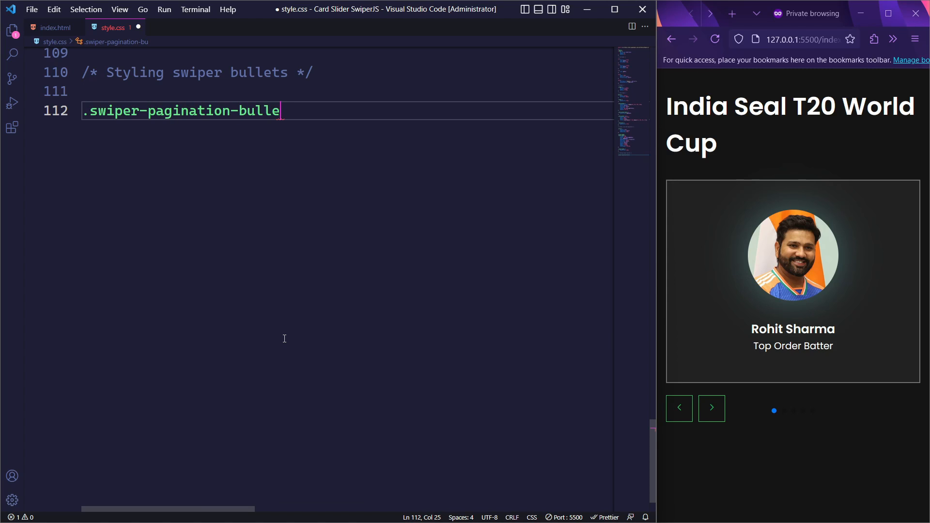
text(ts.swiper-p)
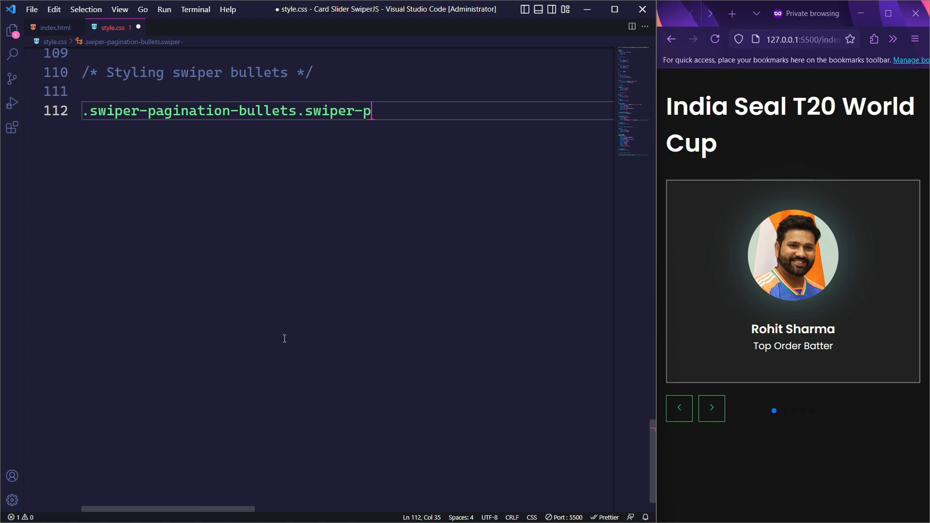
text(agination-ho)
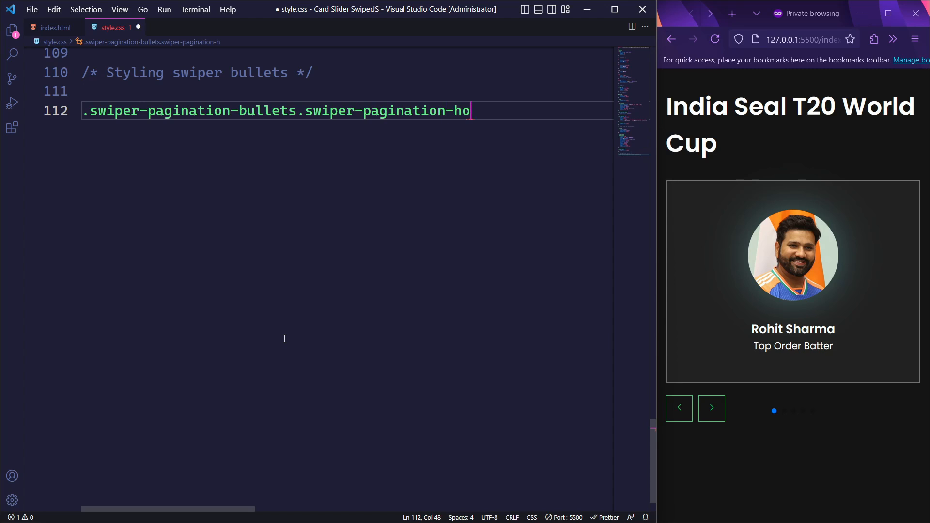
text(rizontal{)
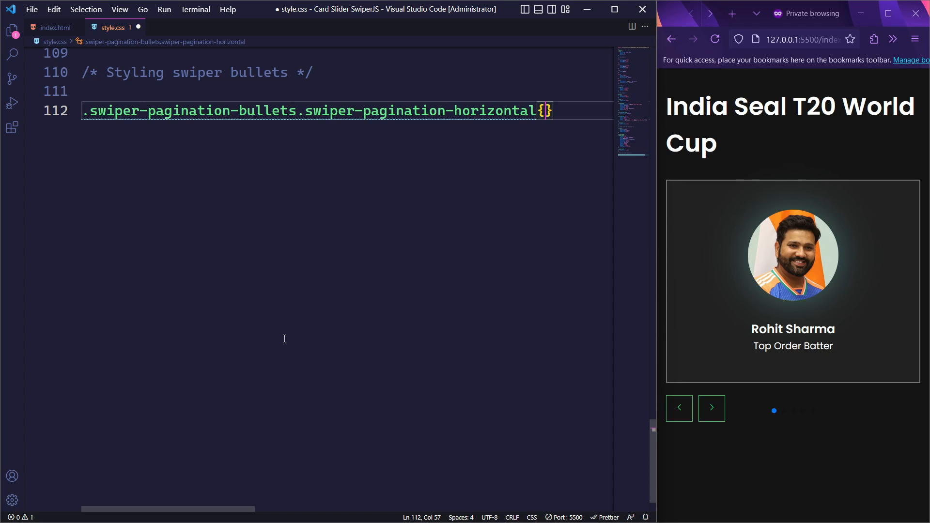
text(width: 60%;)
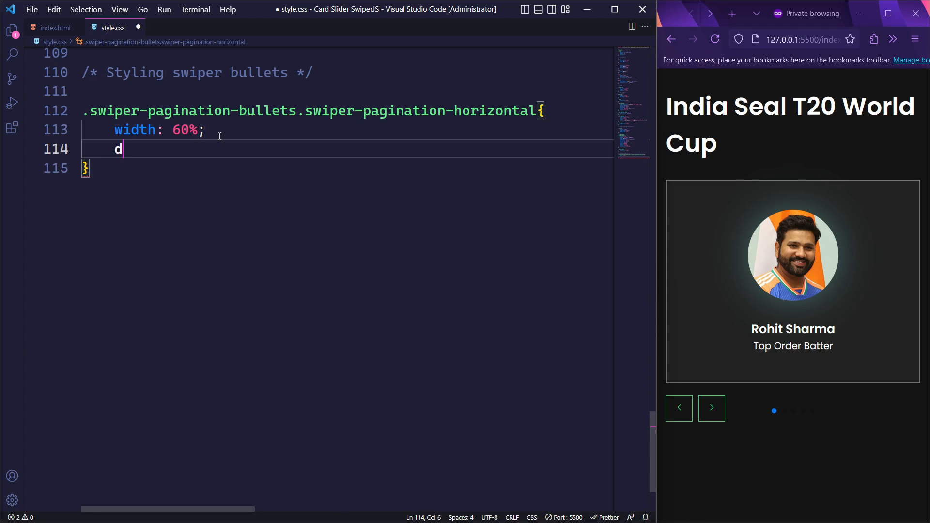
text(isplay: flex;)
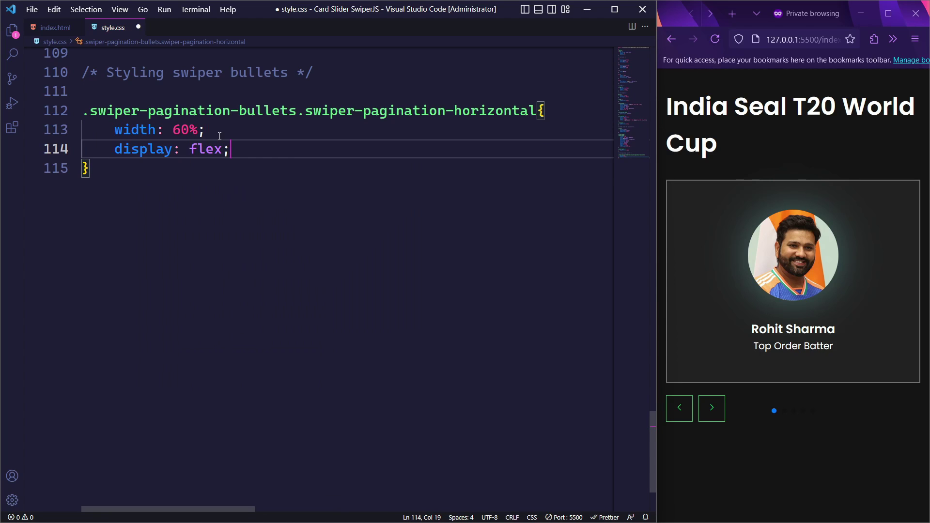
text(position: static;)
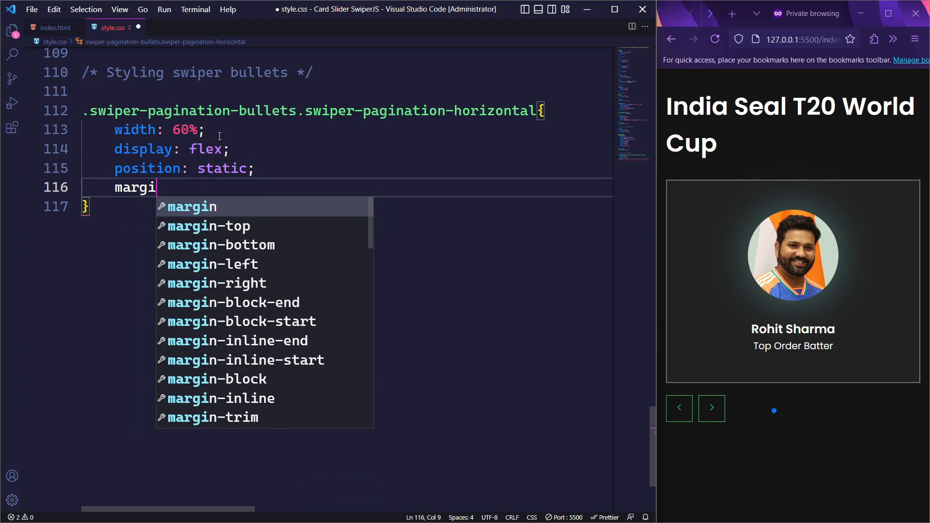
text(n: 0 auto;)
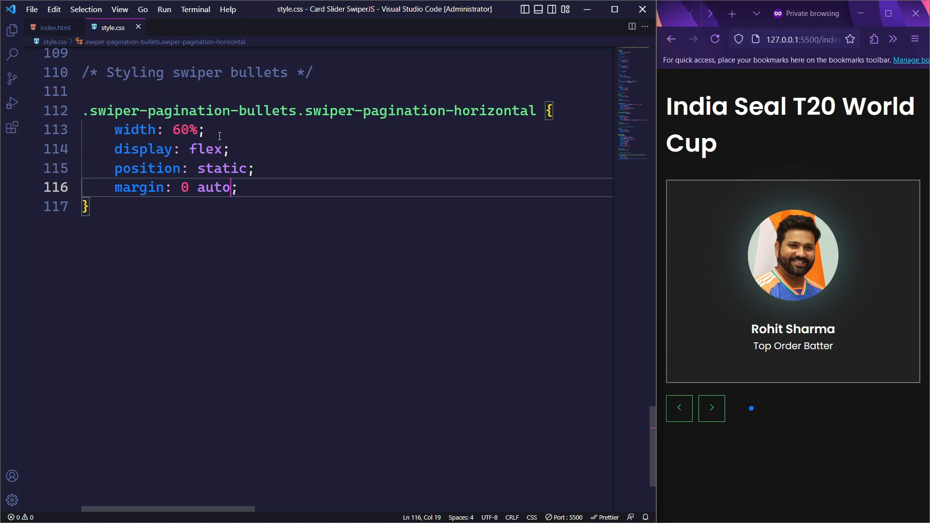
text(.sw)
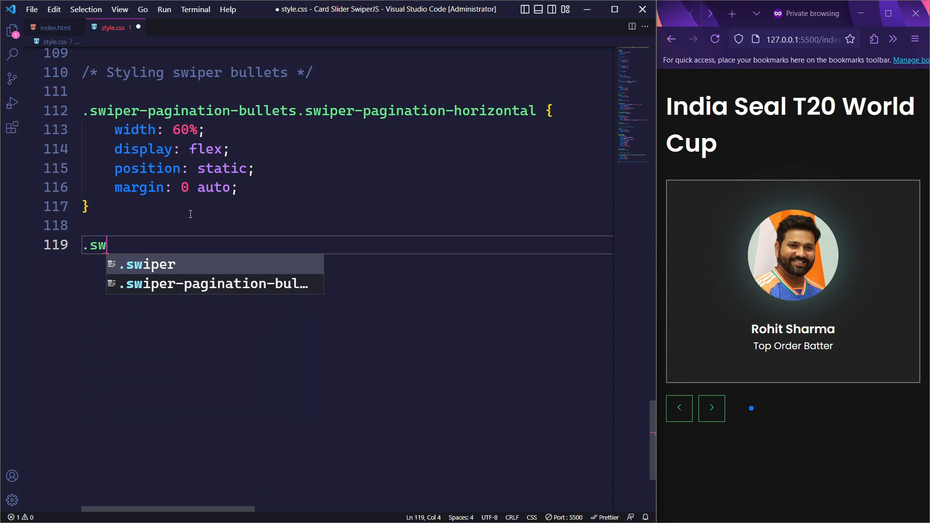
- Make .swiper-pagination-bullet a 100%-wide, 5px-tall, square-cornered #FFF bar
text(iper-pa)
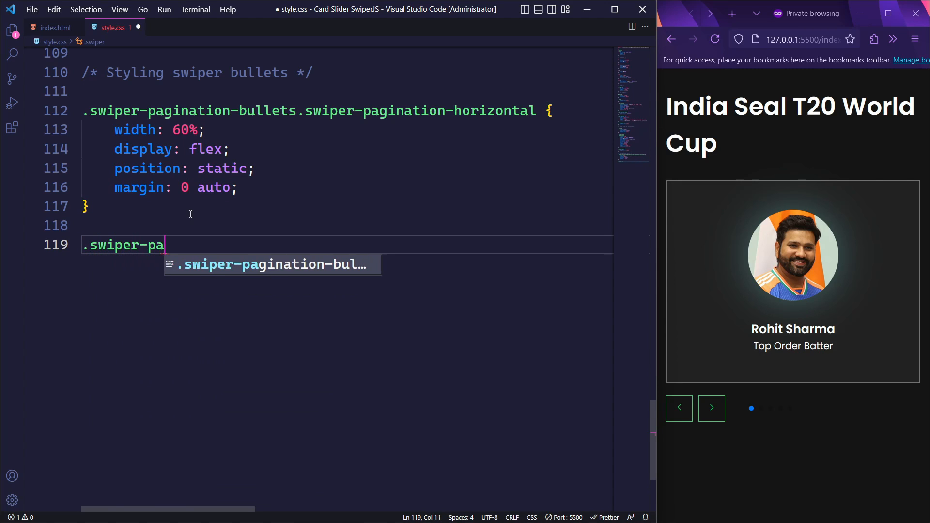
text(gination-bullet{)
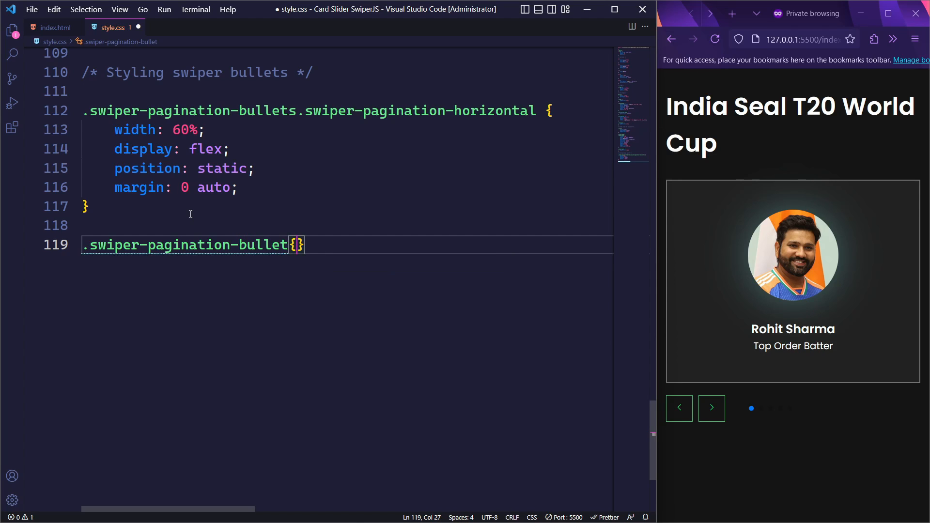
text(width: 100)
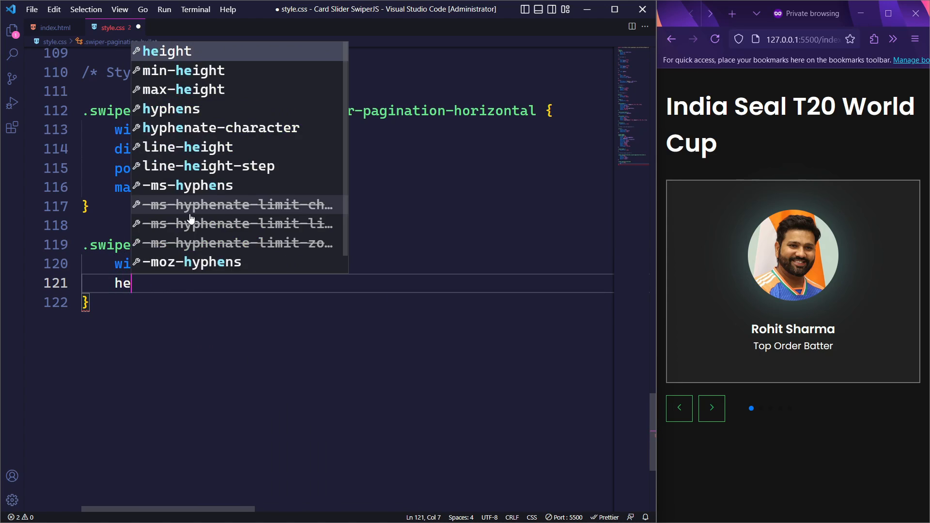
text(height: 5px;)
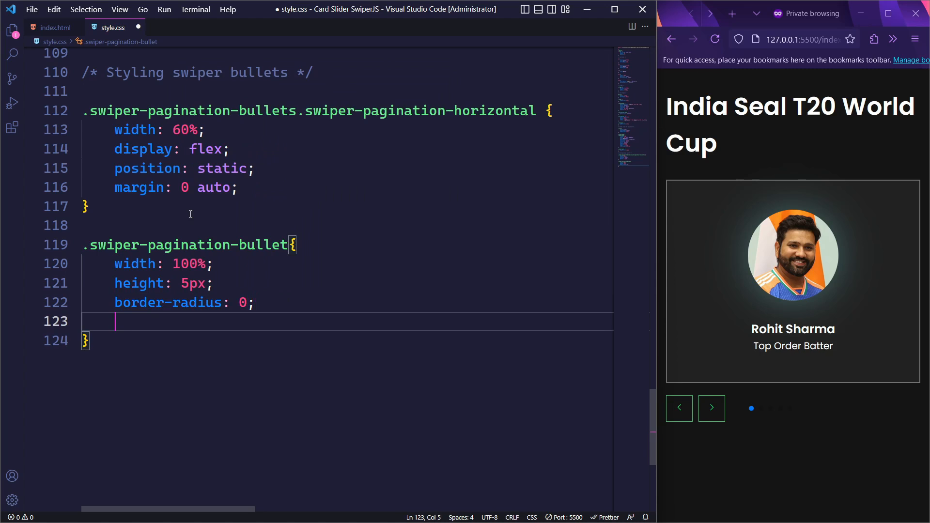
text(background-color: #FFF;)
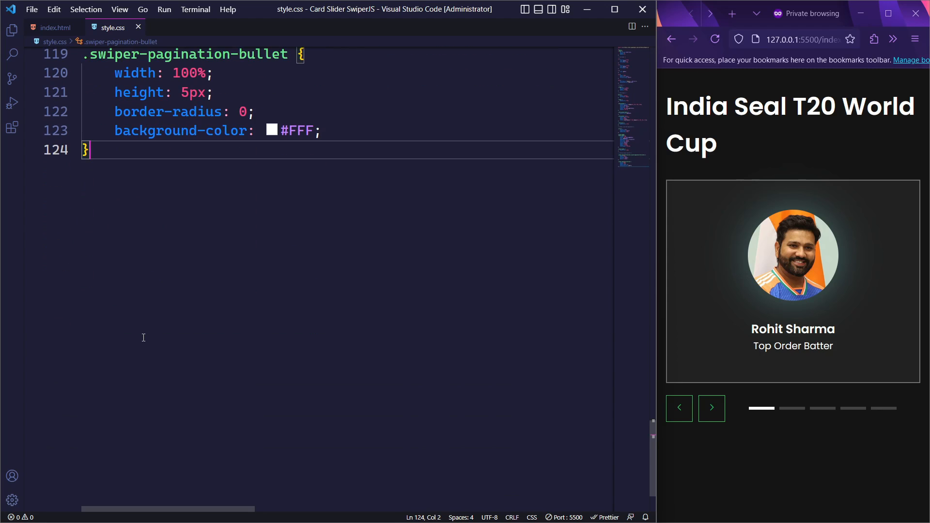
text(.swiper-)
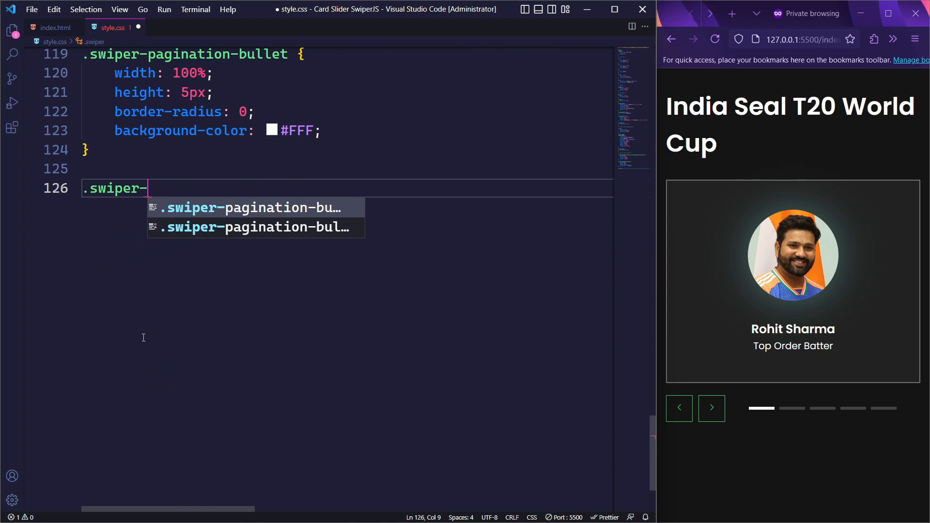
- Give .swiper-pagination-bullet-active a 162.41deg gradient from #43baff 1.77% to #7141b1 92.78%
text(pagination-)
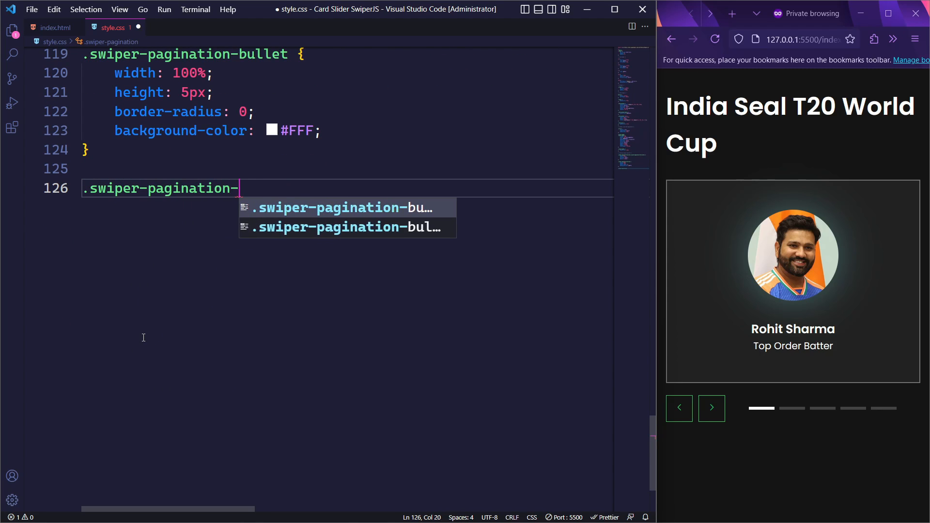
text(bullet-act)
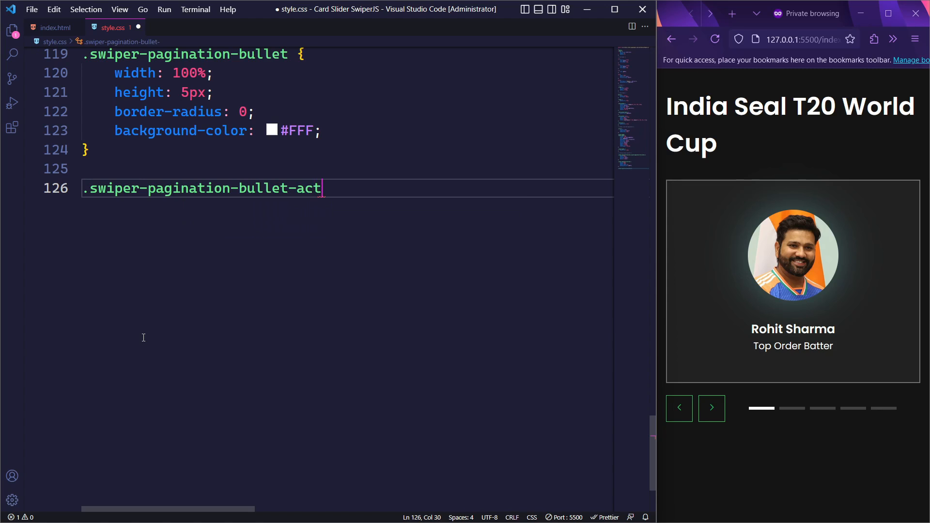
text(ive{)
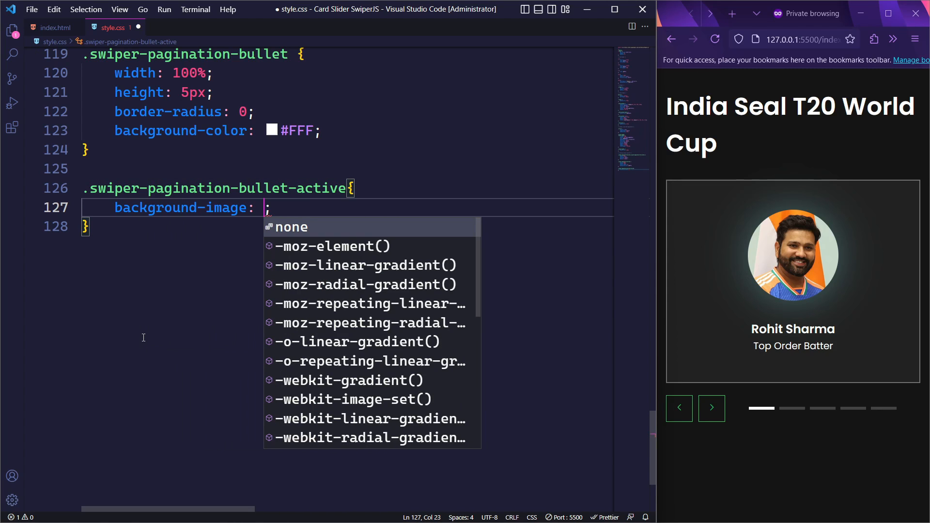
text(linear-gradient(162)
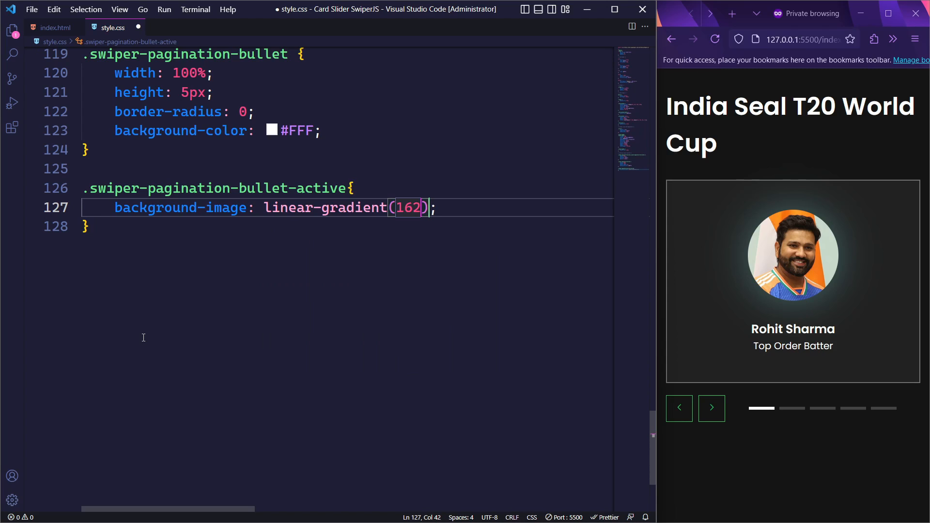
text(.41deg,)
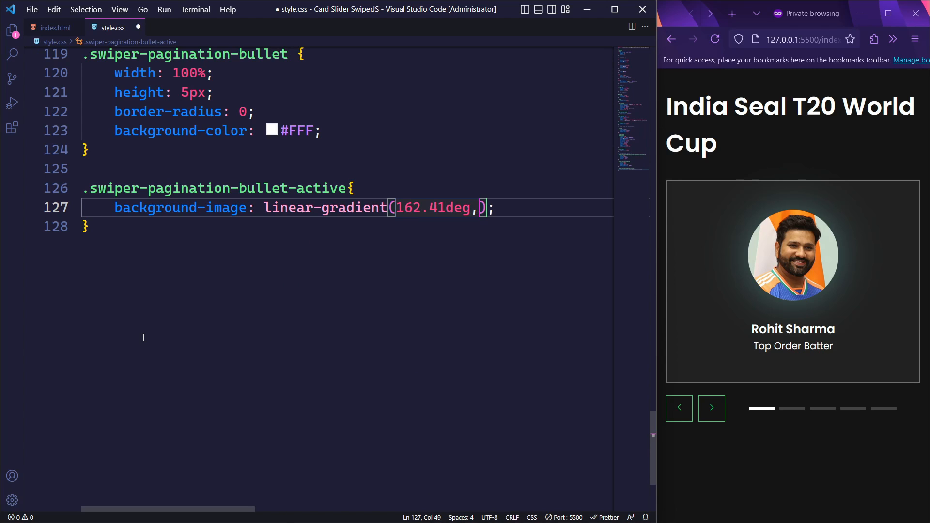
text(#43)
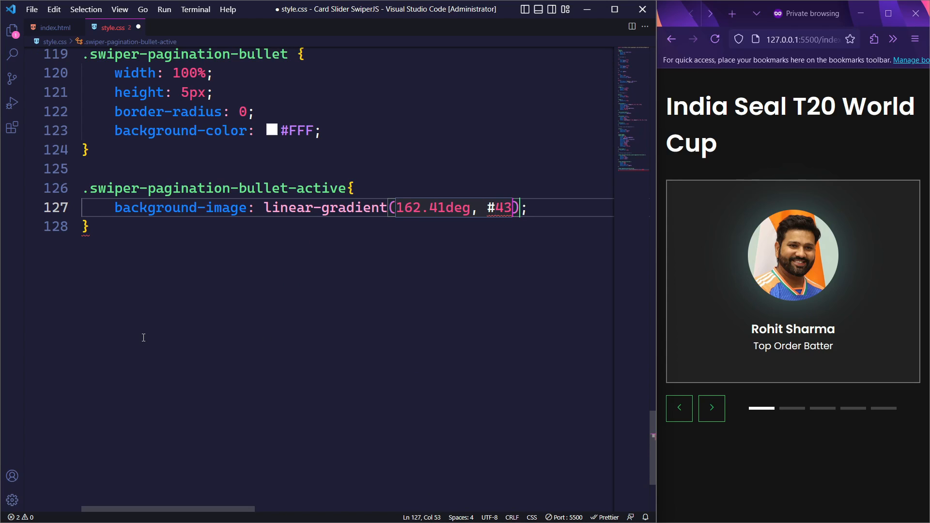
text(baff)
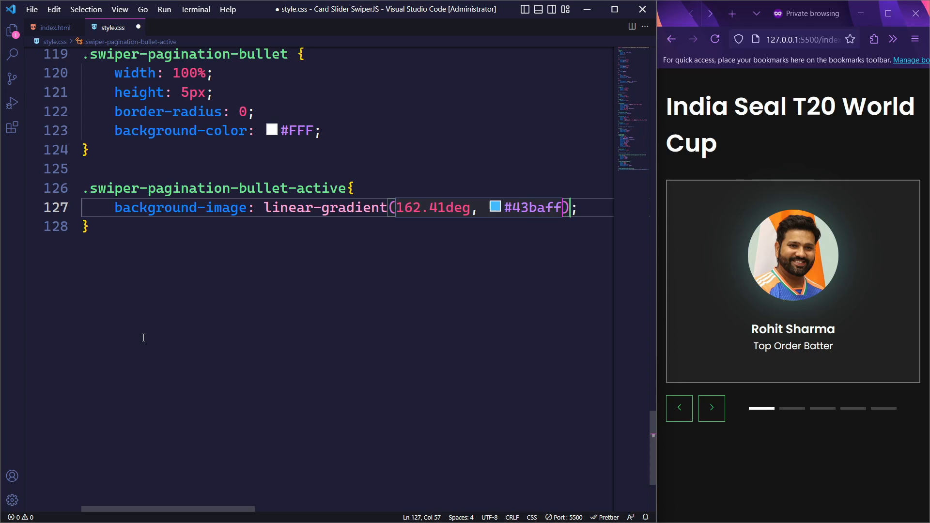
text(1.77%, #)
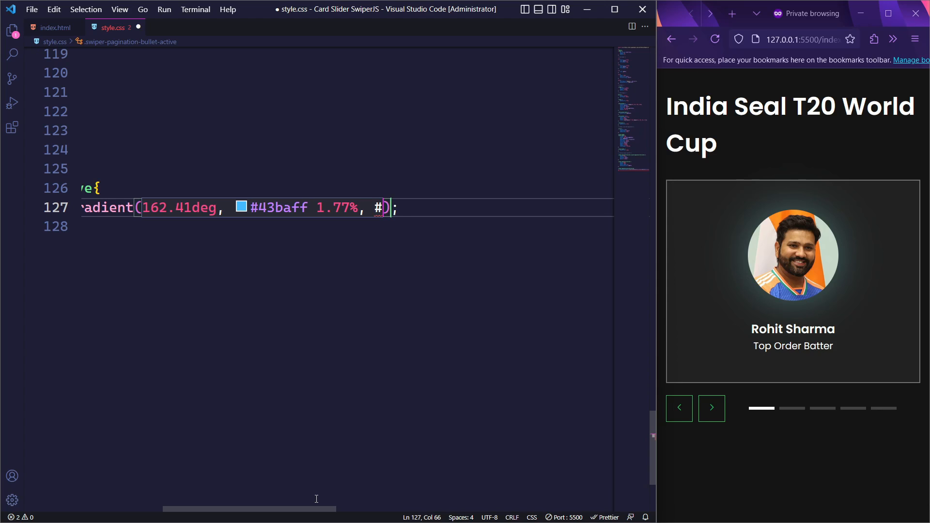
text(7141b1)
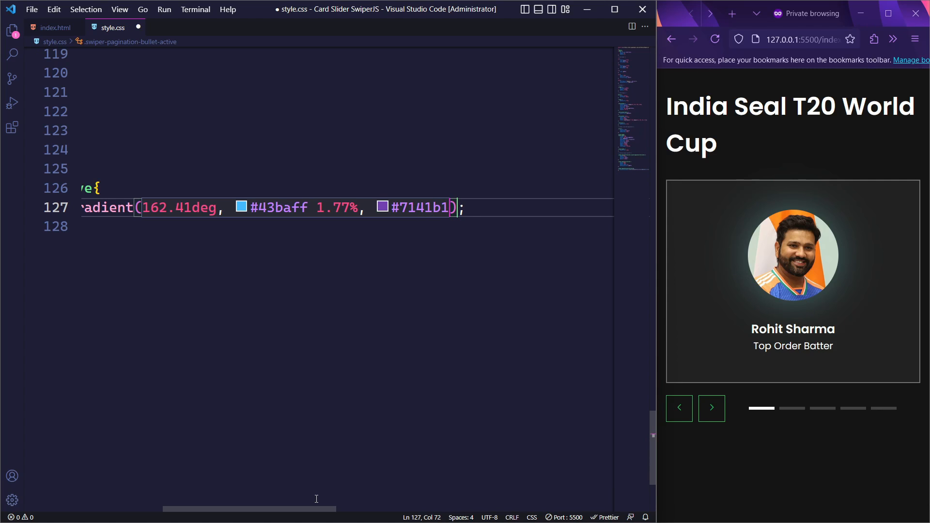
text(92.78)
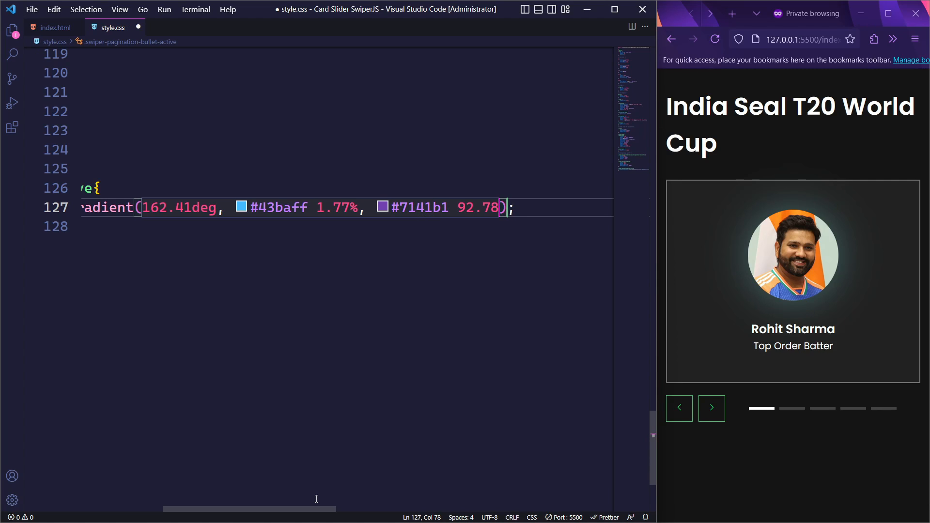
text(%)
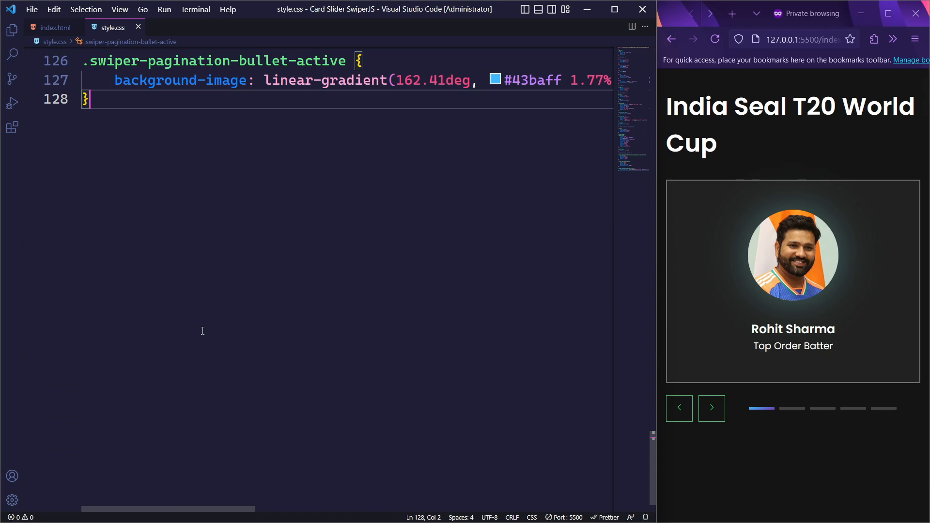
text(.swiper-pagination-bullet)
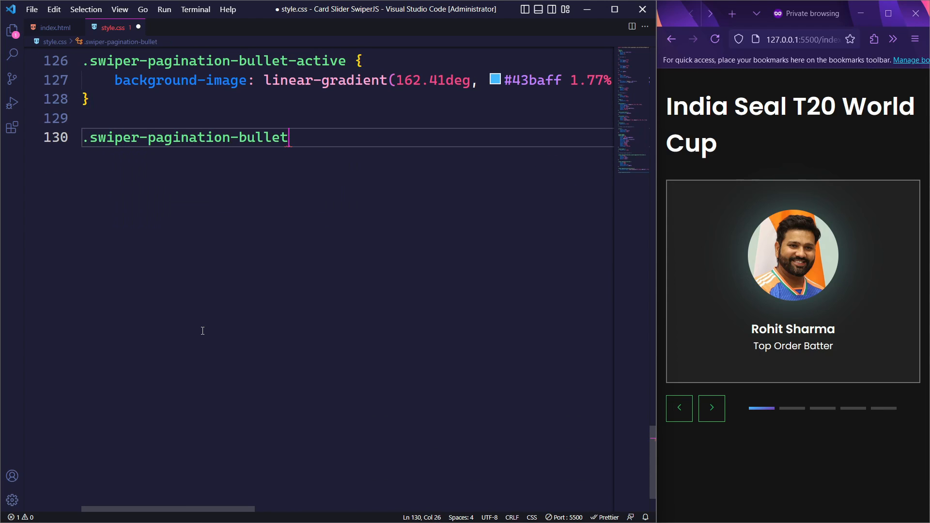
- Add .swiper-pagination-bullet:hover with the same gradient, opacity 1 and outline none, then save
text(:hover{)
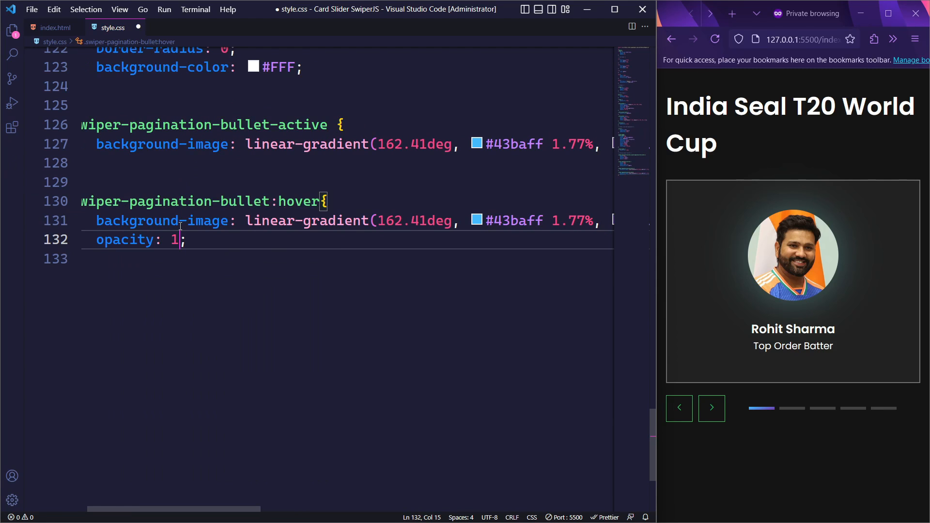
text(outline: none;)
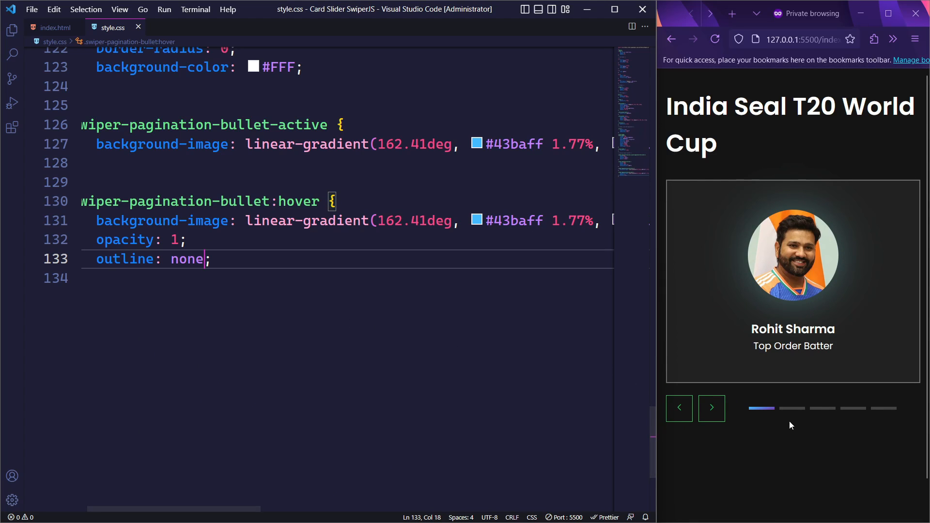
mouse_move(821, 416)
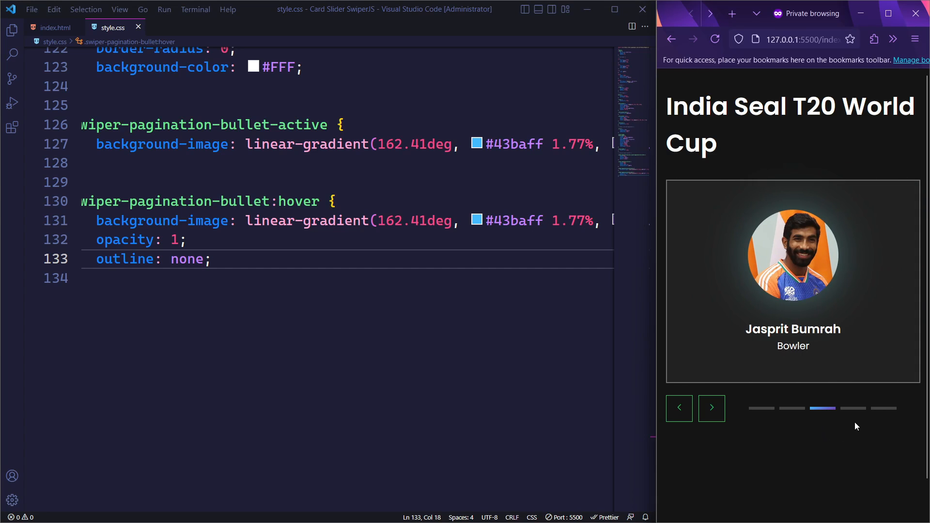
- Test the preview pagination, switching between Hardik Pandya's and Rohit Sharma's cards and onward
click(712, 409)
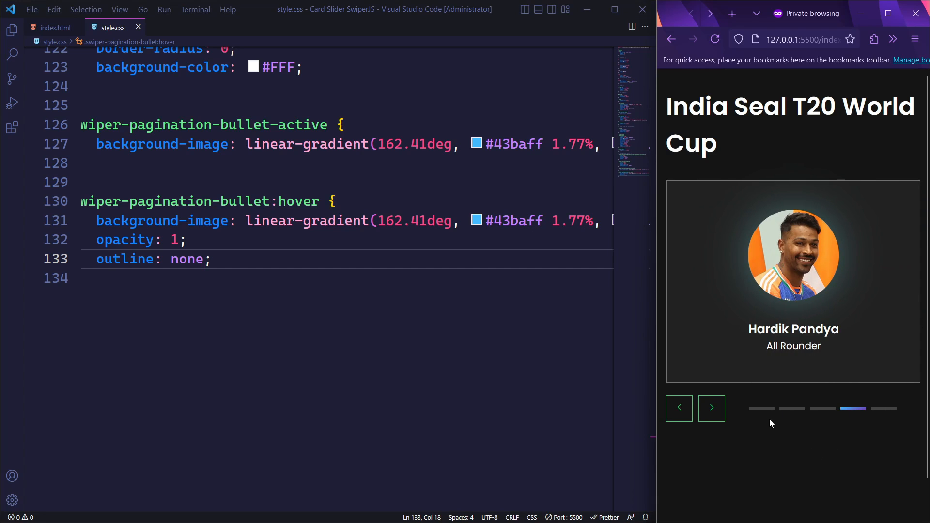
click(711, 408)
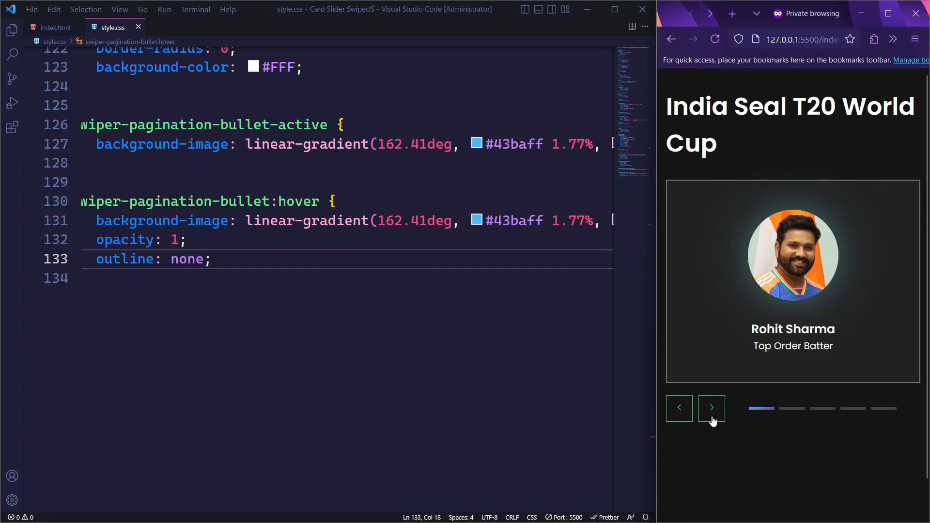
click(711, 409)
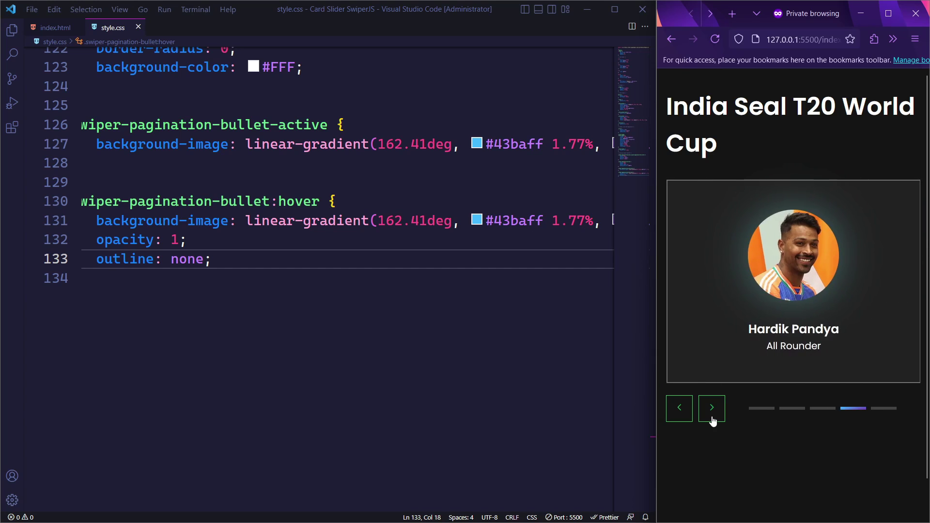
click(711, 408)
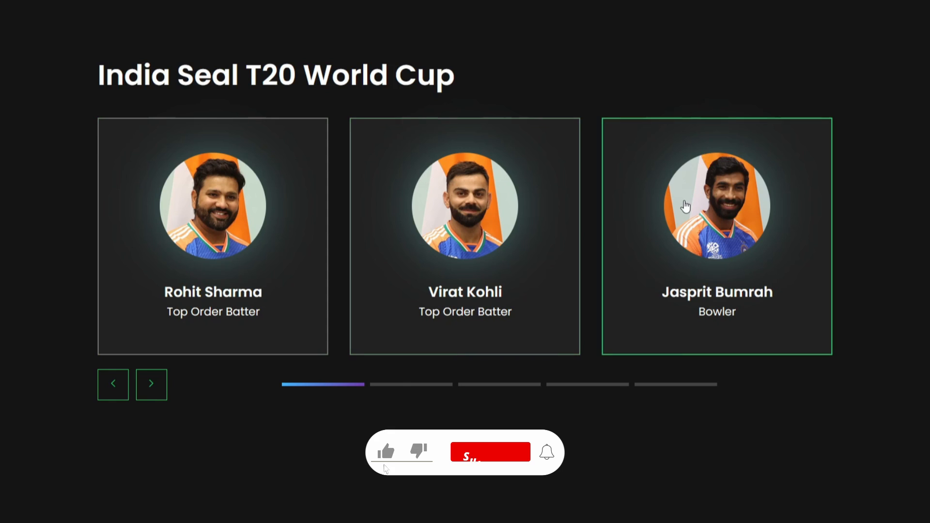
- Cycle the full-width slider through all five players, loop back, then settle on the third slide
click(151, 384)
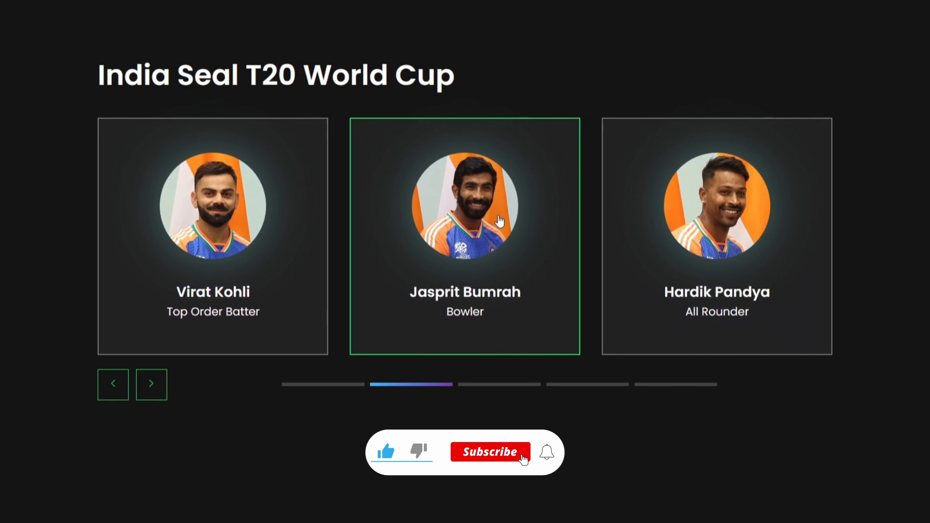
click(491, 452)
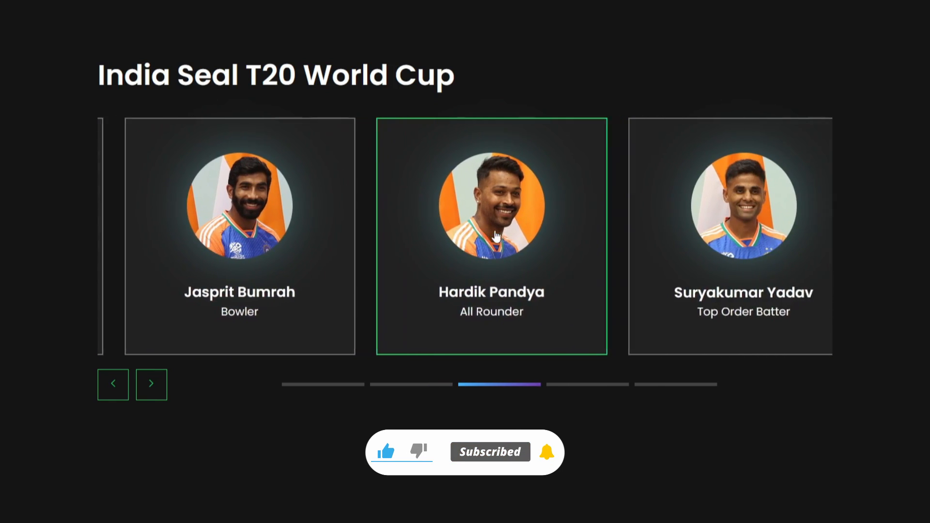
click(151, 384)
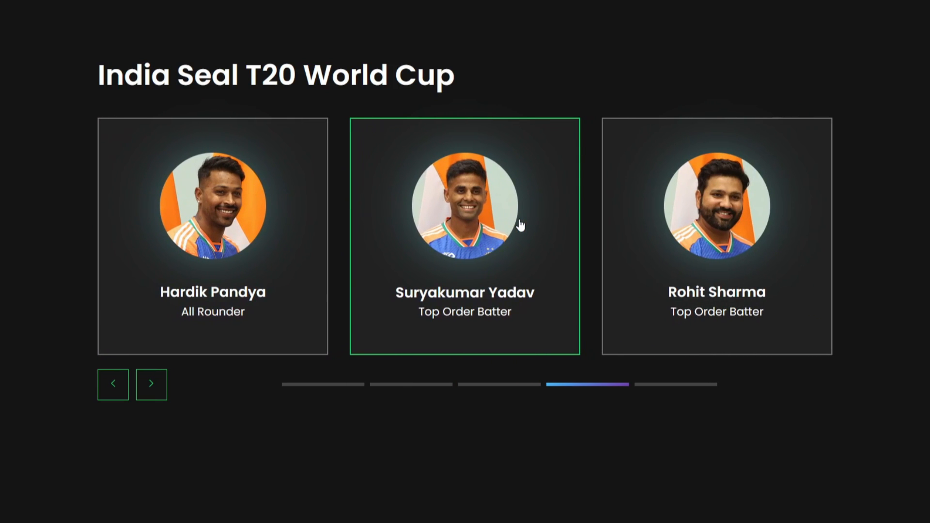
click(151, 384)
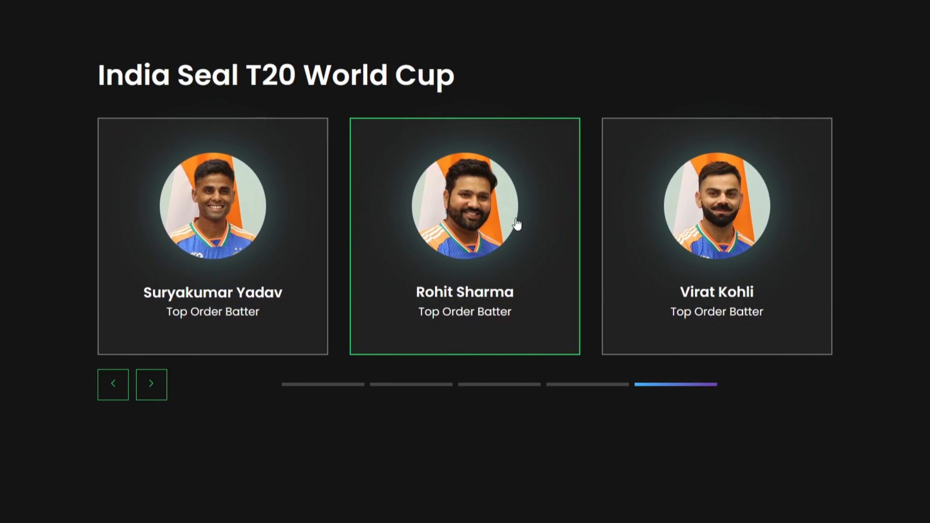
click(151, 384)
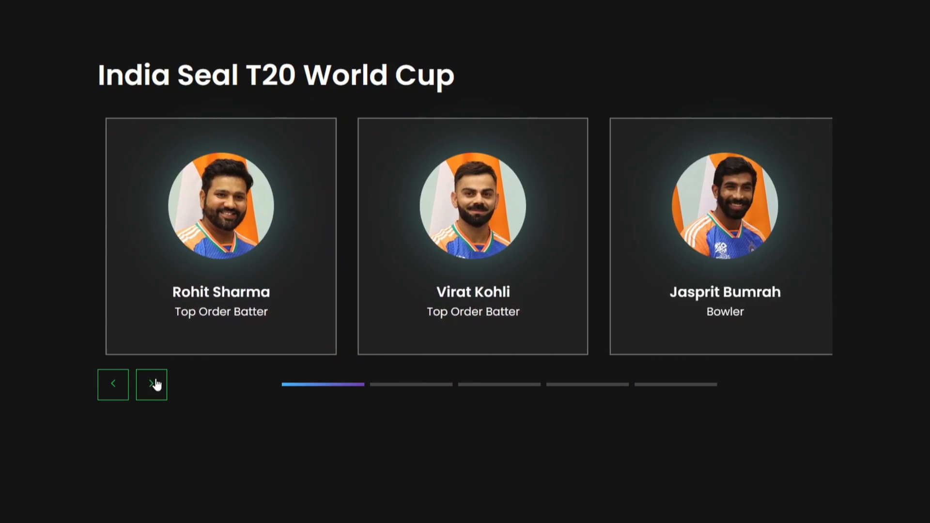
click(151, 384)
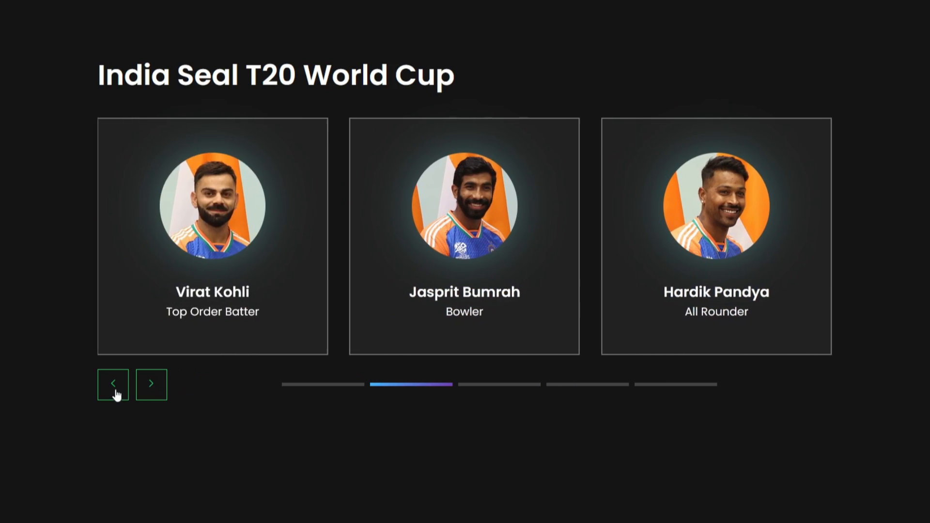
click(113, 384)
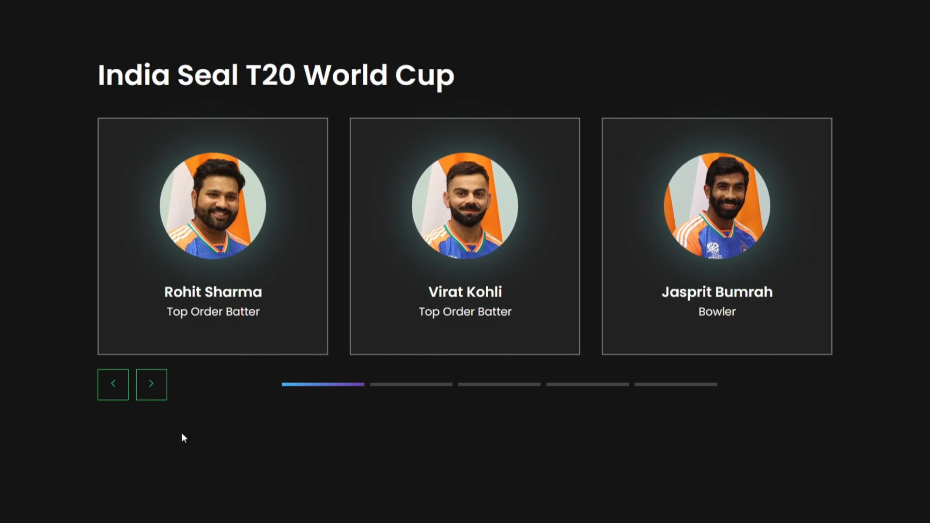
click(151, 384)
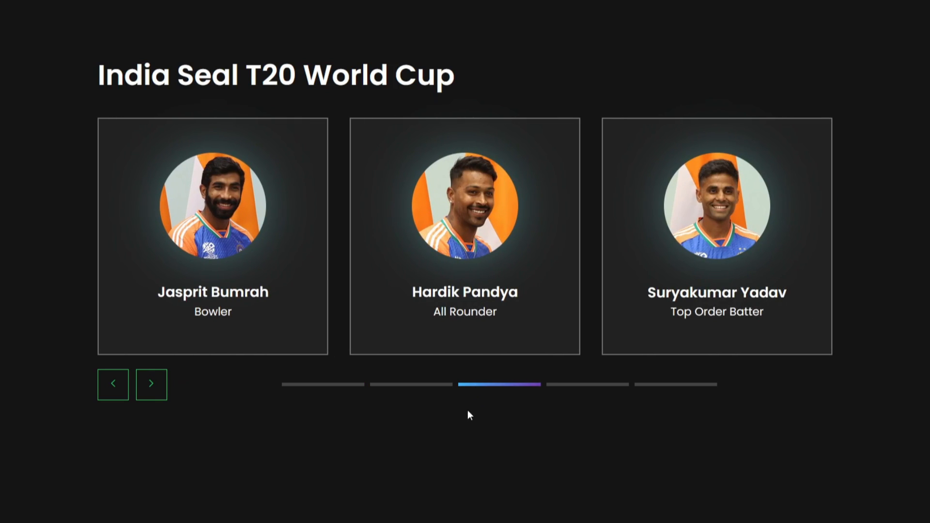